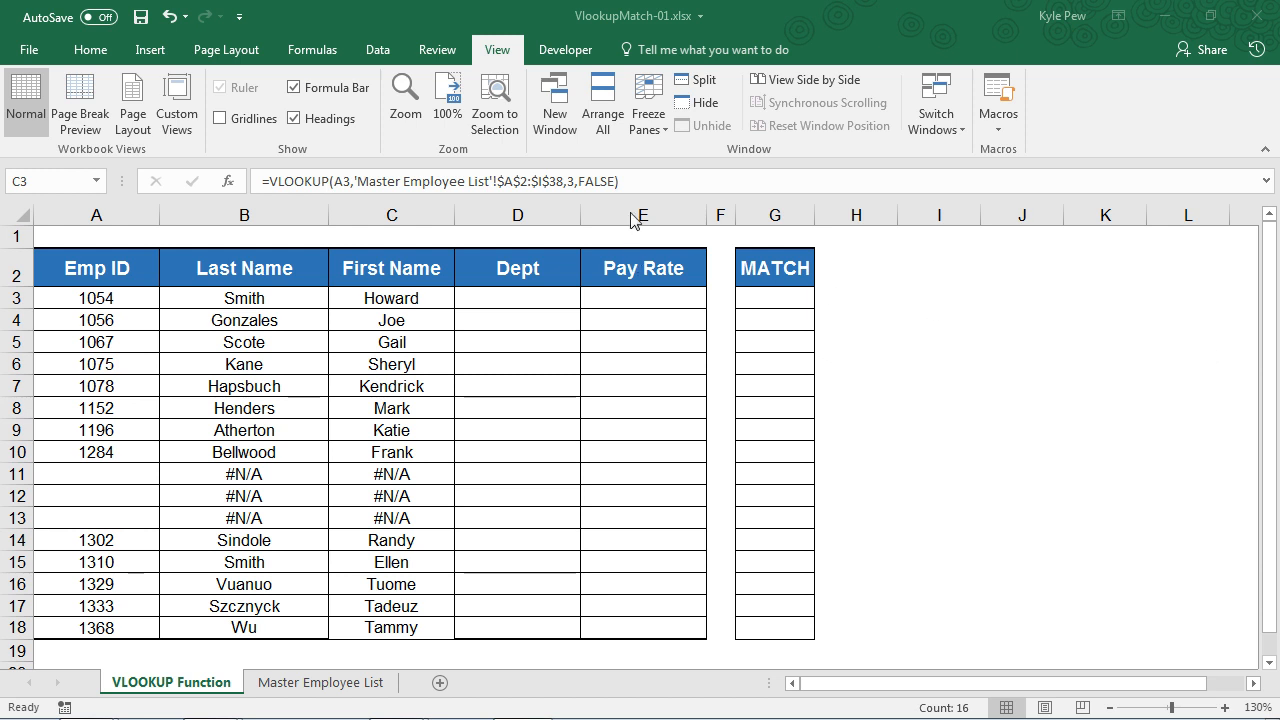
pyautogui.moveTo(576, 34)
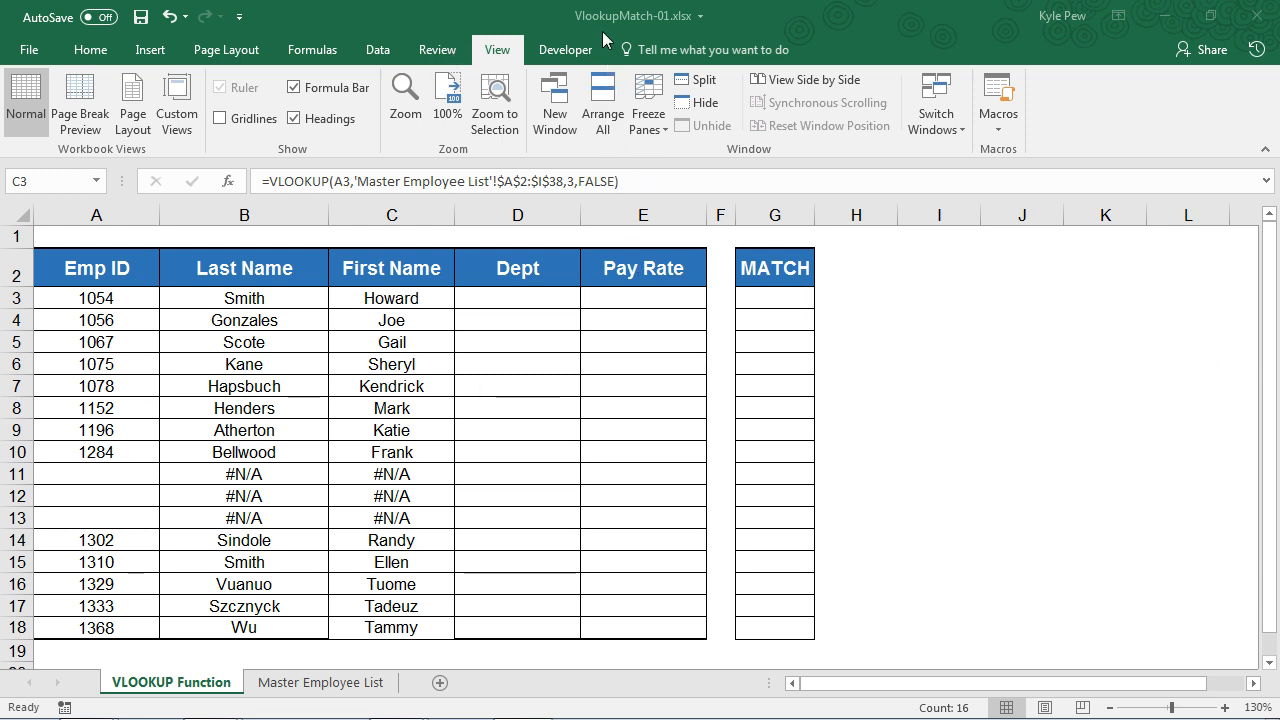
pyautogui.moveTo(660, 56)
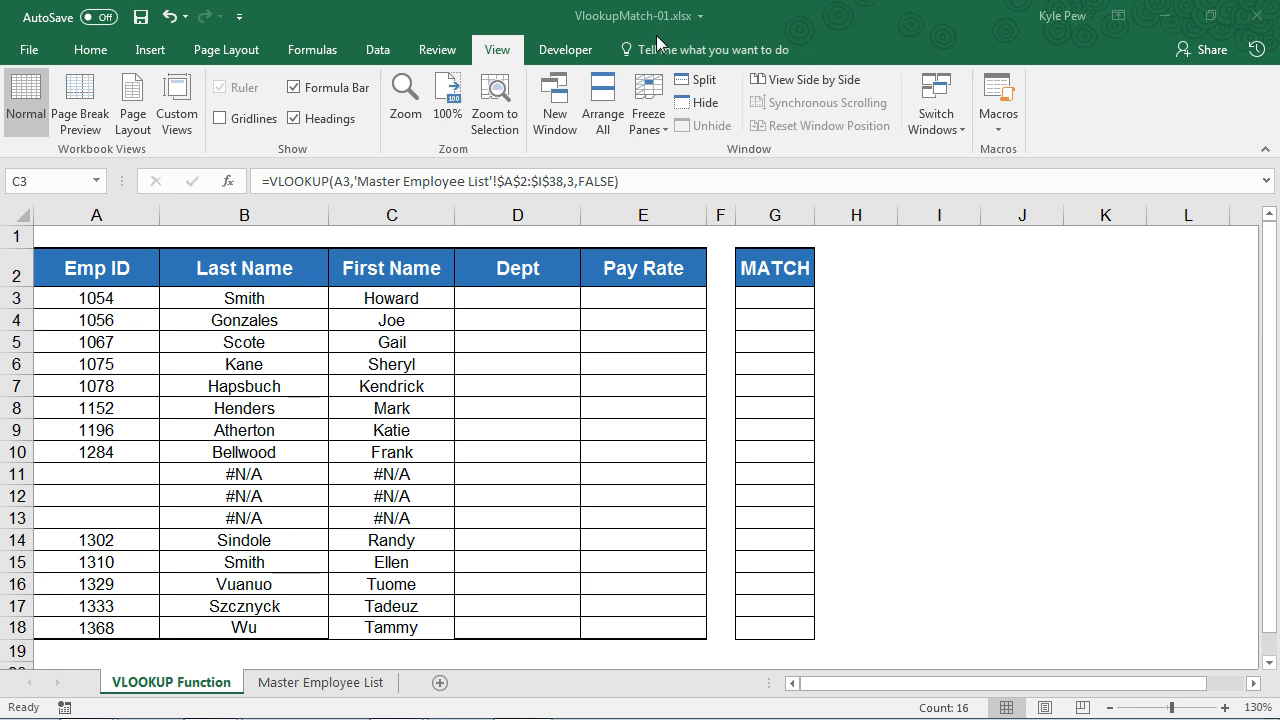
pyautogui.moveTo(224, 682)
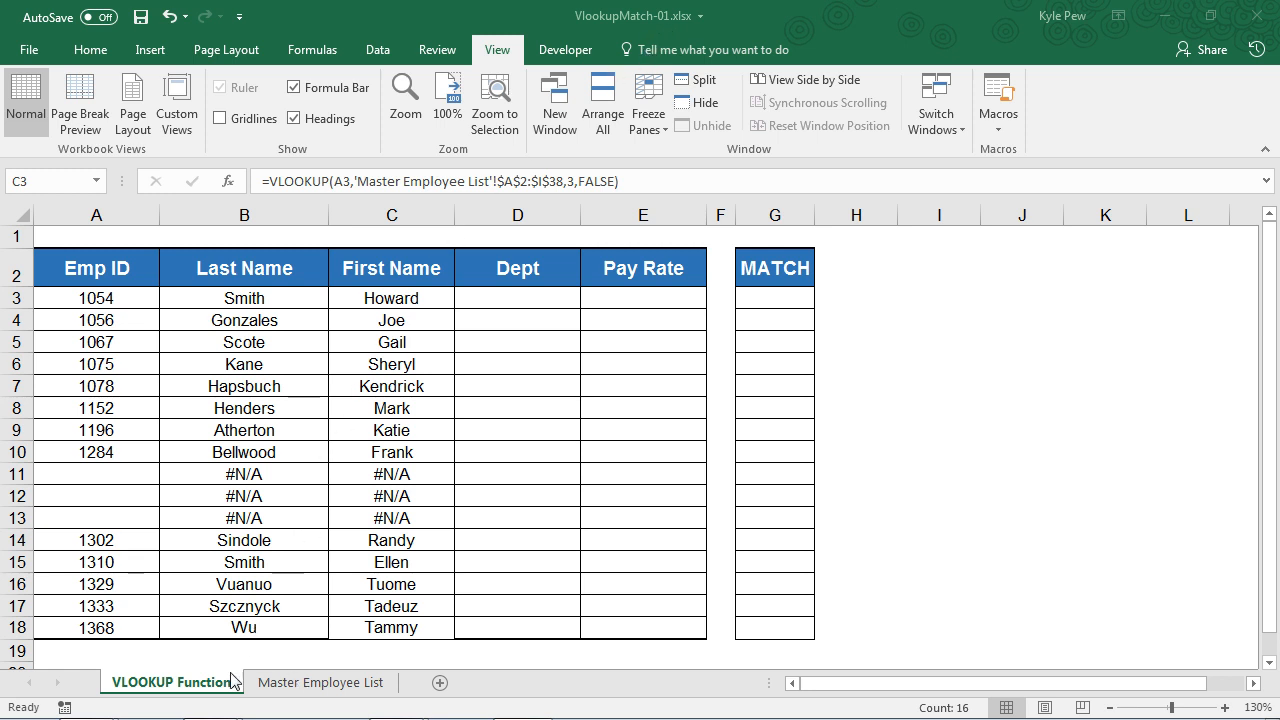
pyautogui.moveTo(320, 690)
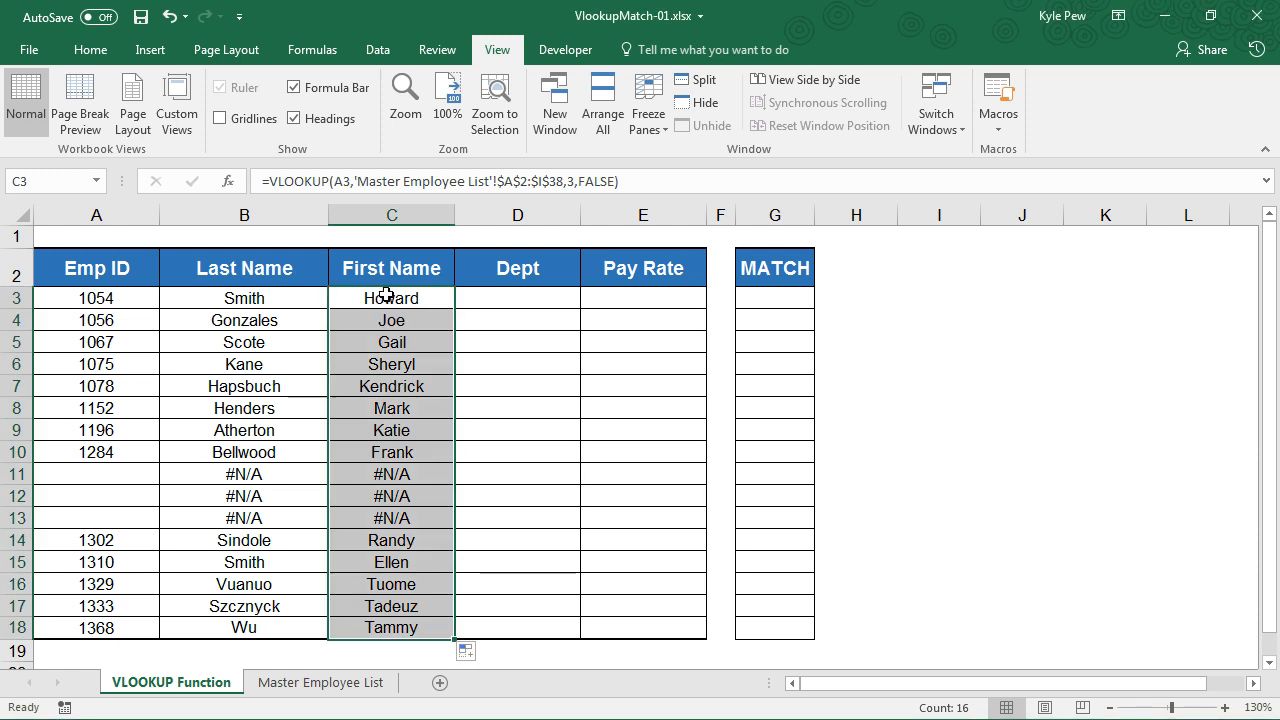
pyautogui.moveTo(354, 308)
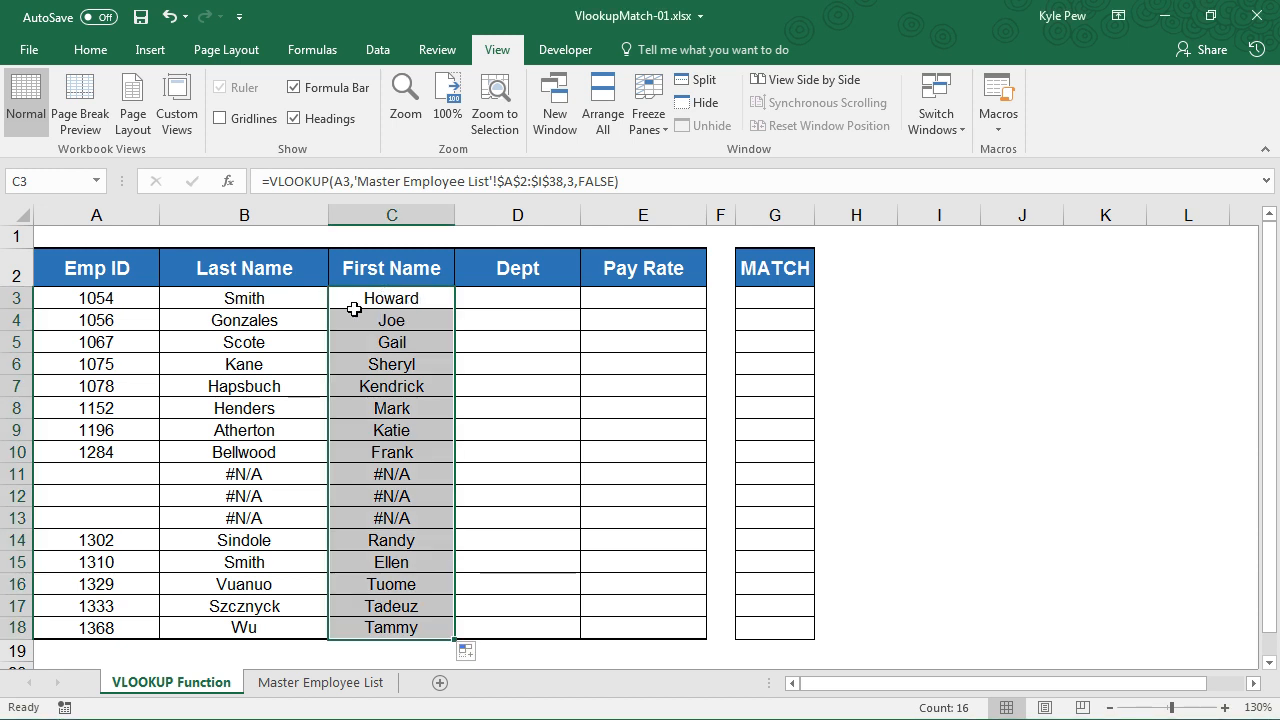
pyautogui.moveTo(270, 300)
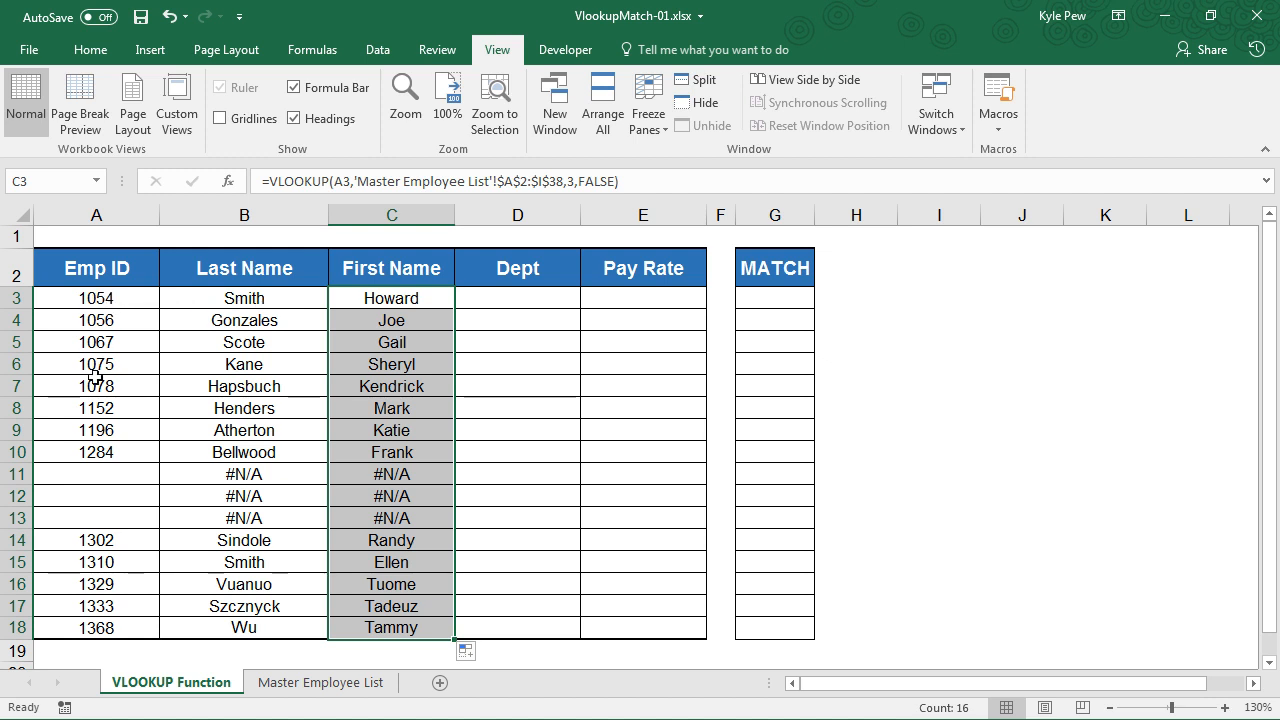
pyautogui.moveTo(104, 430)
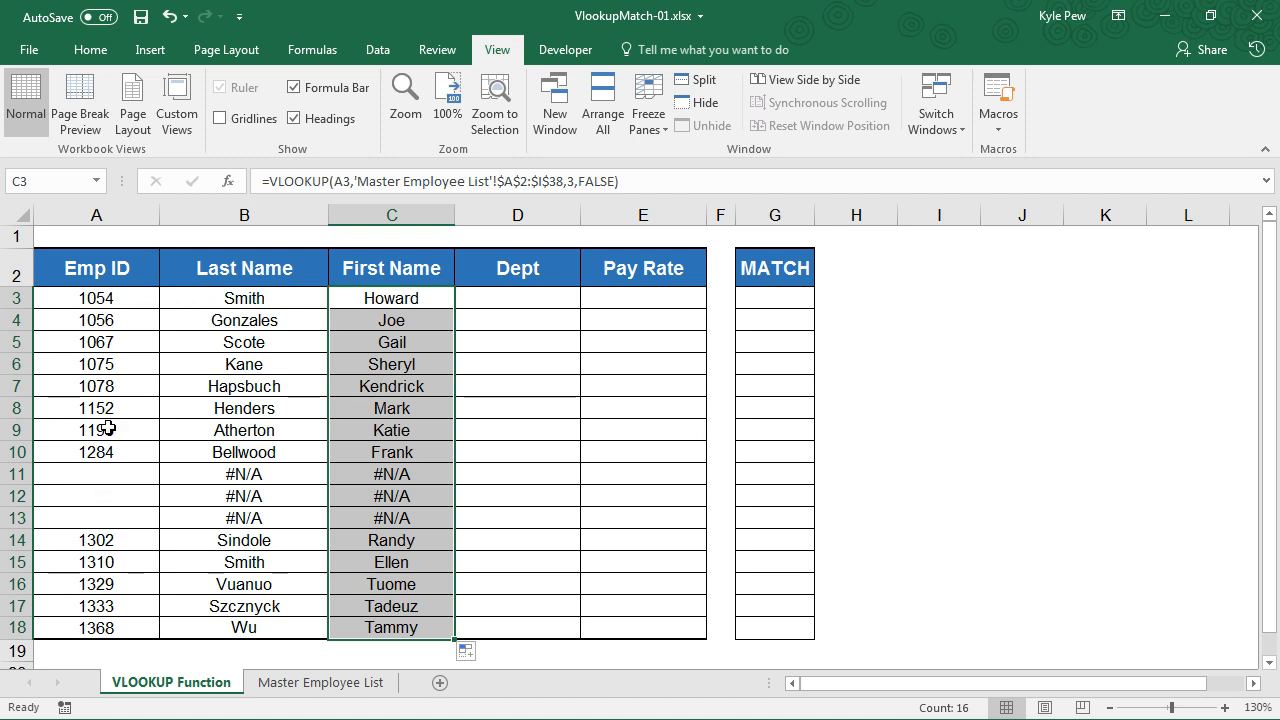
# - Review employee 1054 and its existing lookup formula against the Master Employee List
pyautogui.click(96, 296)
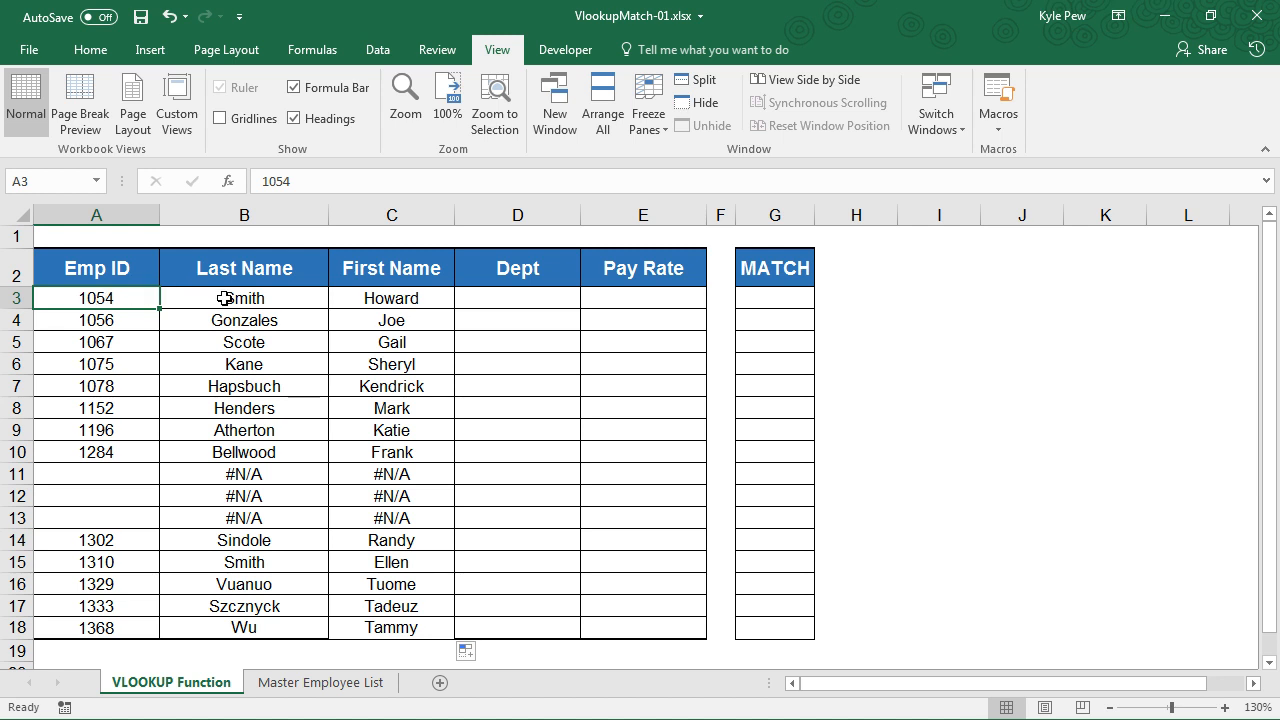
pyautogui.moveTo(252, 298)
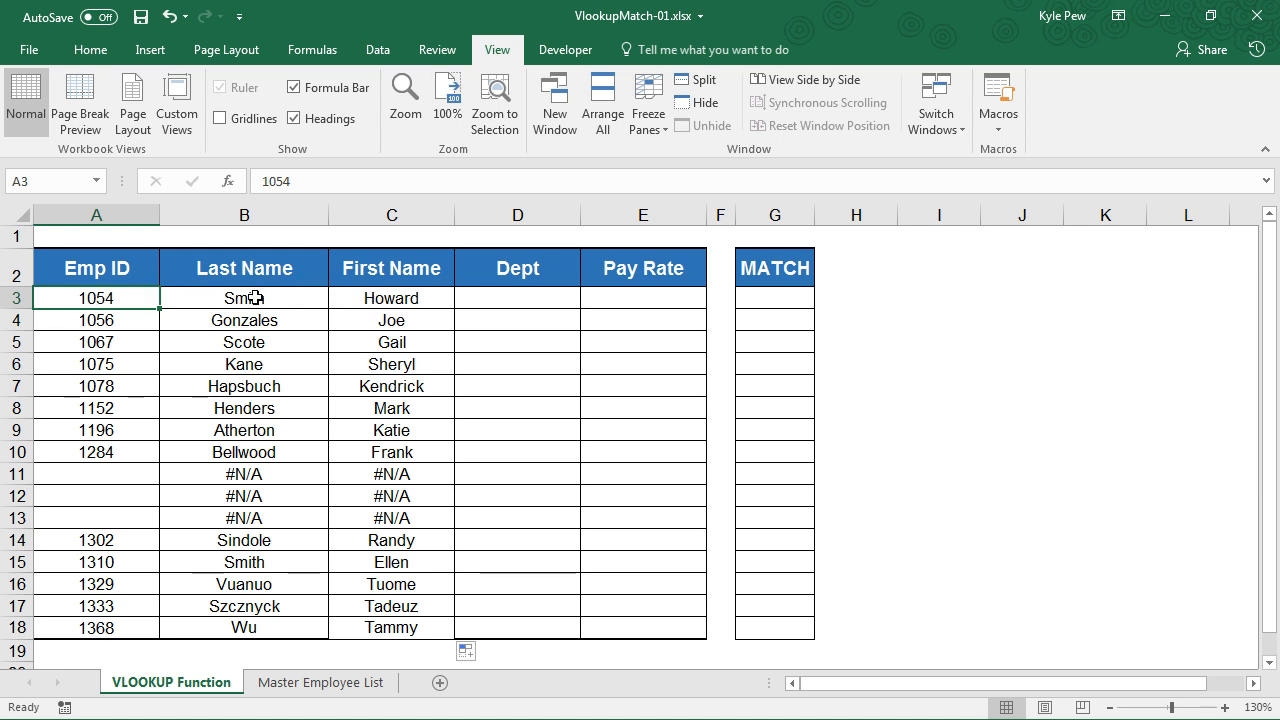
pyautogui.click(390, 296)
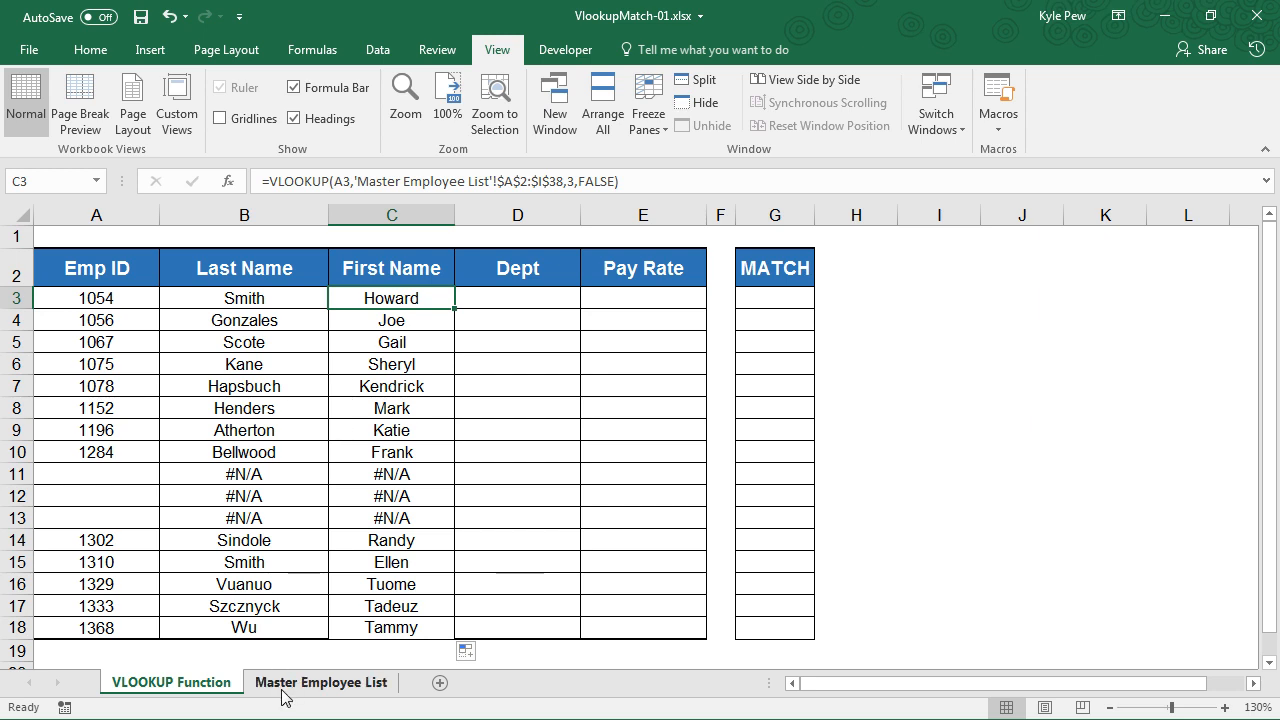
pyautogui.moveTo(304, 688)
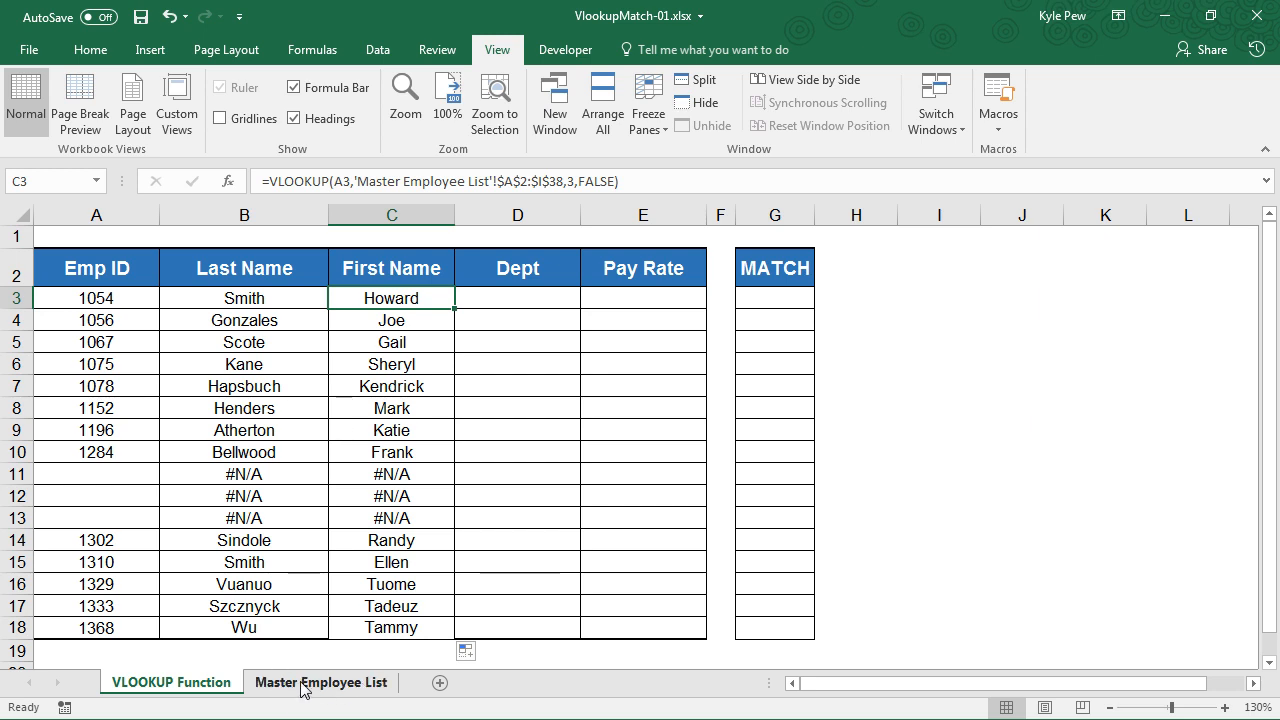
pyautogui.click(320, 682)
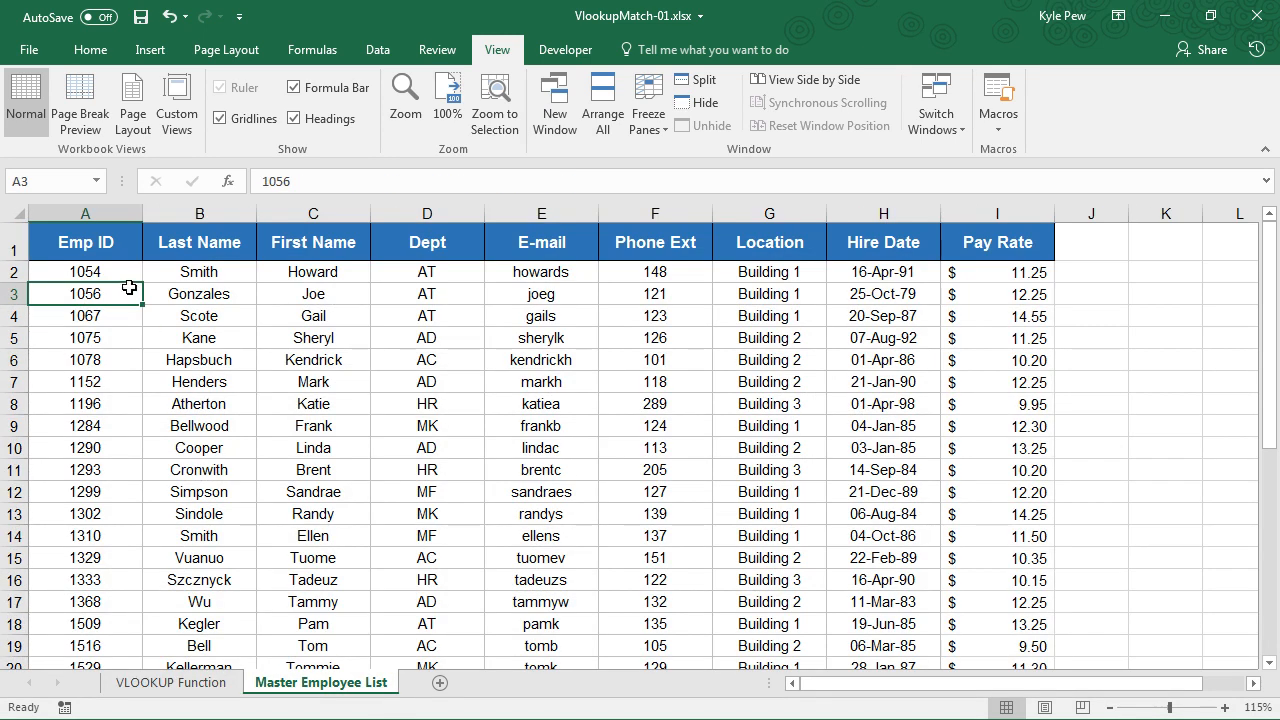
pyautogui.click(84, 272)
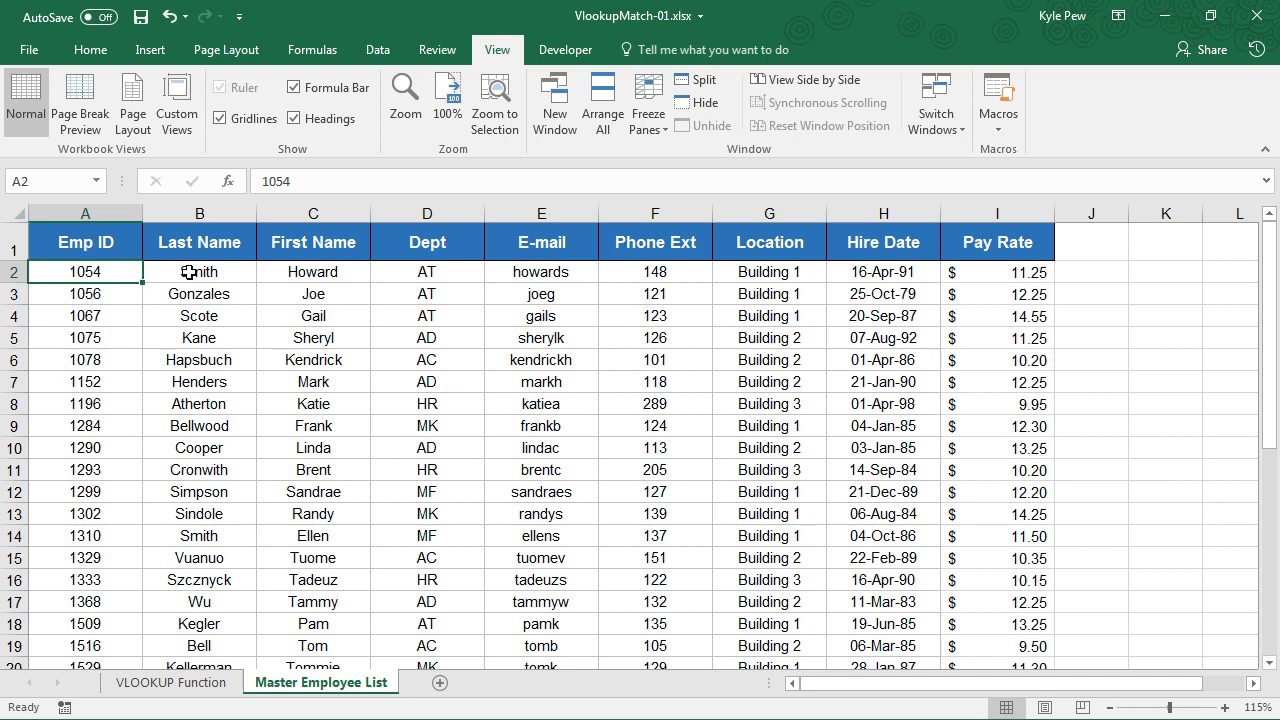
pyautogui.moveTo(200, 552)
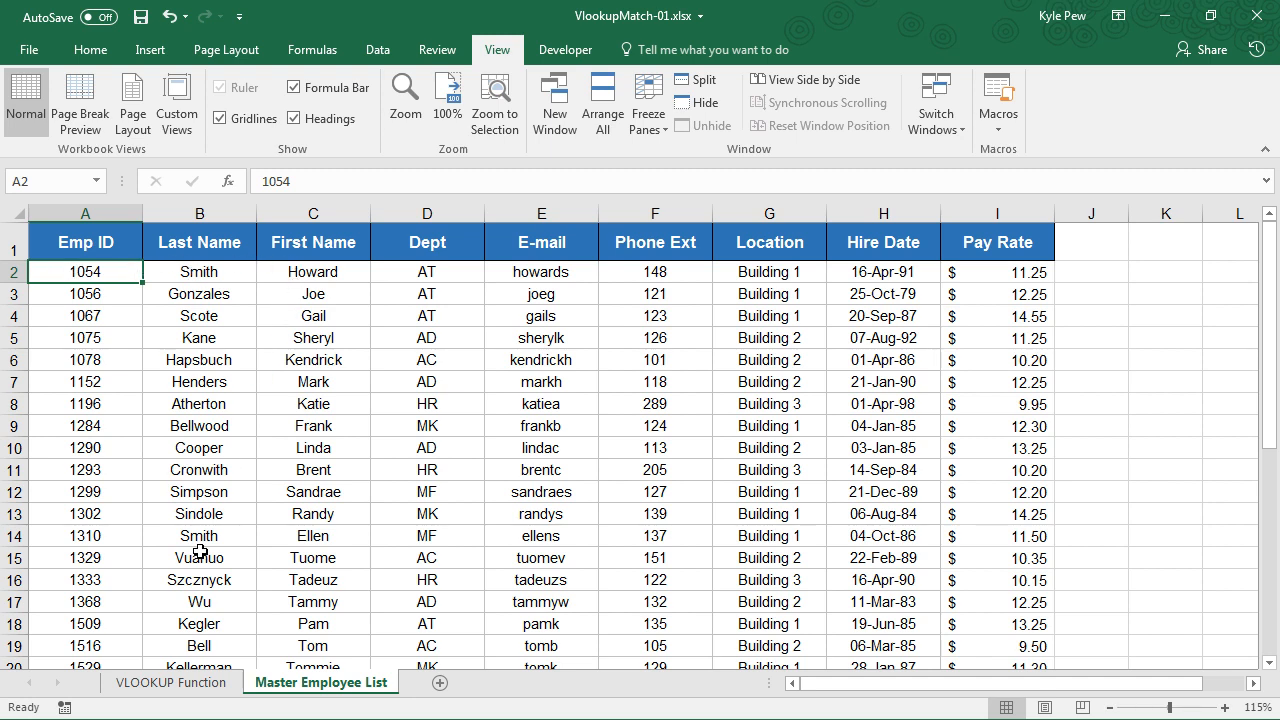
pyautogui.click(172, 682)
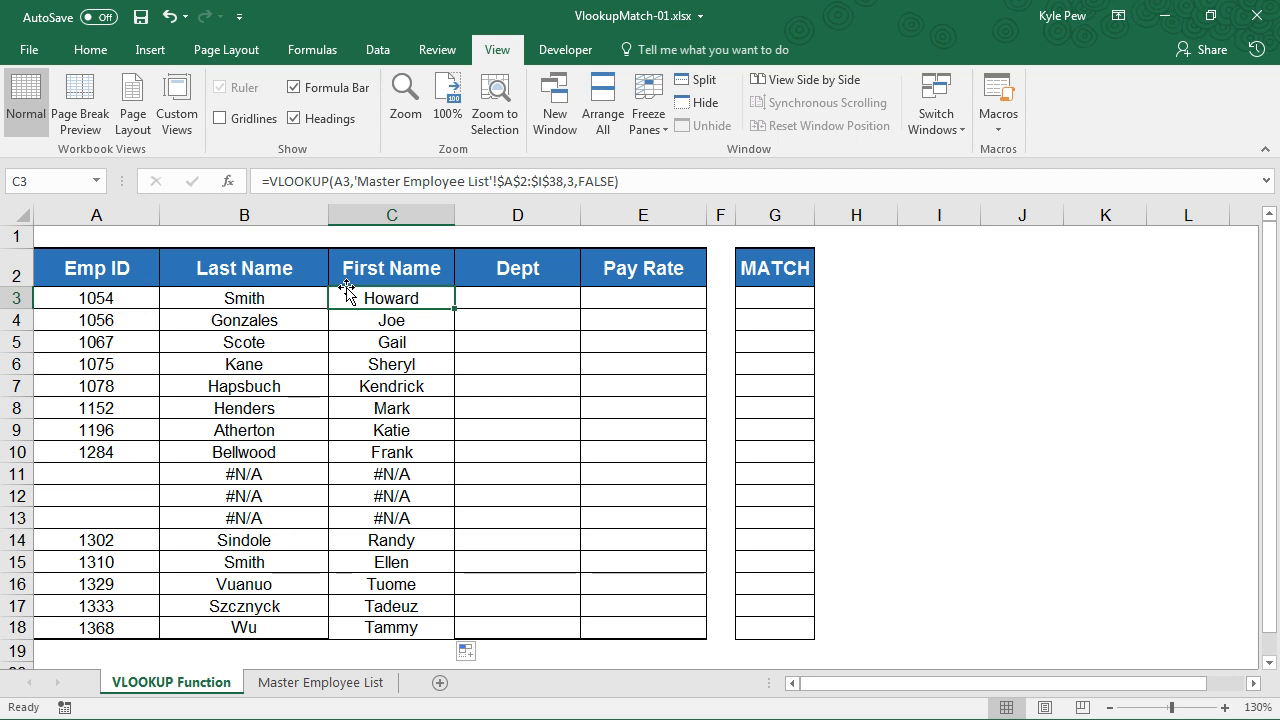
# - Begin a VLOOKUP in the first Dept cell D3 with its Function Arguments form at Col_index_num
pyautogui.click(516, 296)
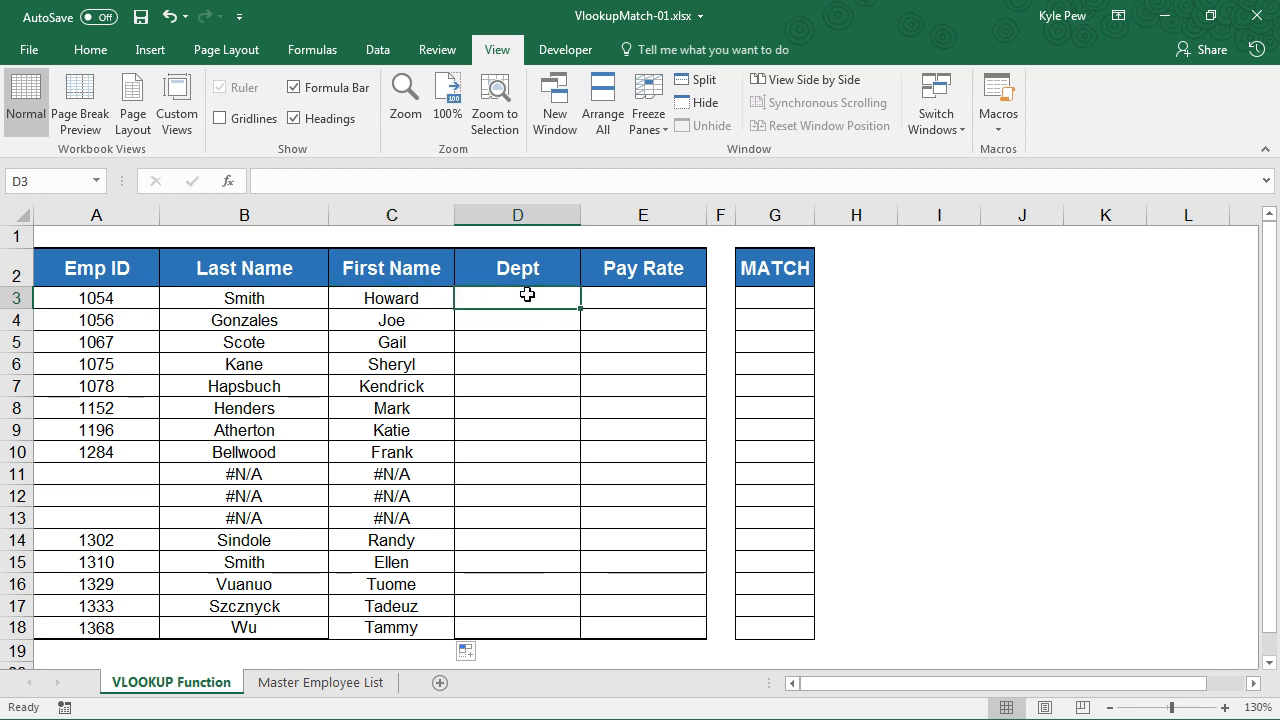
pyautogui.write('=v')
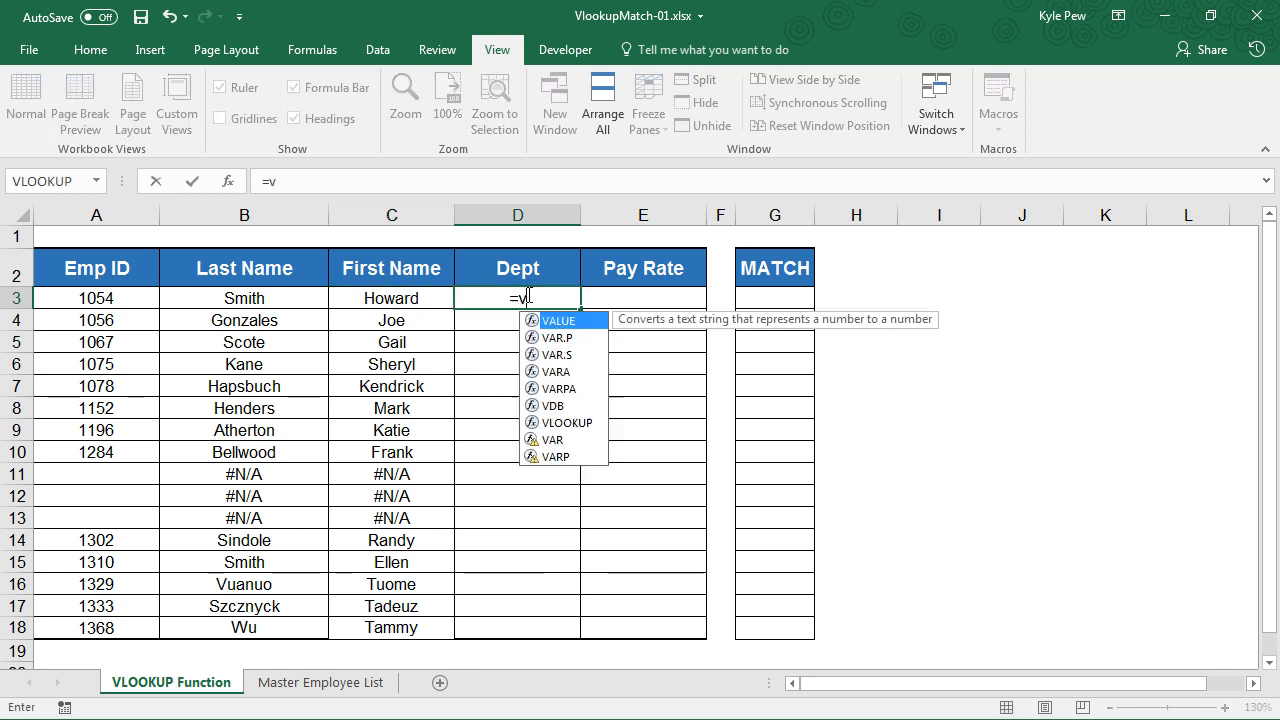
pyautogui.write('l')
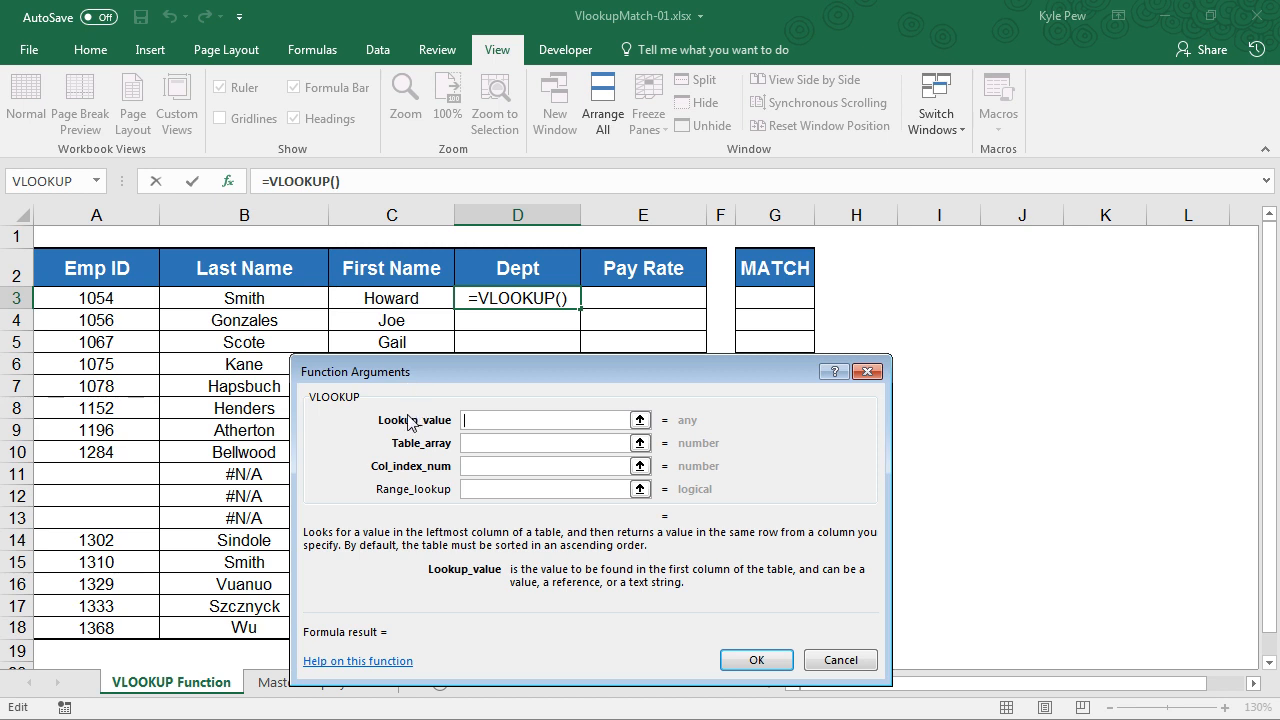
pyautogui.moveTo(440, 414)
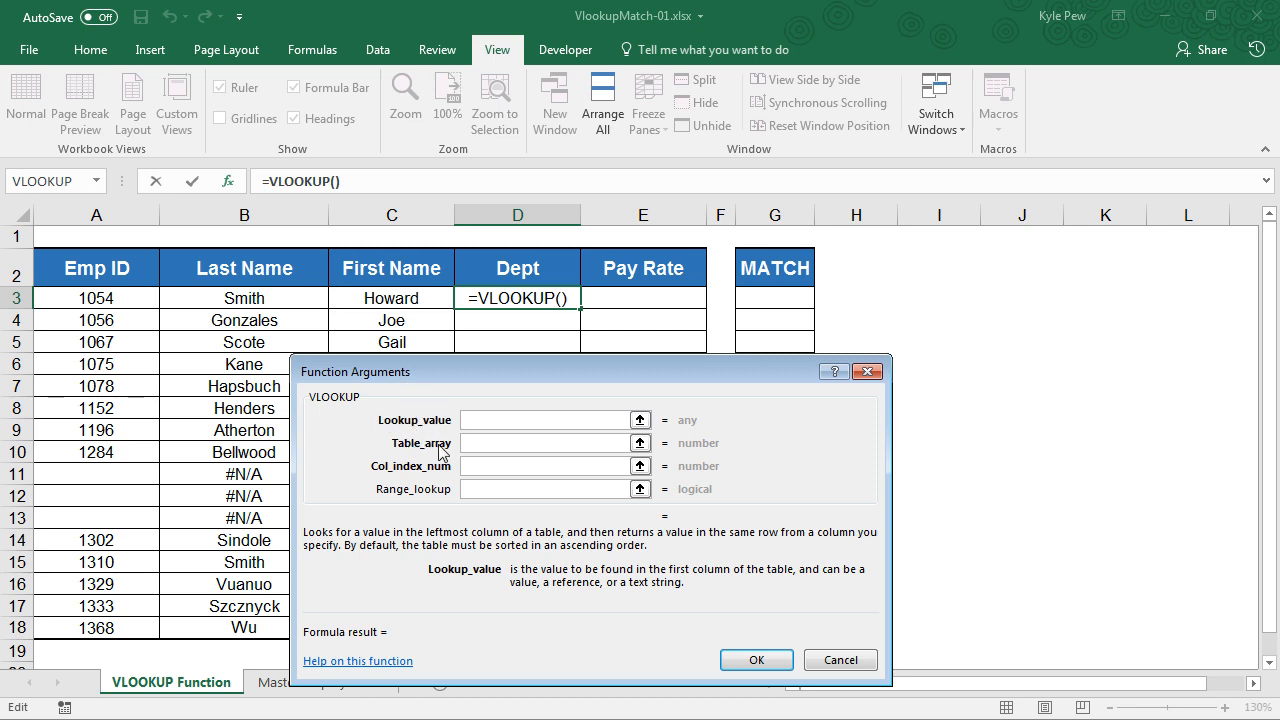
pyautogui.moveTo(392, 470)
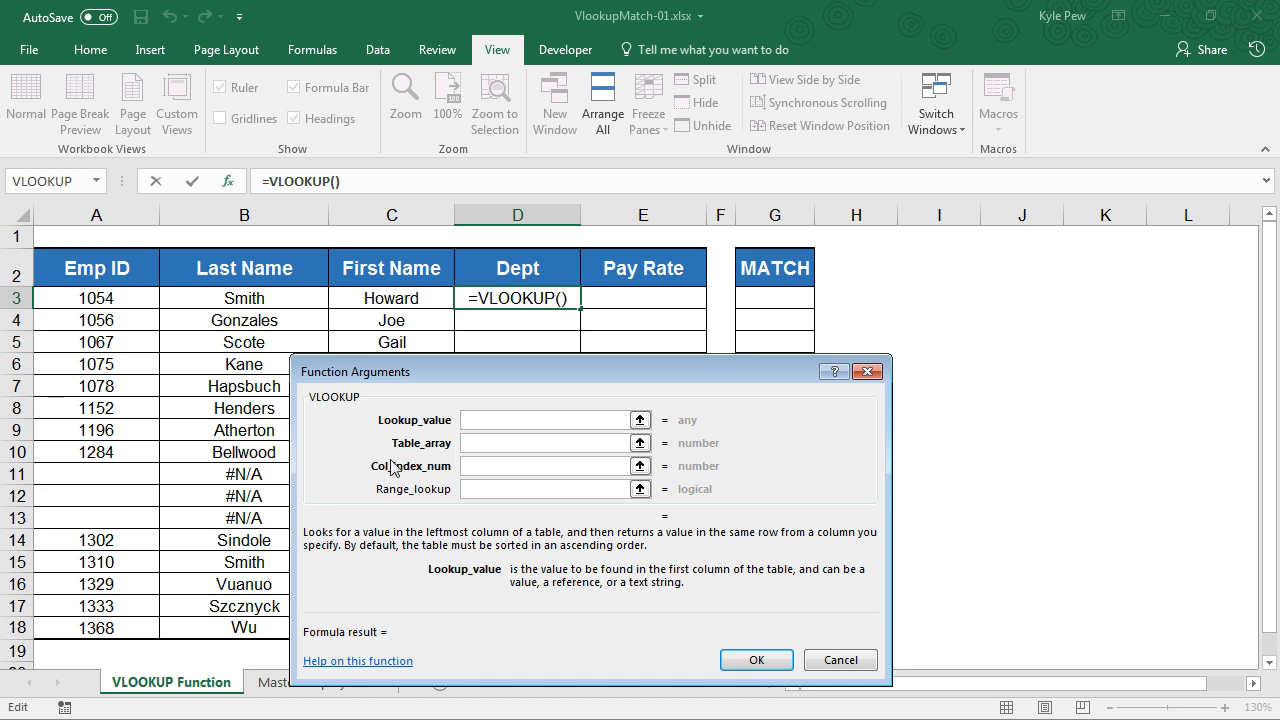
pyautogui.moveTo(436, 472)
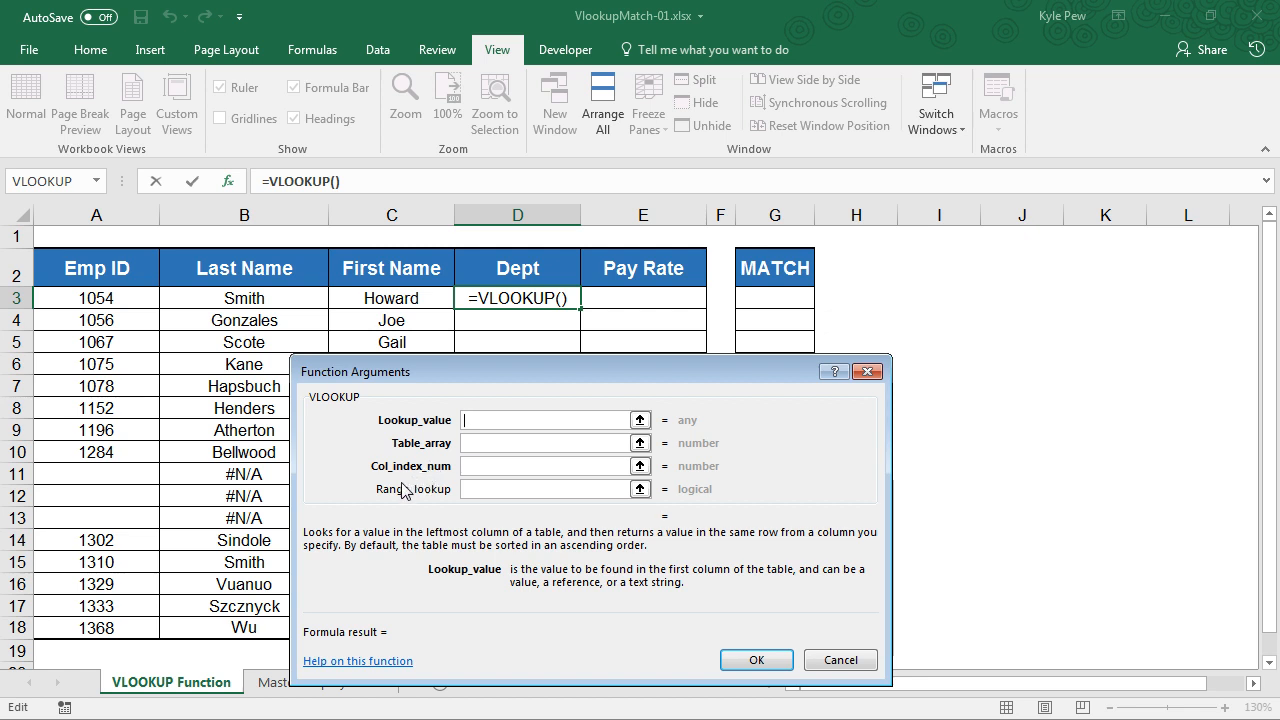
pyautogui.moveTo(416, 500)
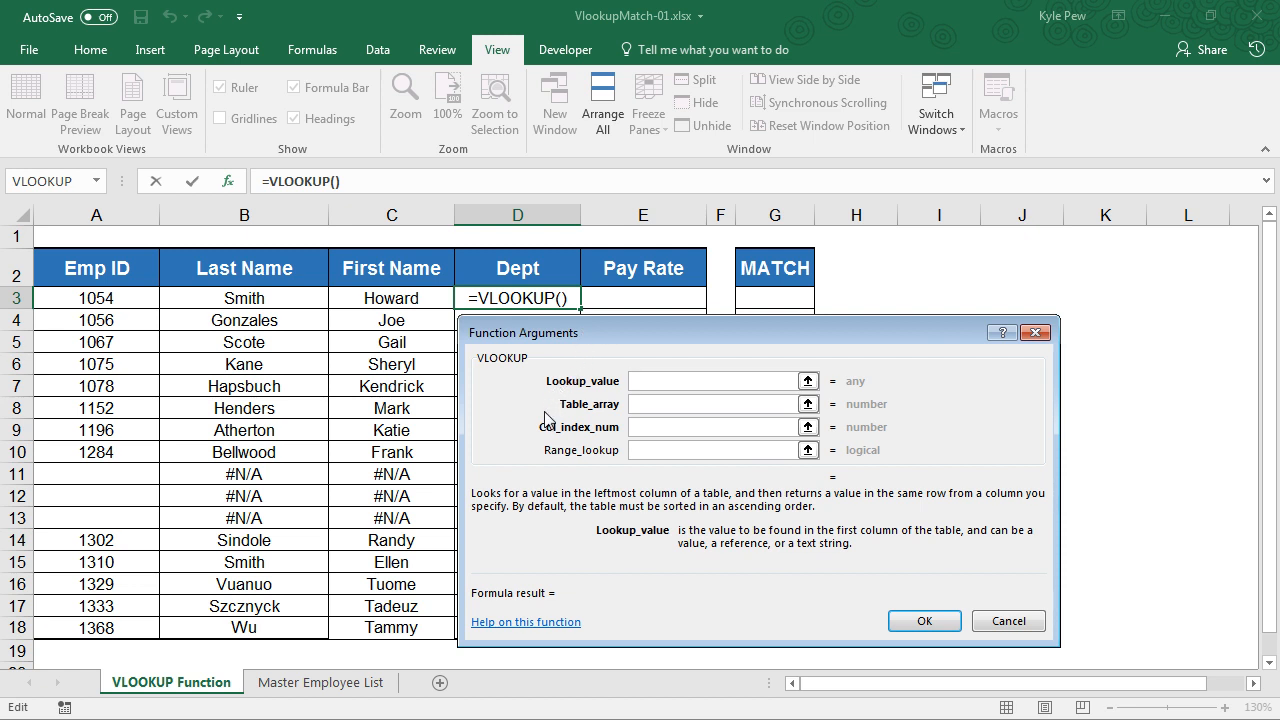
pyautogui.moveTo(604, 440)
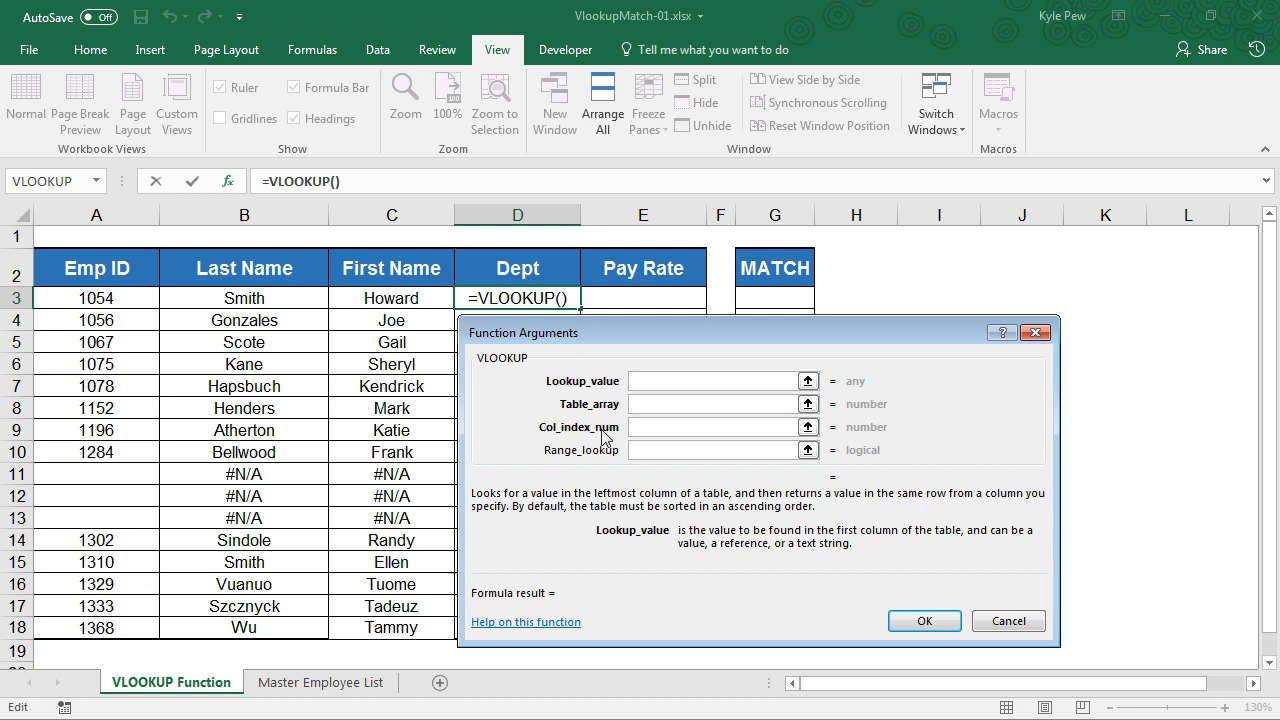
pyautogui.moveTo(630, 436)
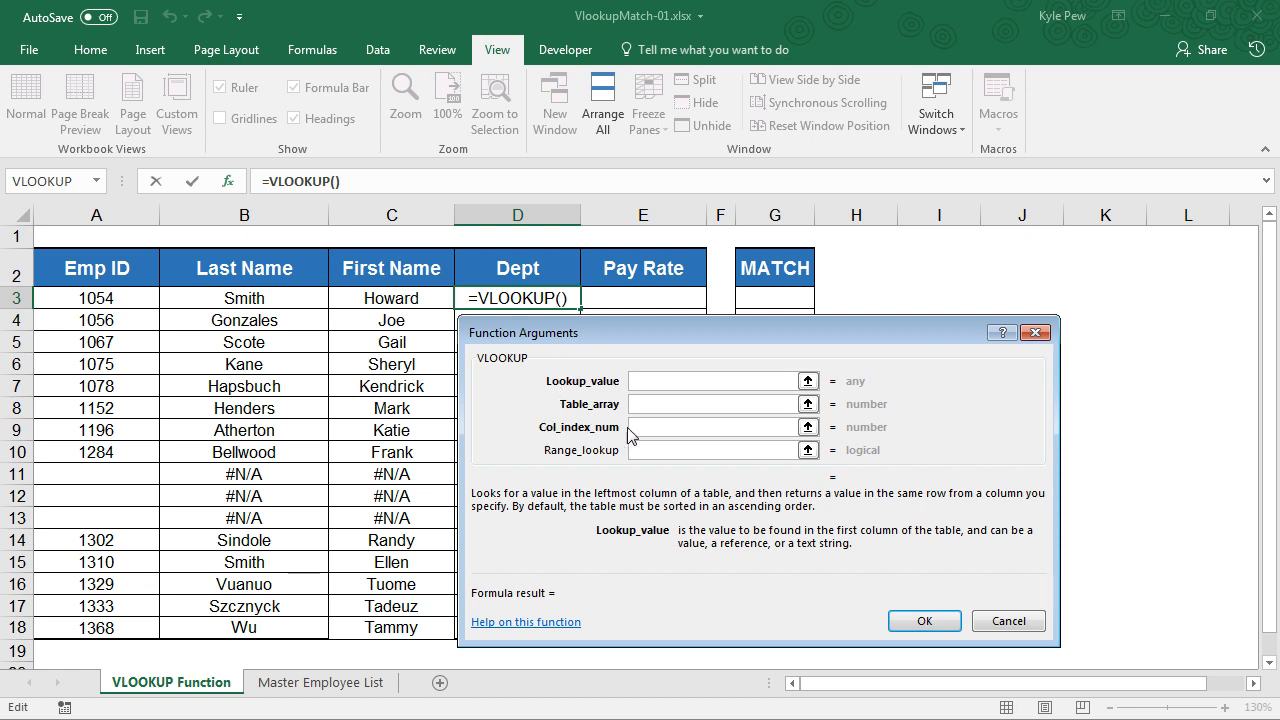
pyautogui.click(716, 428)
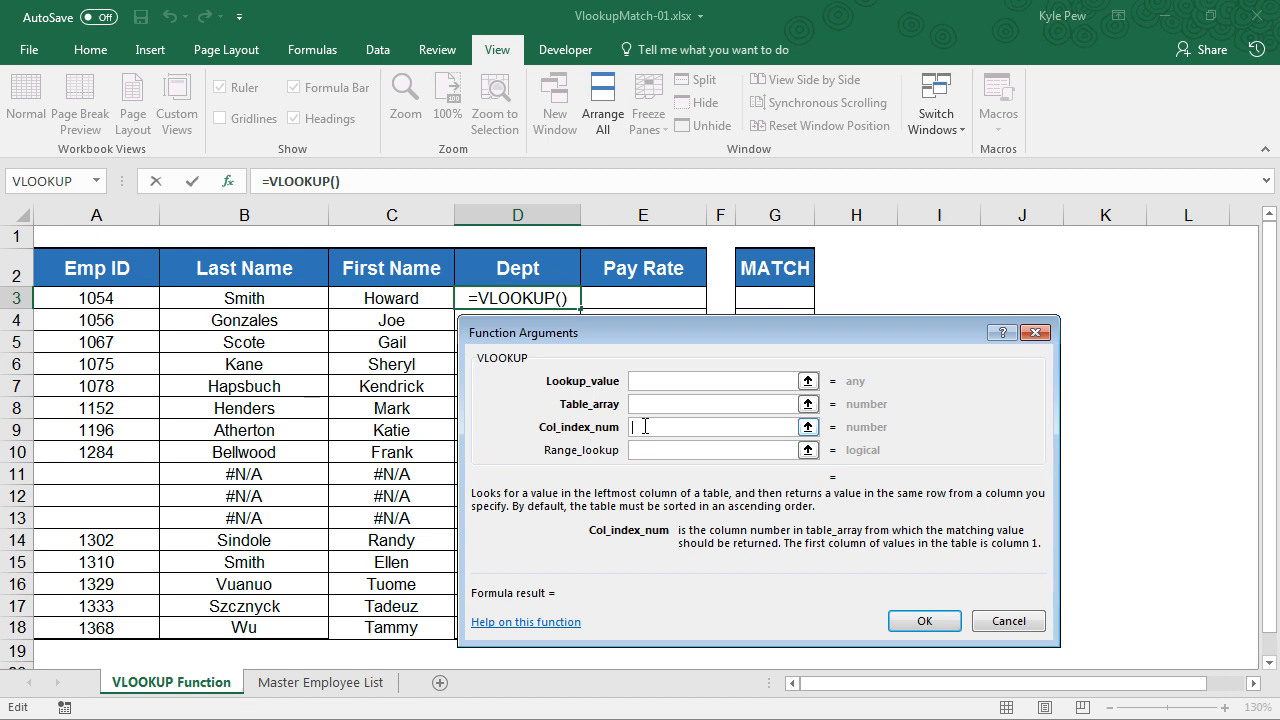
pyautogui.moveTo(568, 378)
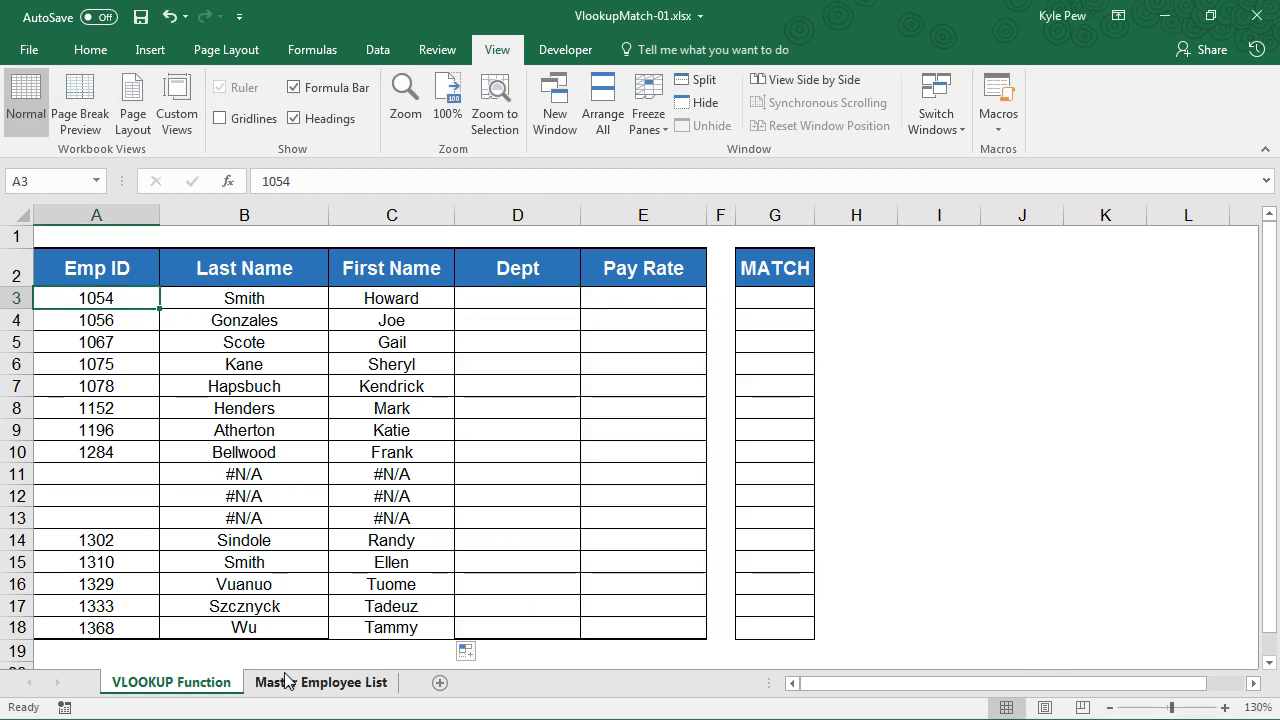
pyautogui.click(320, 680)
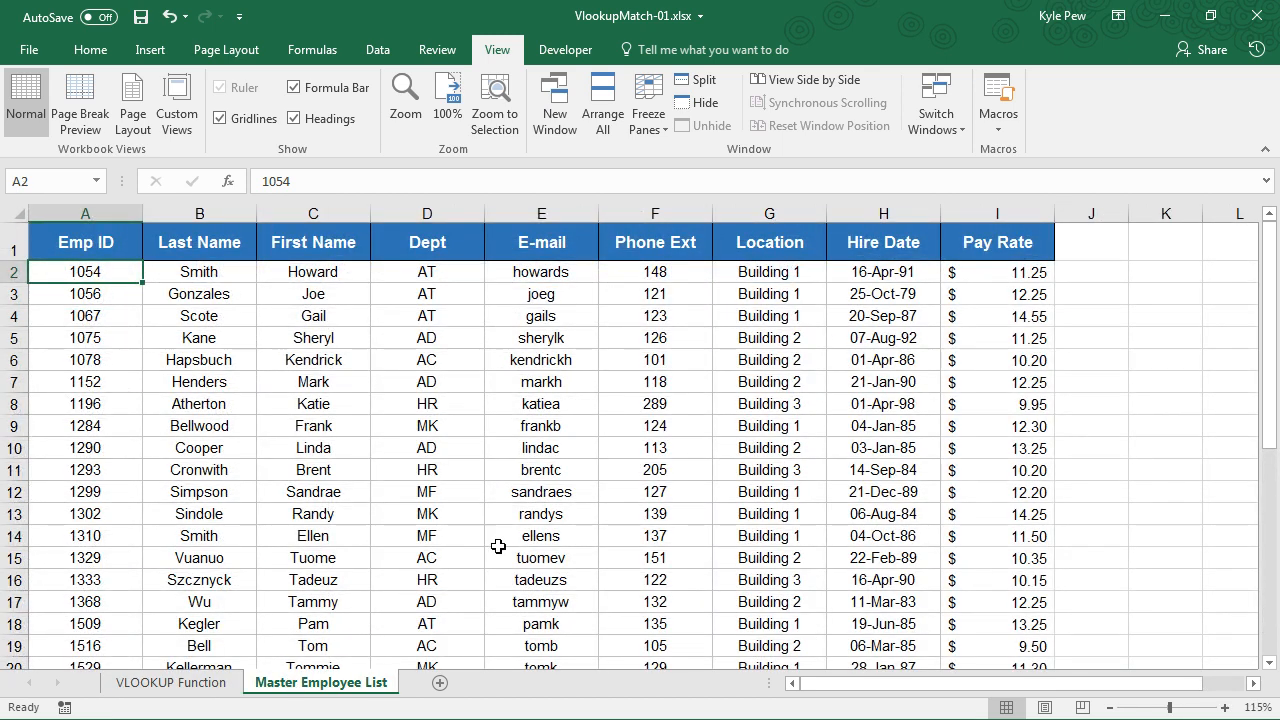
pyautogui.moveTo(96, 276)
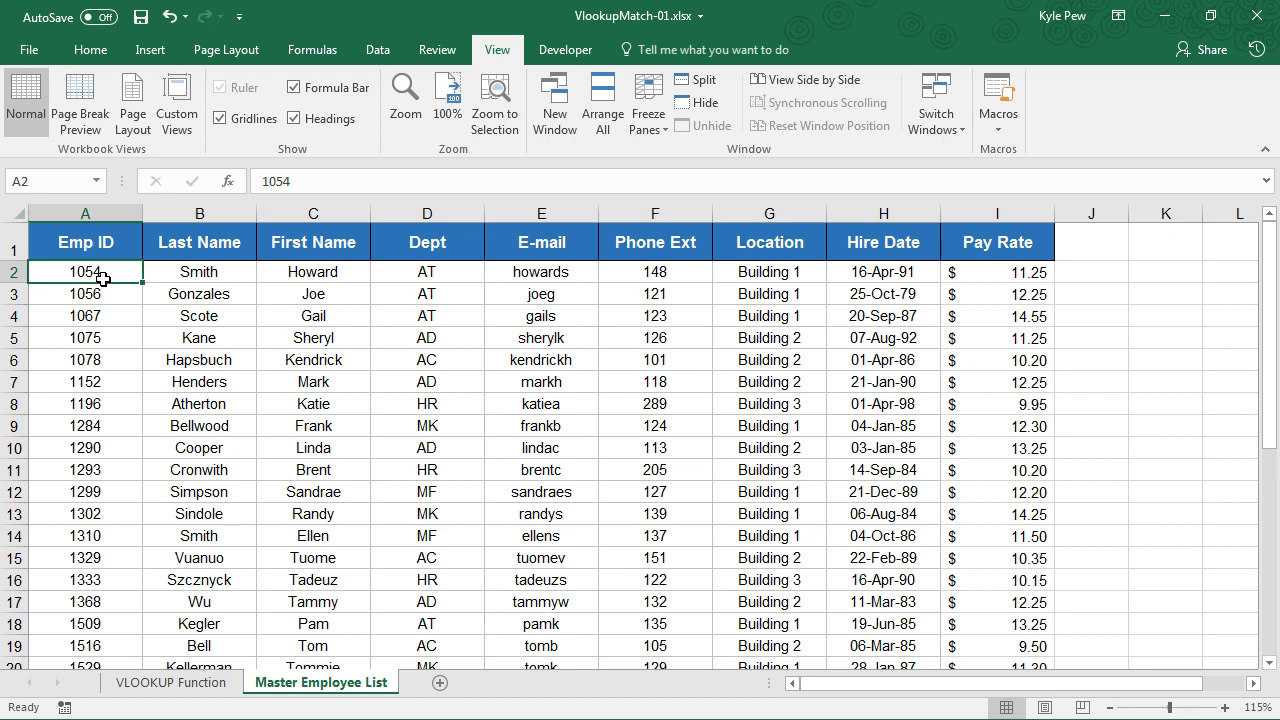
pyautogui.moveTo(90, 264)
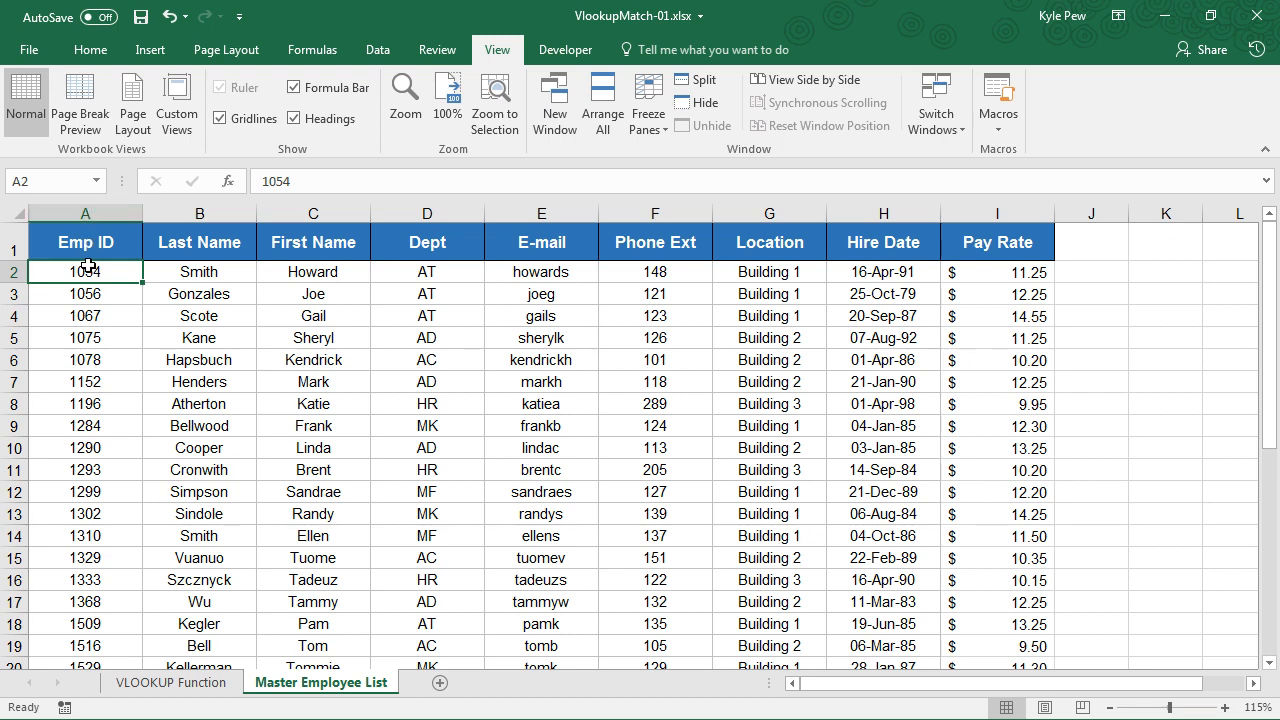
pyautogui.moveTo(368, 212)
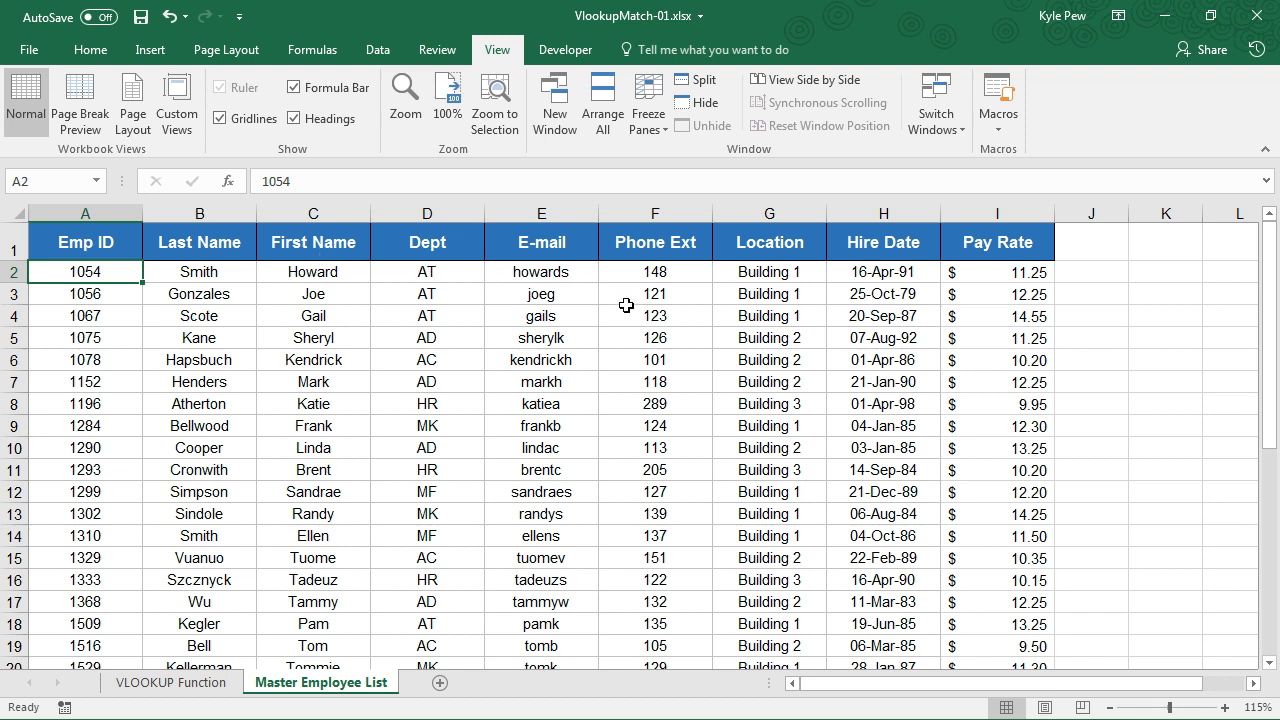
pyautogui.moveTo(284, 602)
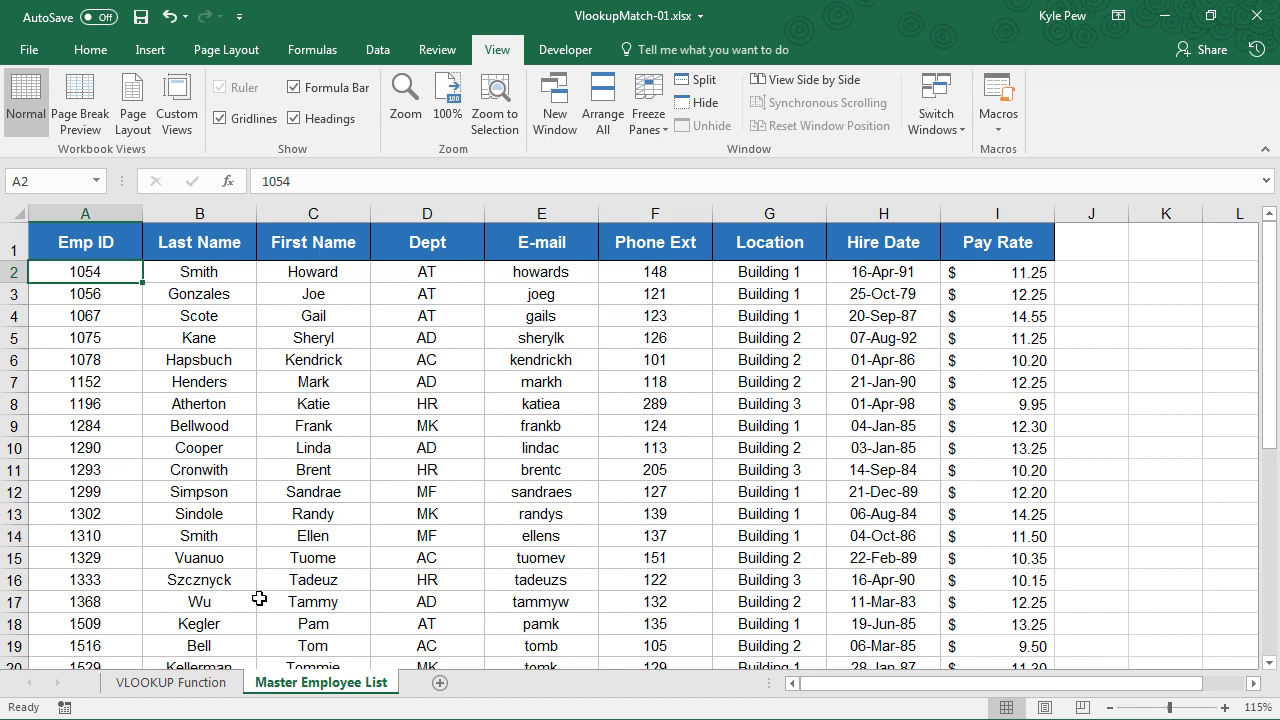
pyautogui.click(166, 684)
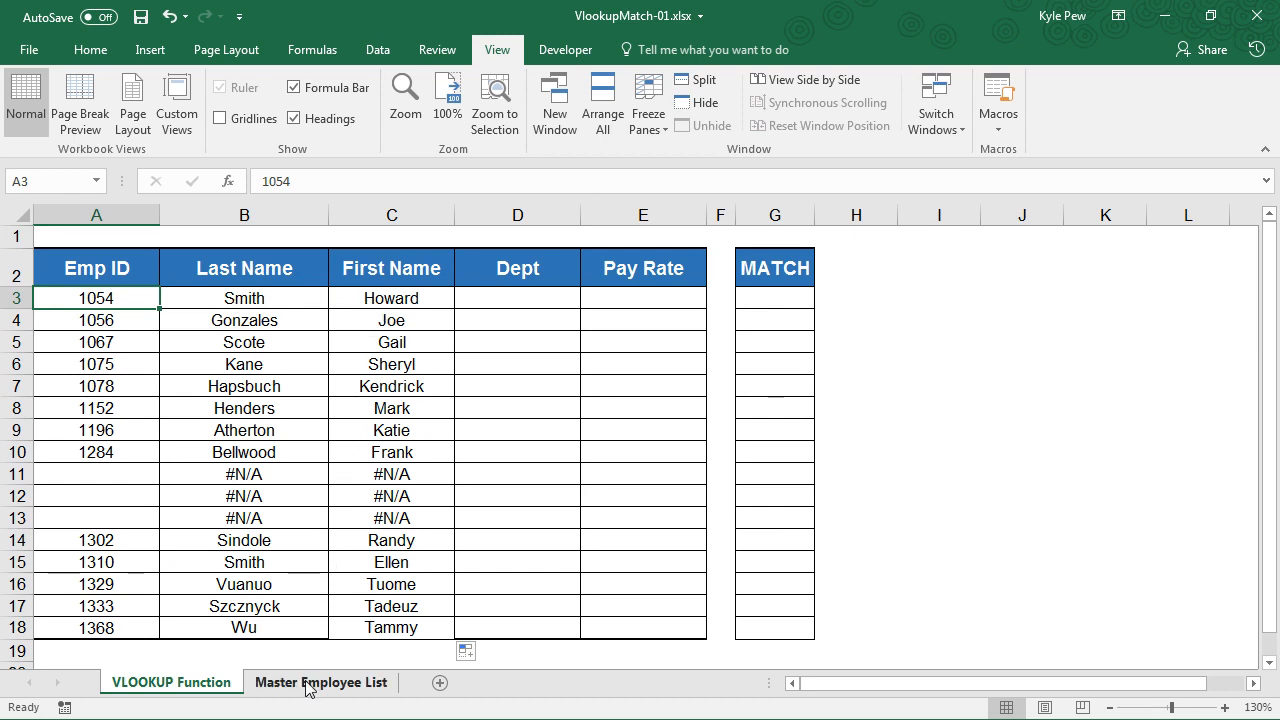
pyautogui.click(320, 680)
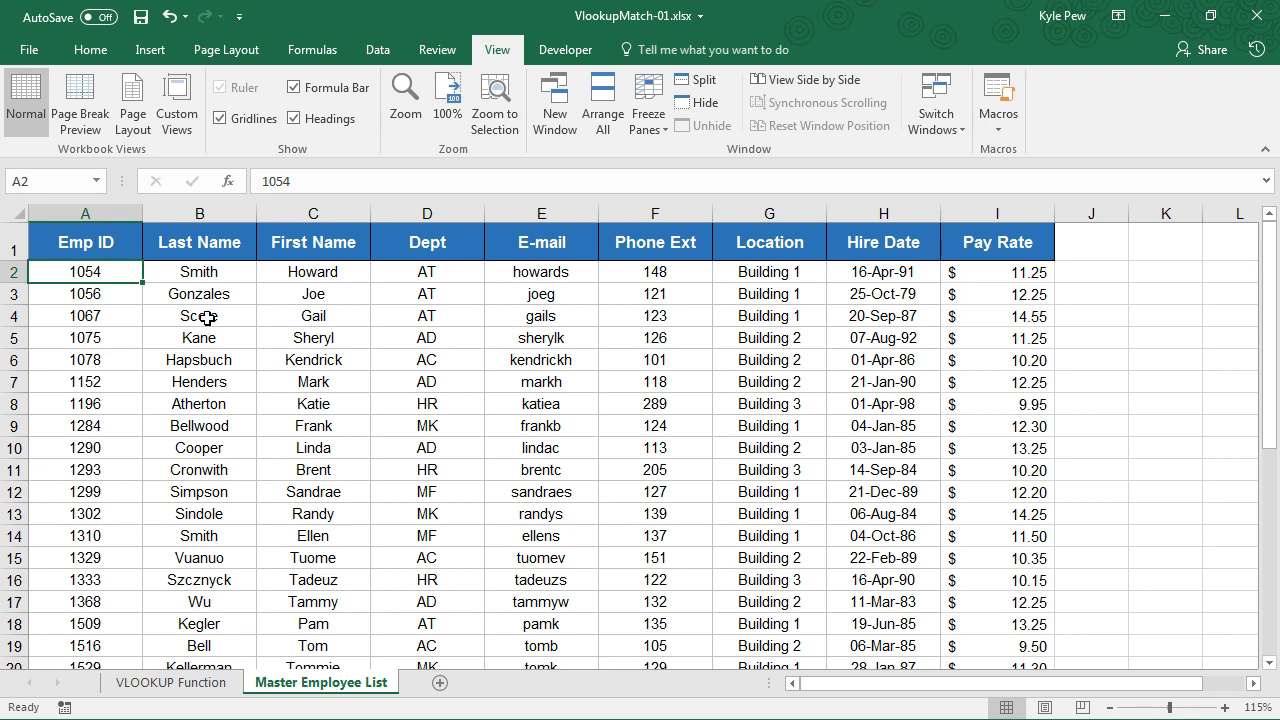
# - Insert an empty column before First Name and head it 'Middle'
pyautogui.click(312, 212)
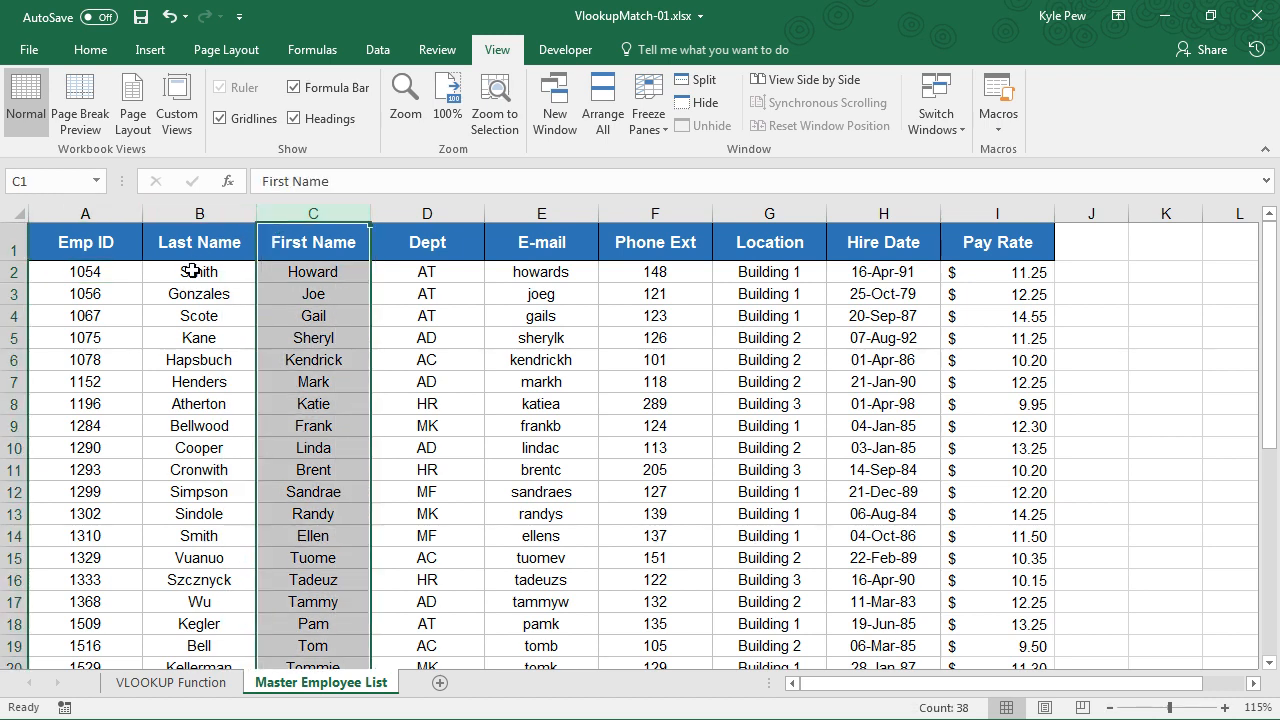
pyautogui.moveTo(508, 292)
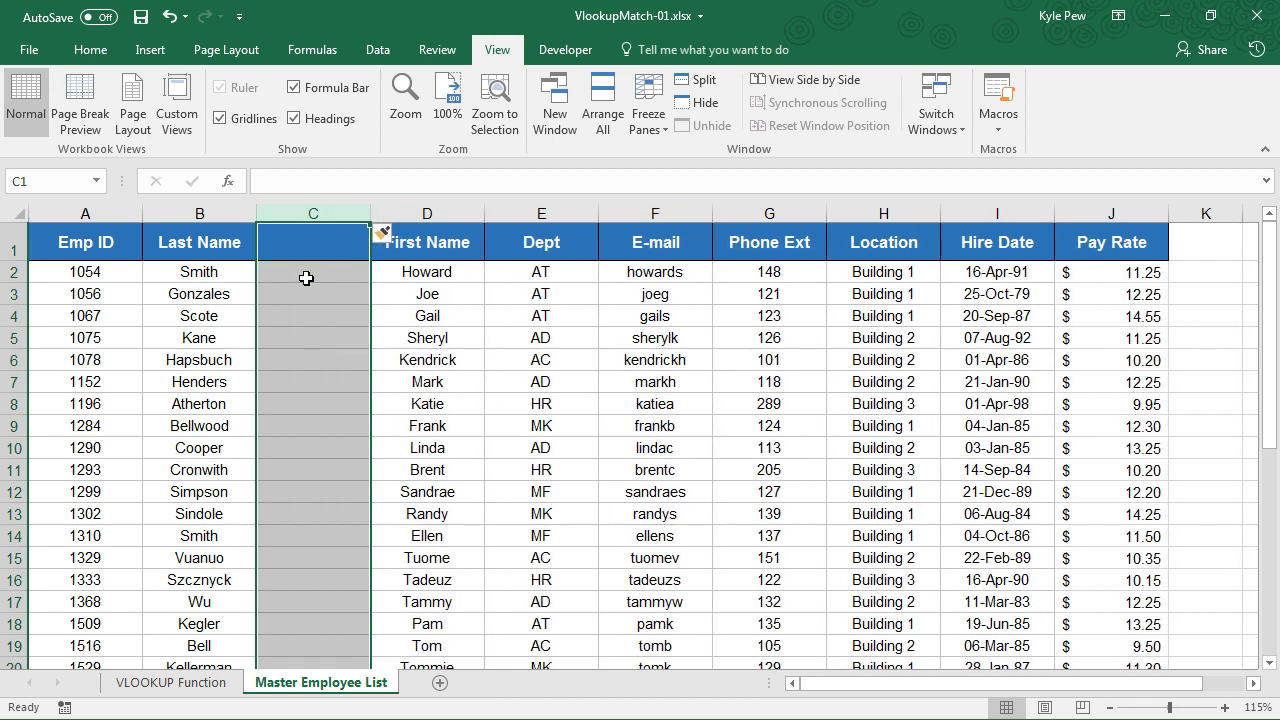
pyautogui.click(310, 242)
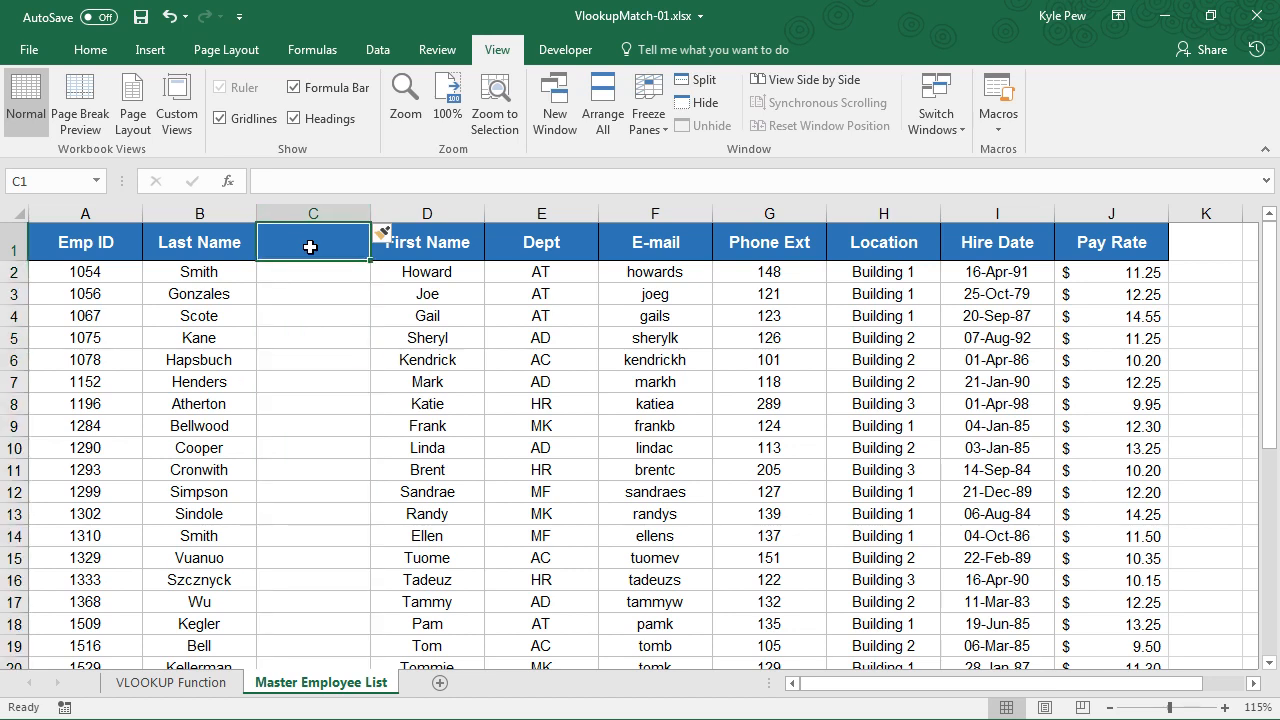
pyautogui.write('Middle Name')
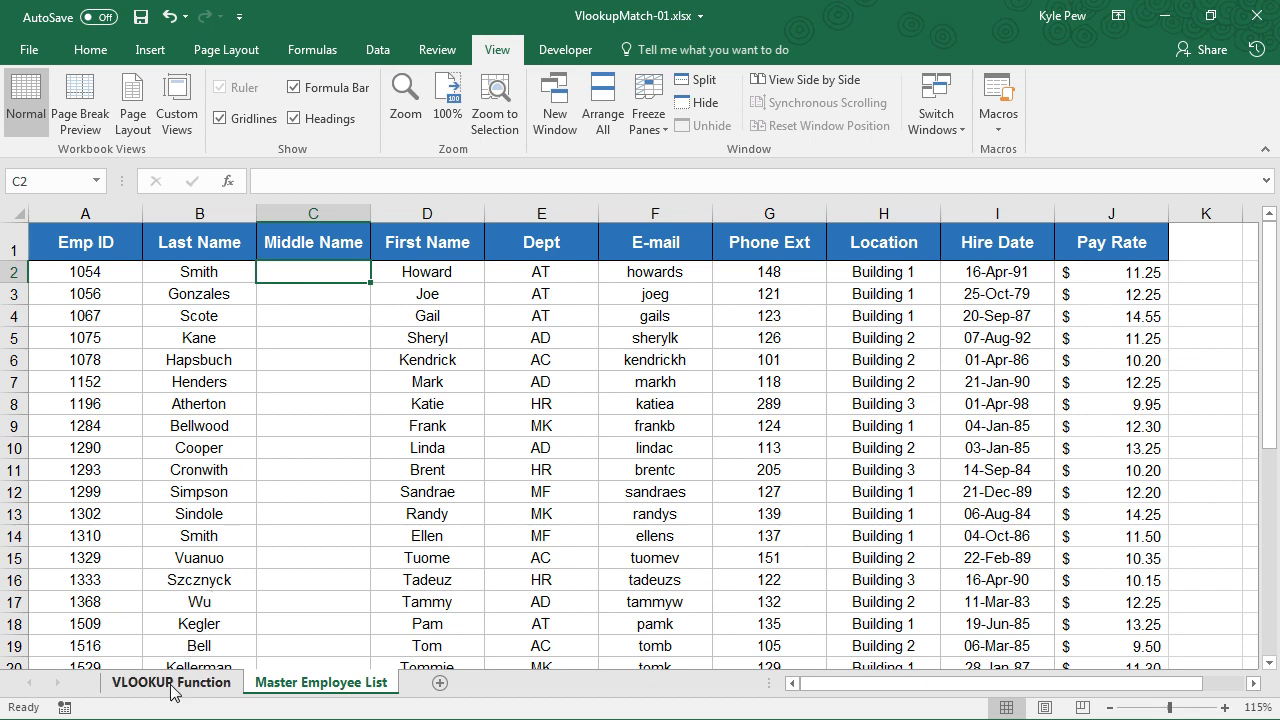
# - Return to the VLOOKUP Function sheet, where First Name results now show 0
pyautogui.click(168, 682)
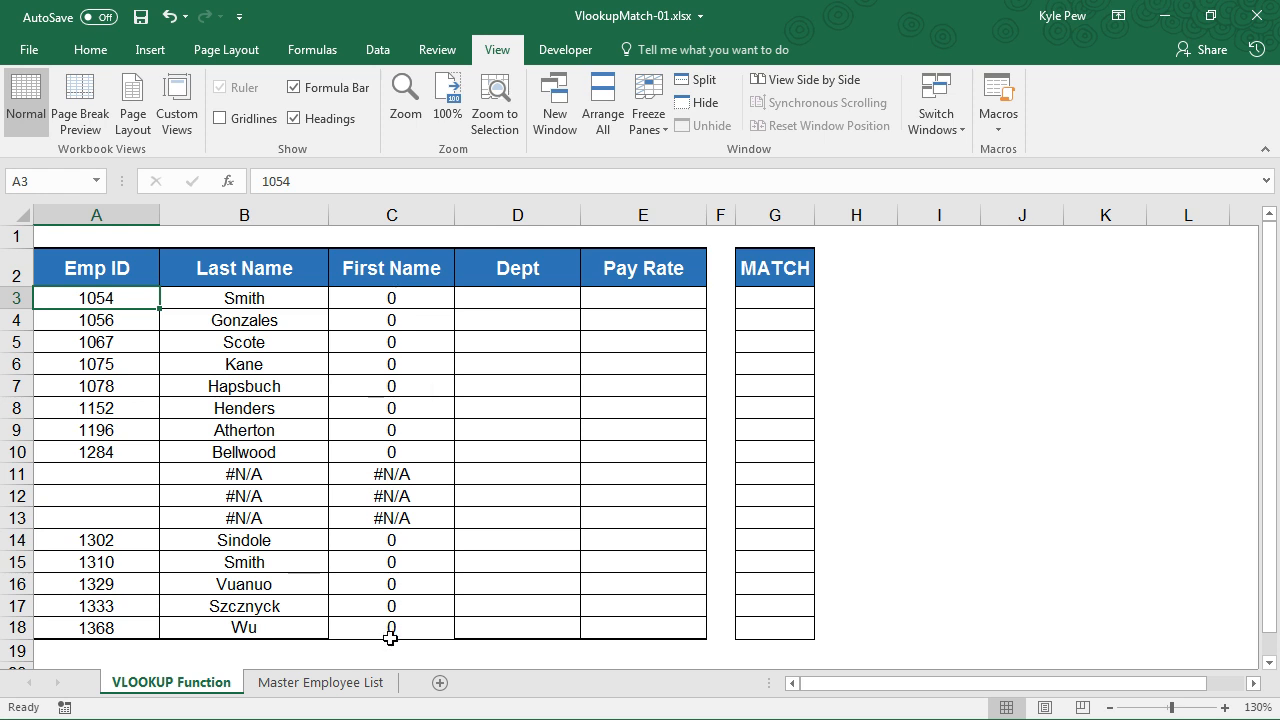
pyautogui.moveTo(396, 612)
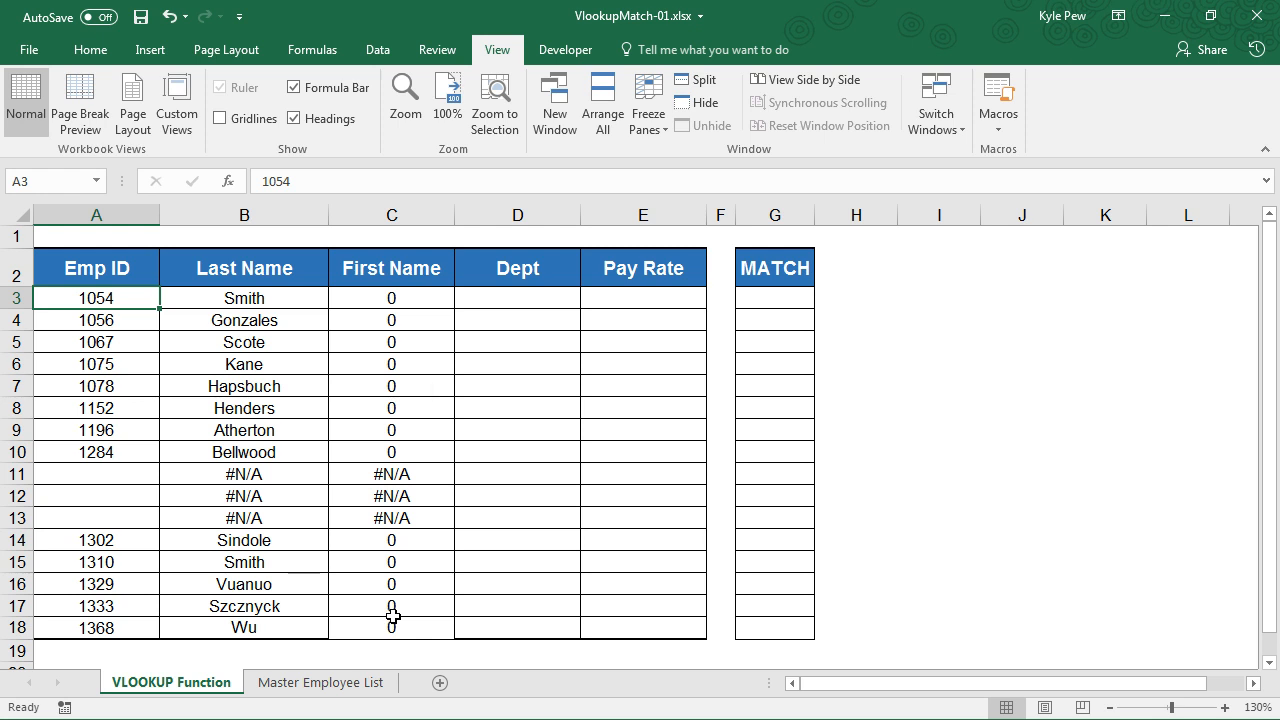
pyautogui.moveTo(360, 294)
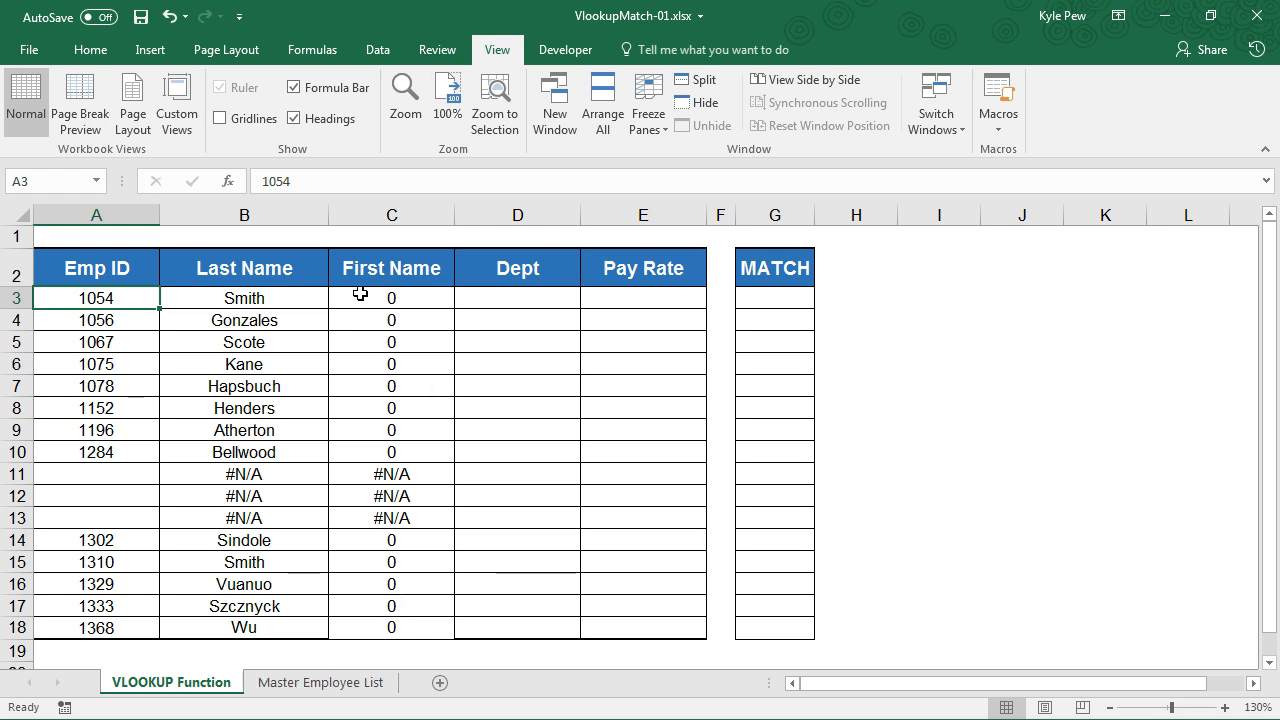
# - Change the First Name VLOOKUP in C3 to column 4 and fill it down to C18
pyautogui.click(390, 296)
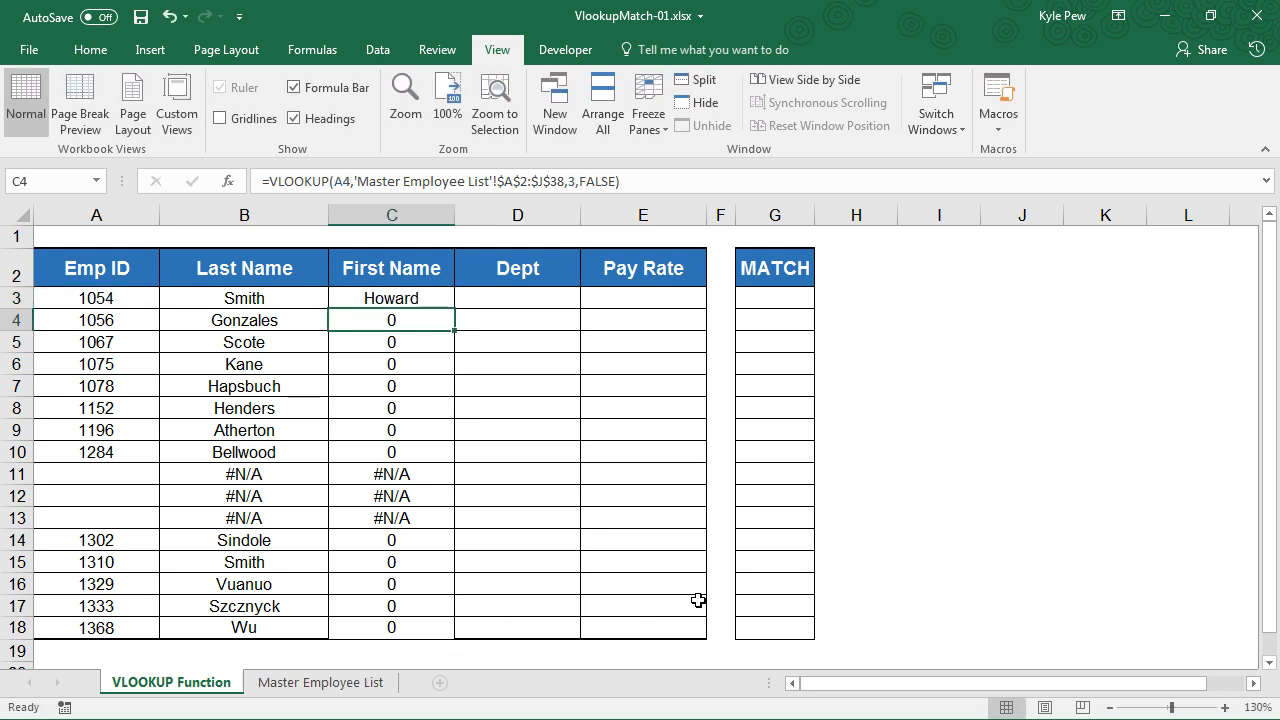
pyautogui.click(390, 296)
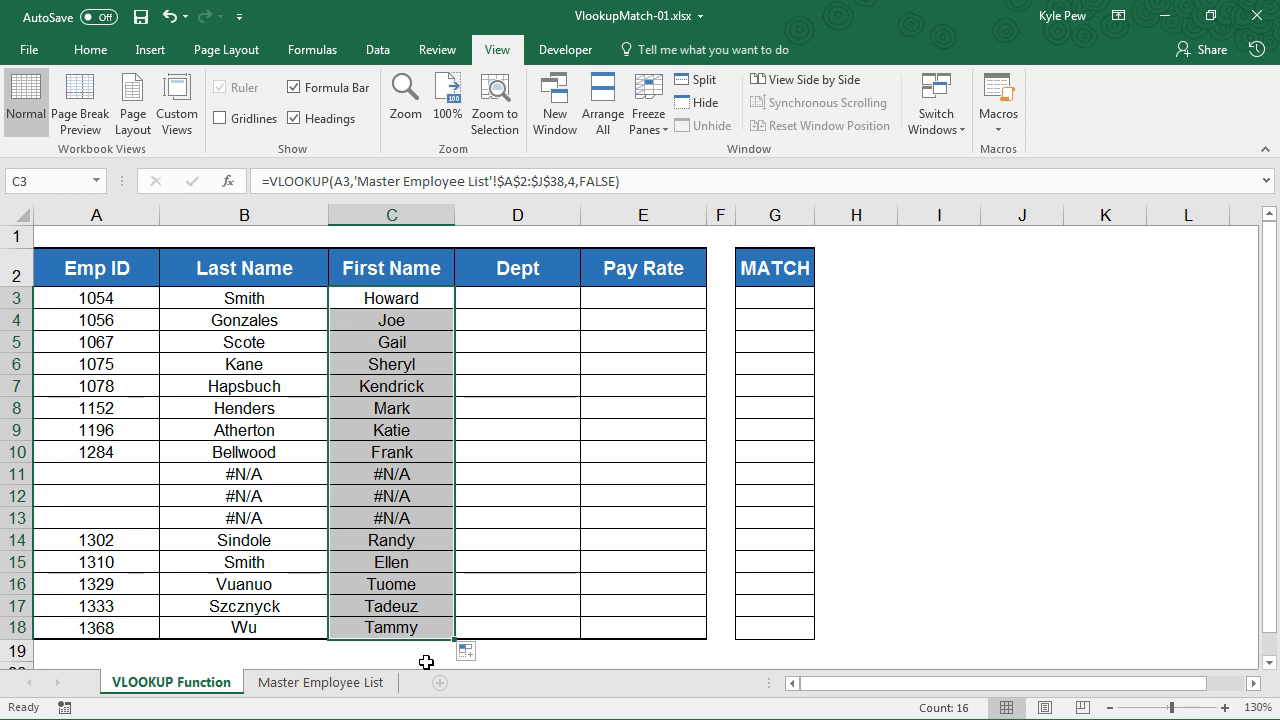
pyautogui.moveTo(390, 298)
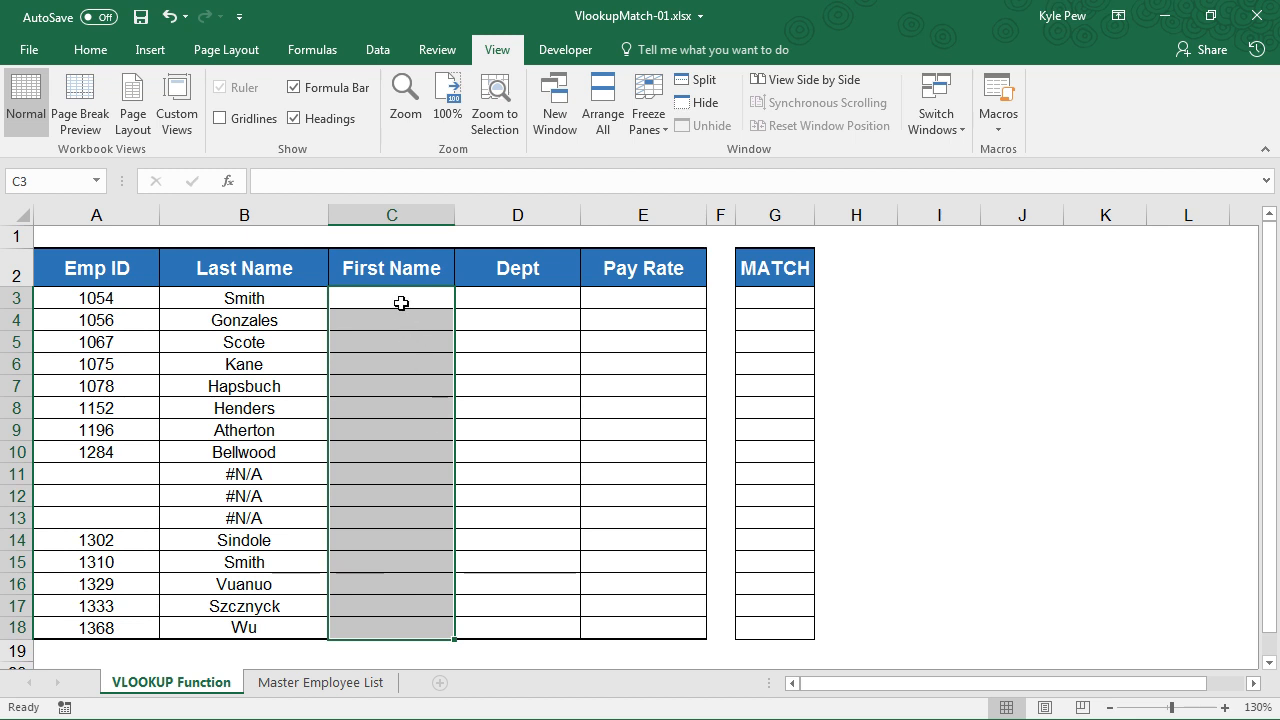
# - Clear the First Name lookup results in C3:C18, leaving C3 selected
pyautogui.click(392, 296)
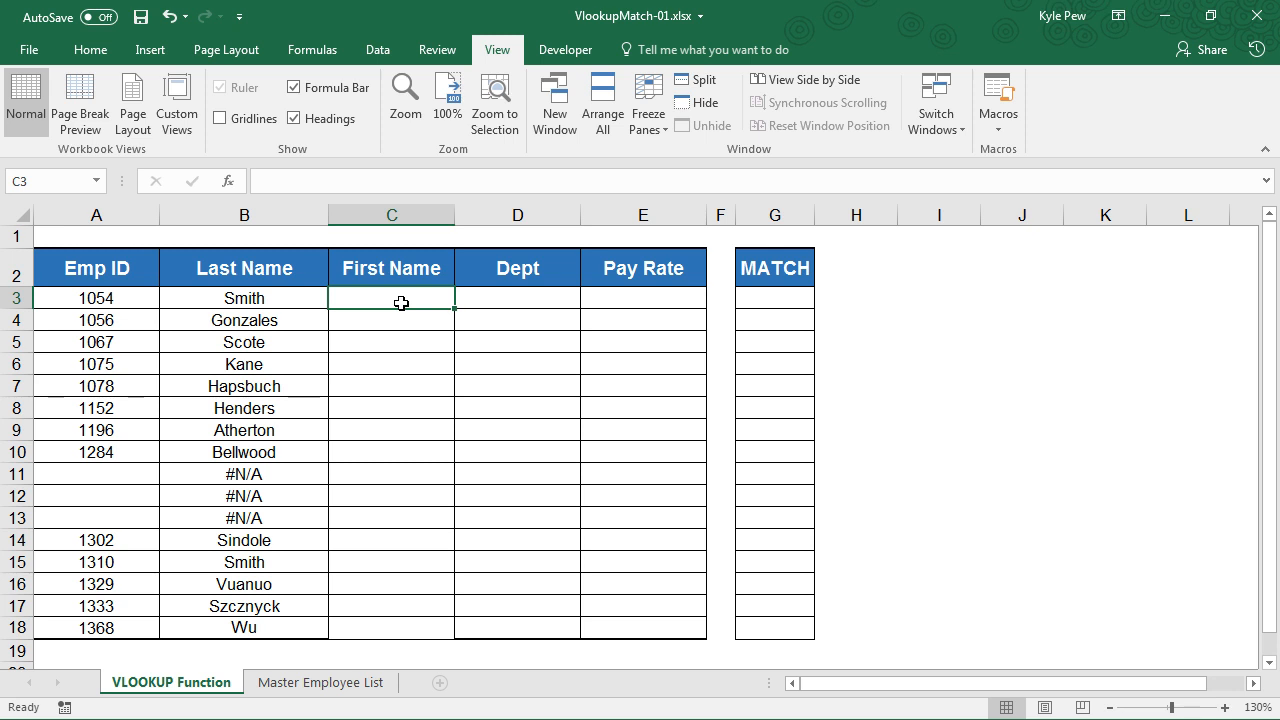
# - Enter '=match(' in cell G3 under the MATCH heading
pyautogui.click(774, 298)
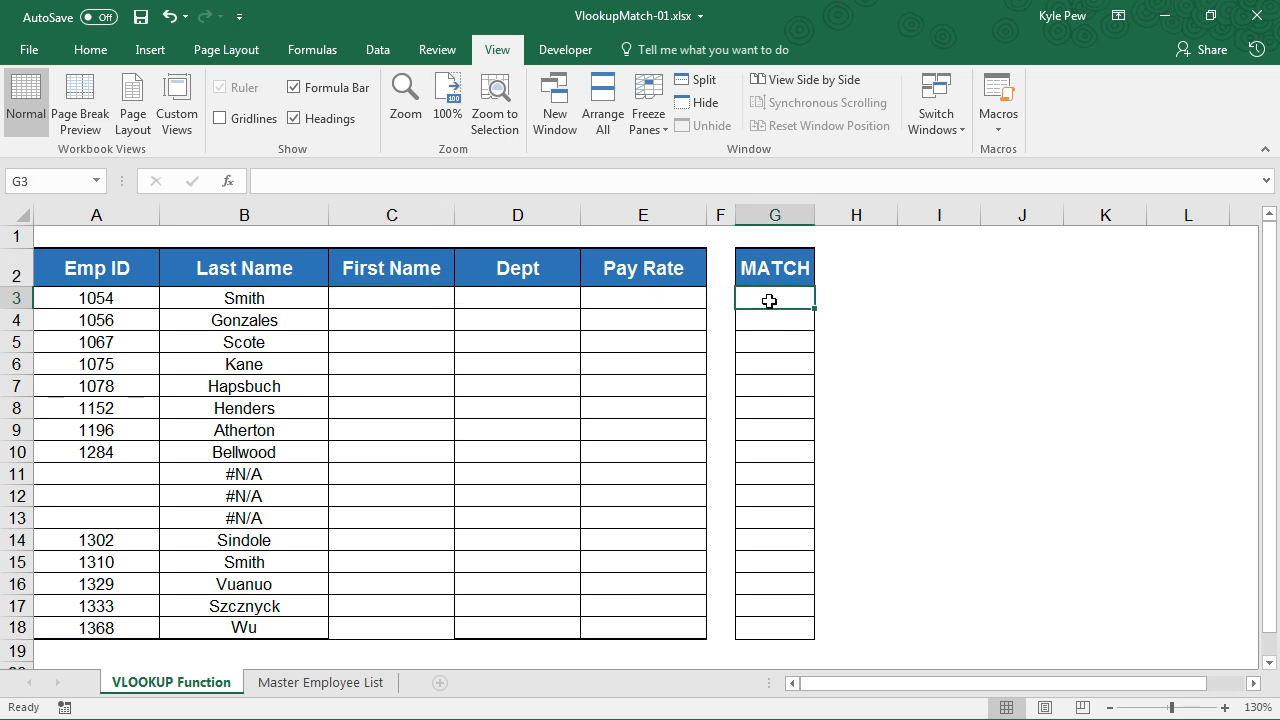
pyautogui.moveTo(1164, 390)
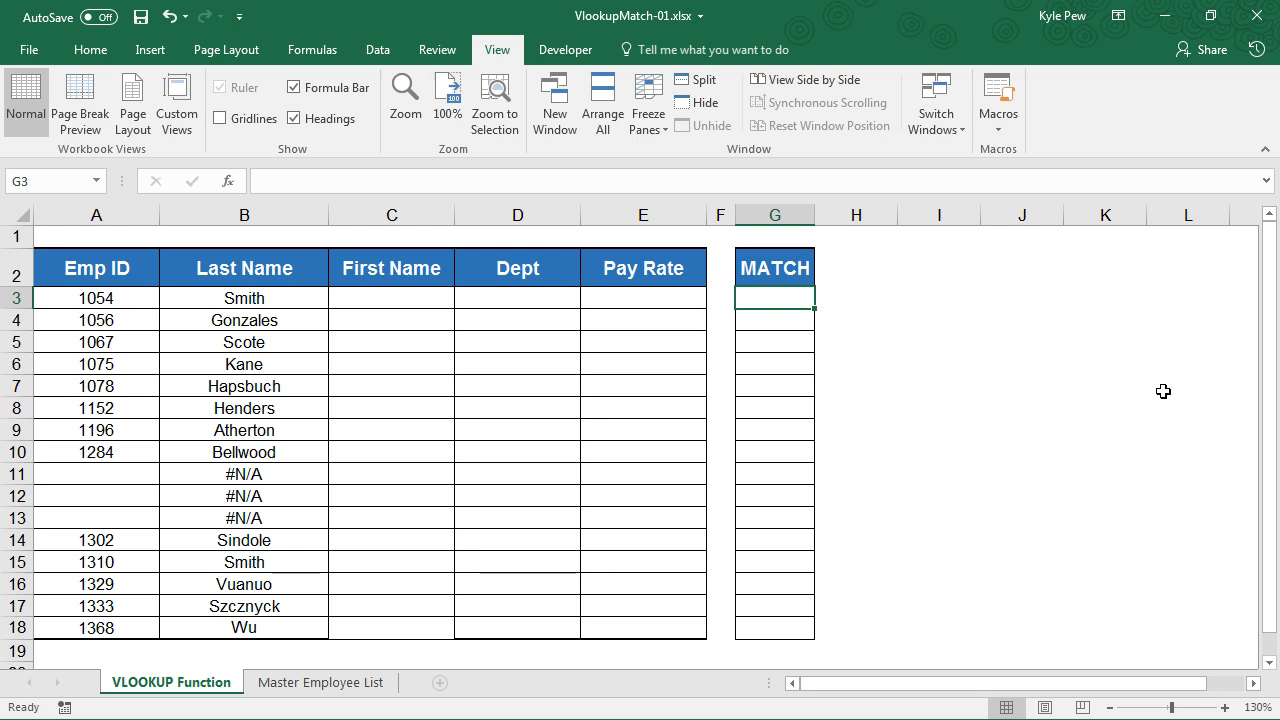
pyautogui.write('=m')
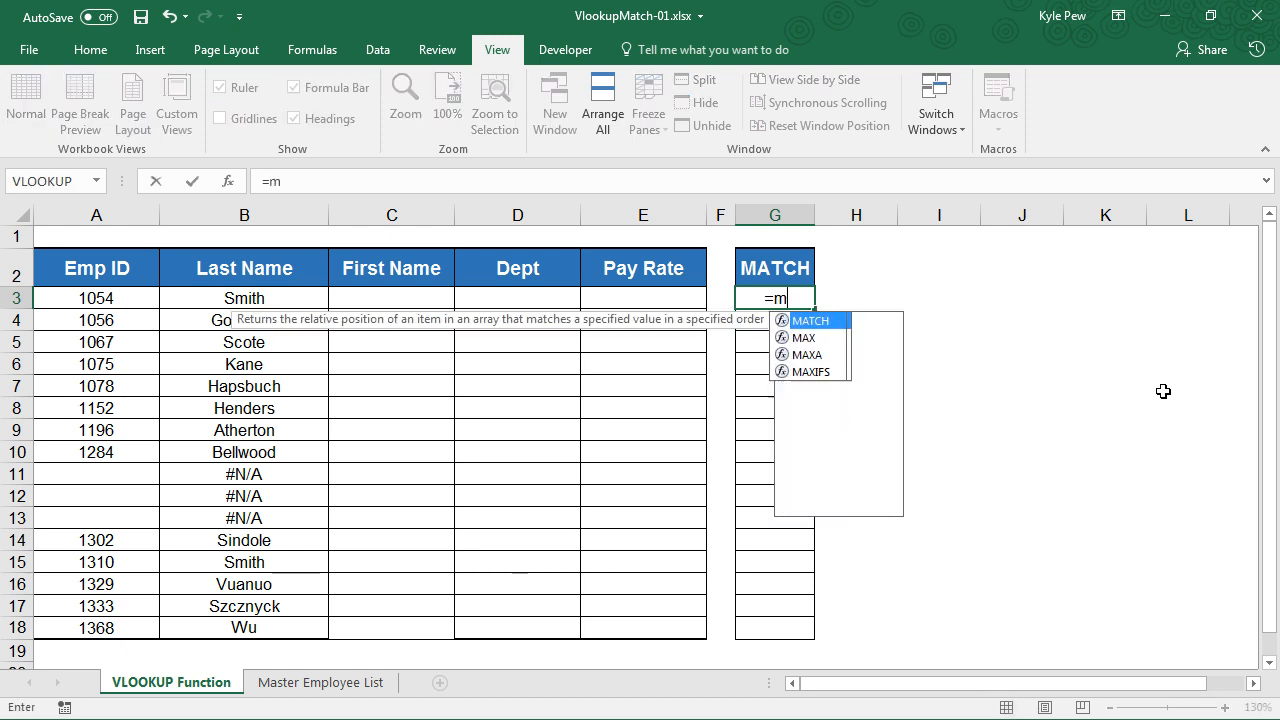
pyautogui.write('atch(')
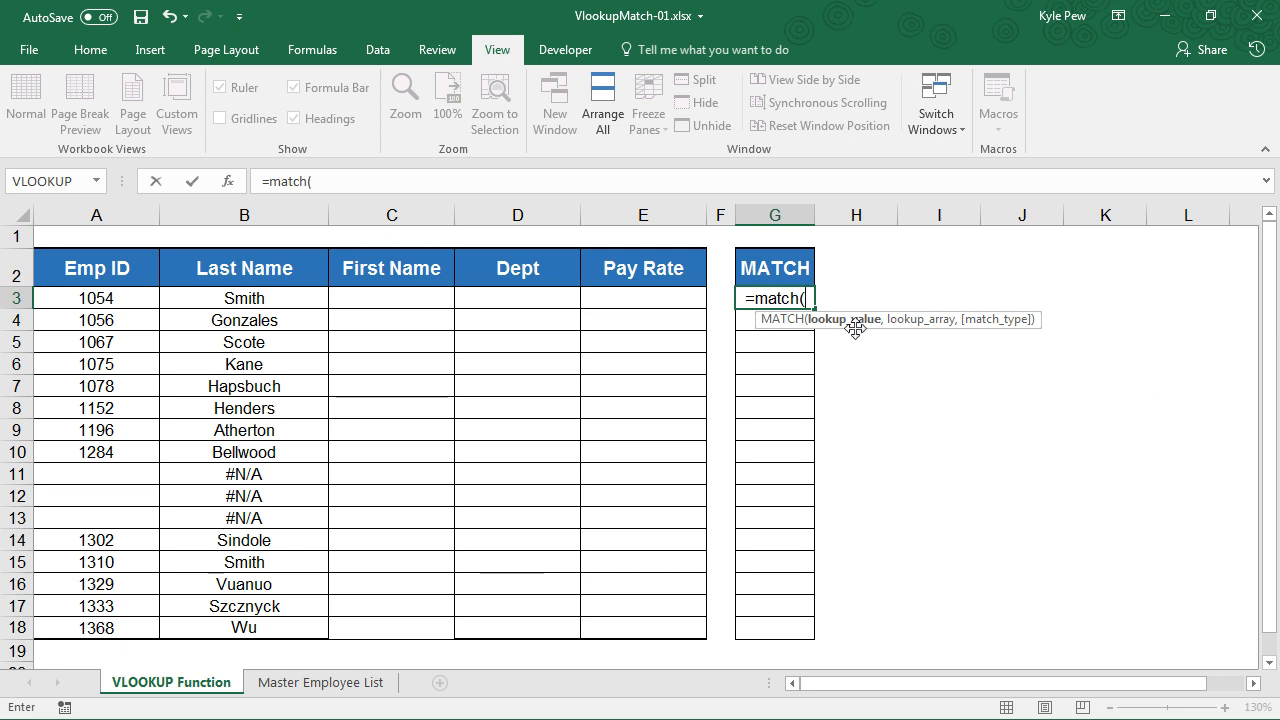
pyautogui.moveTo(1000, 332)
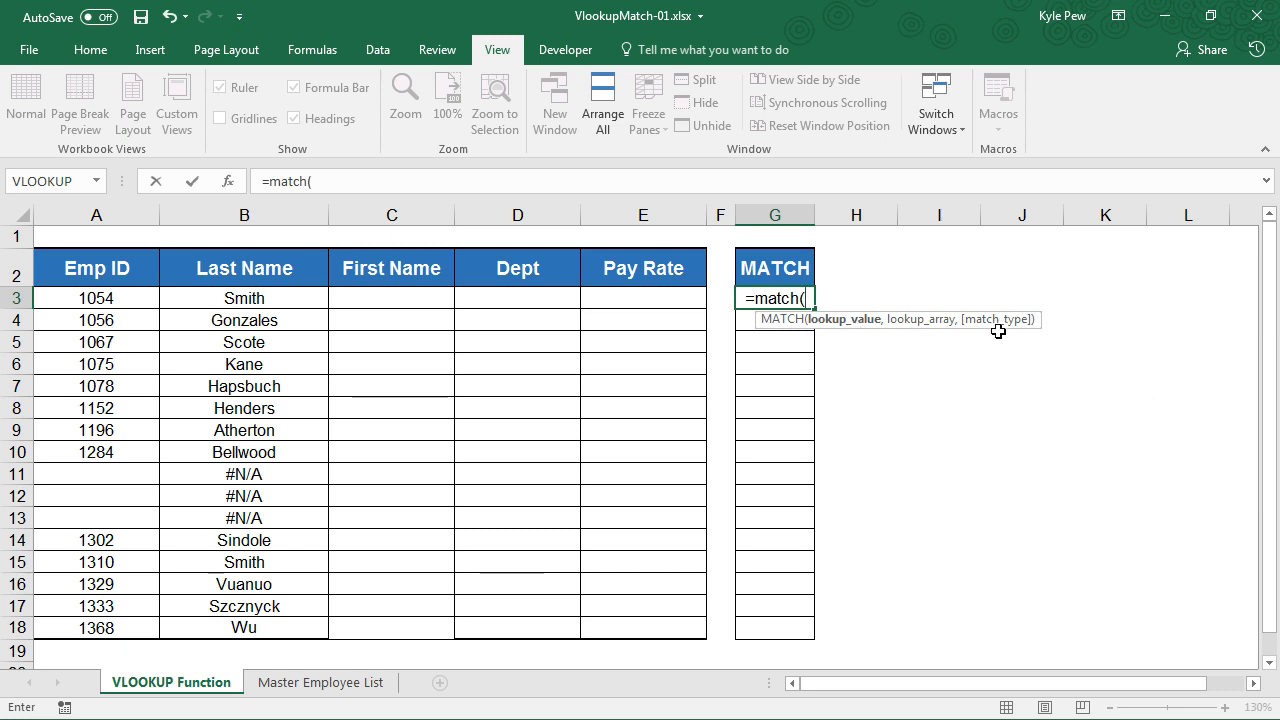
pyautogui.moveTo(860, 332)
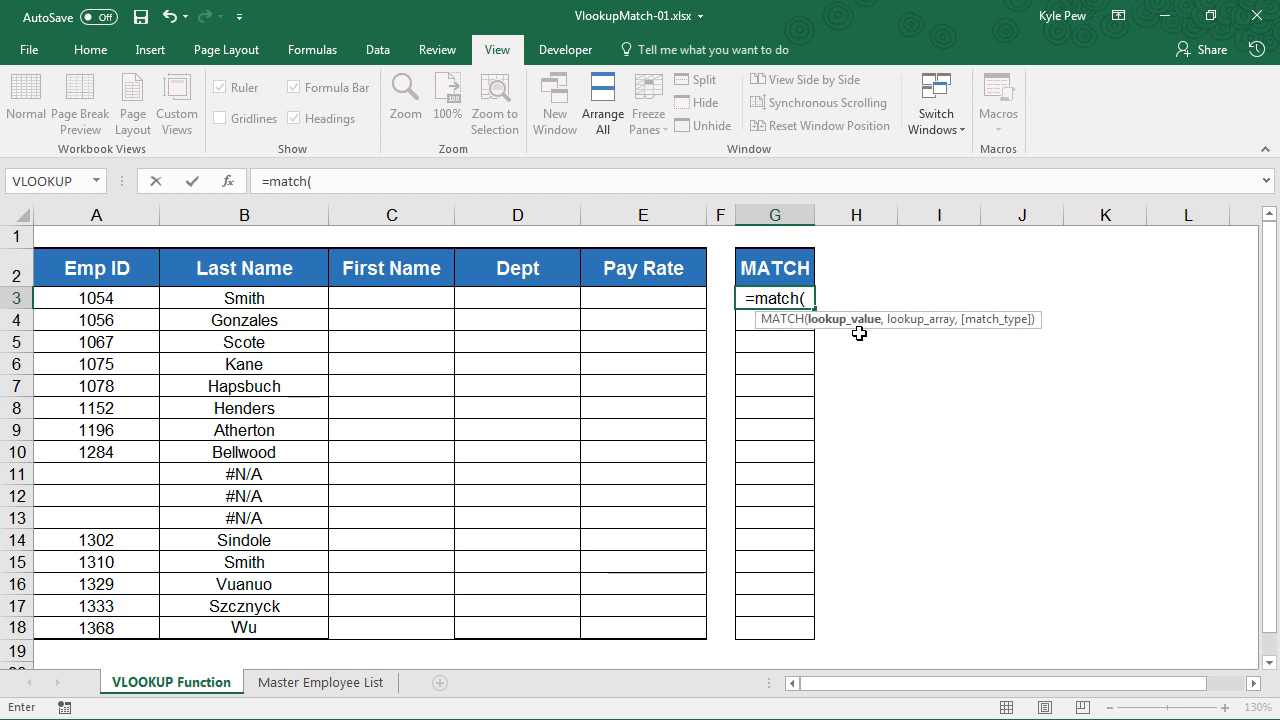
pyautogui.moveTo(940, 352)
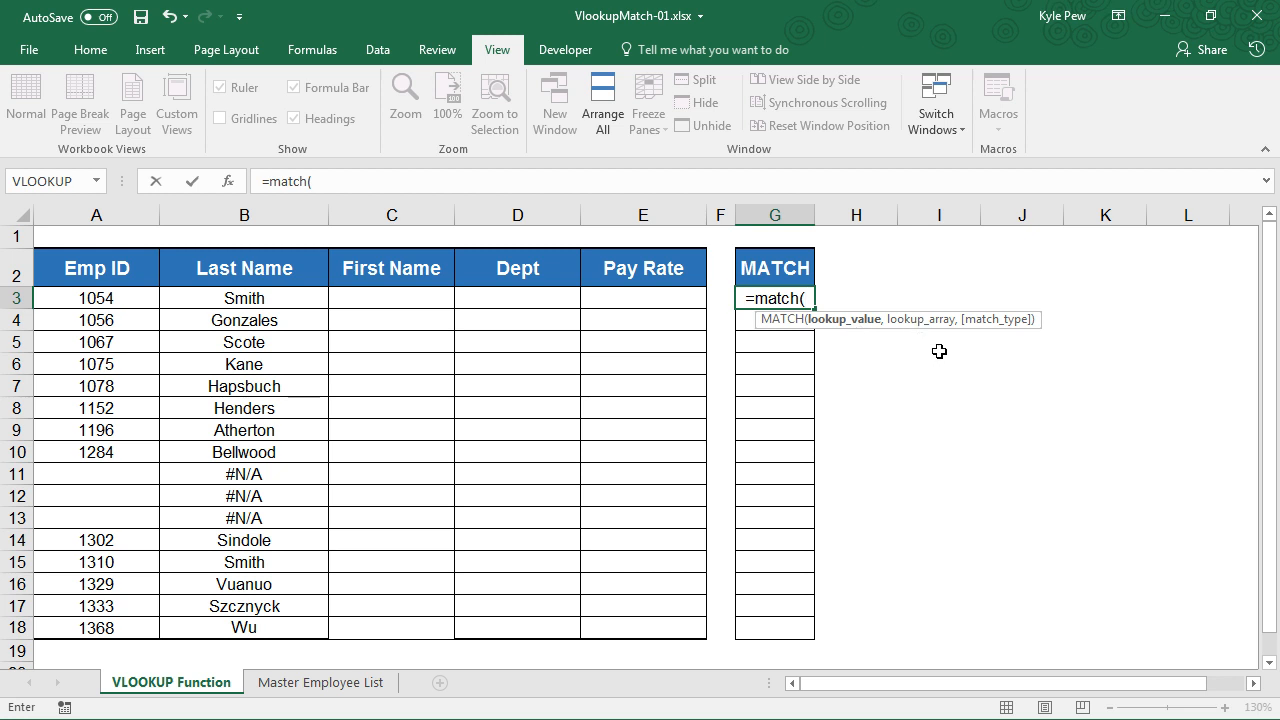
pyautogui.moveTo(868, 352)
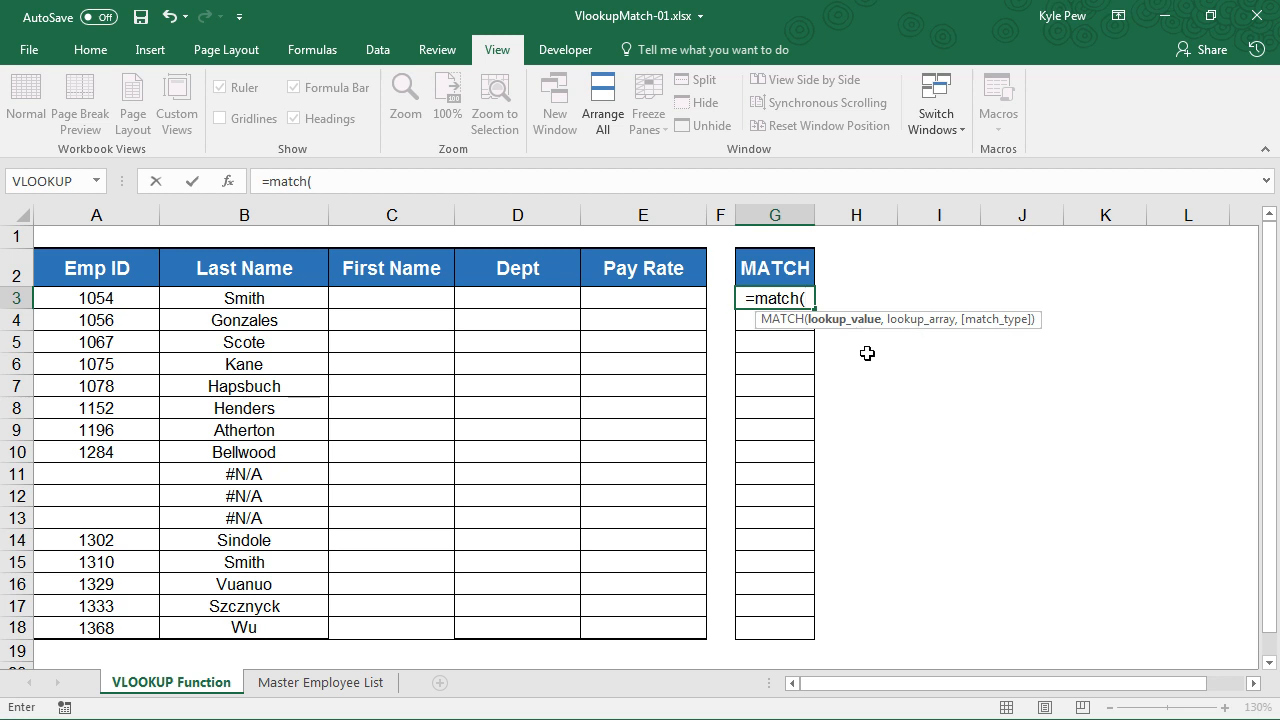
pyautogui.moveTo(848, 330)
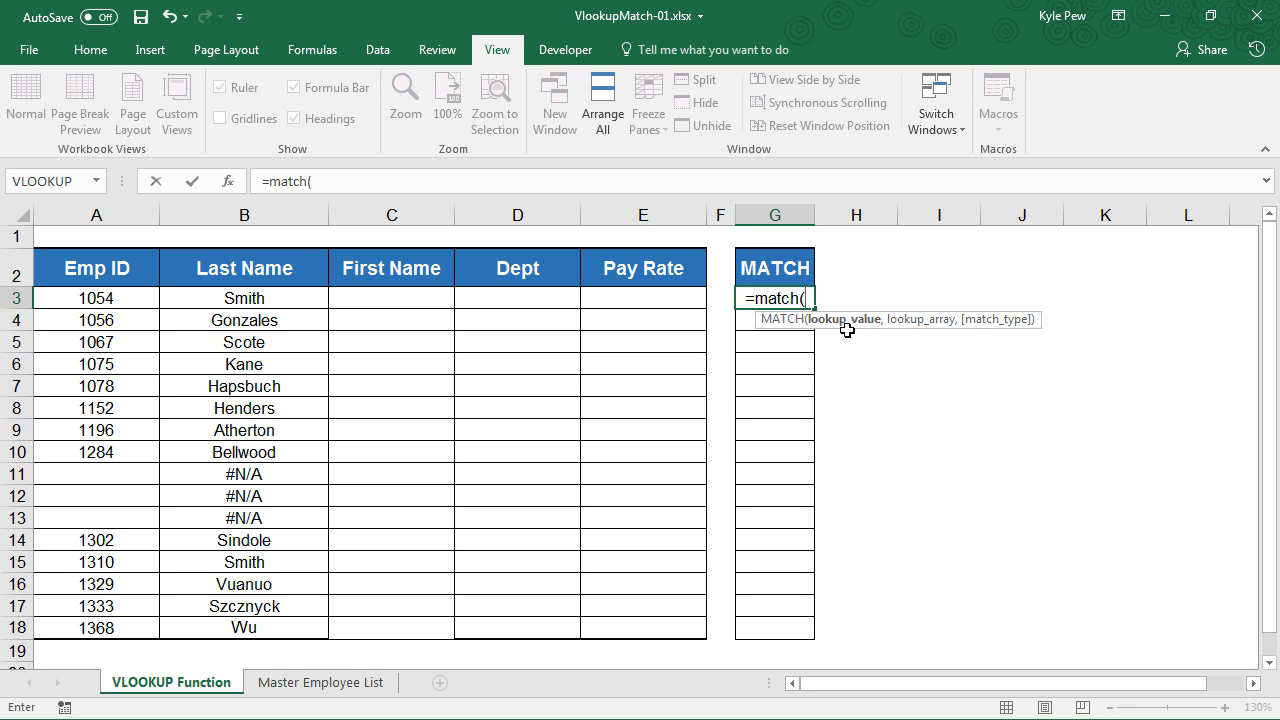
pyautogui.moveTo(860, 330)
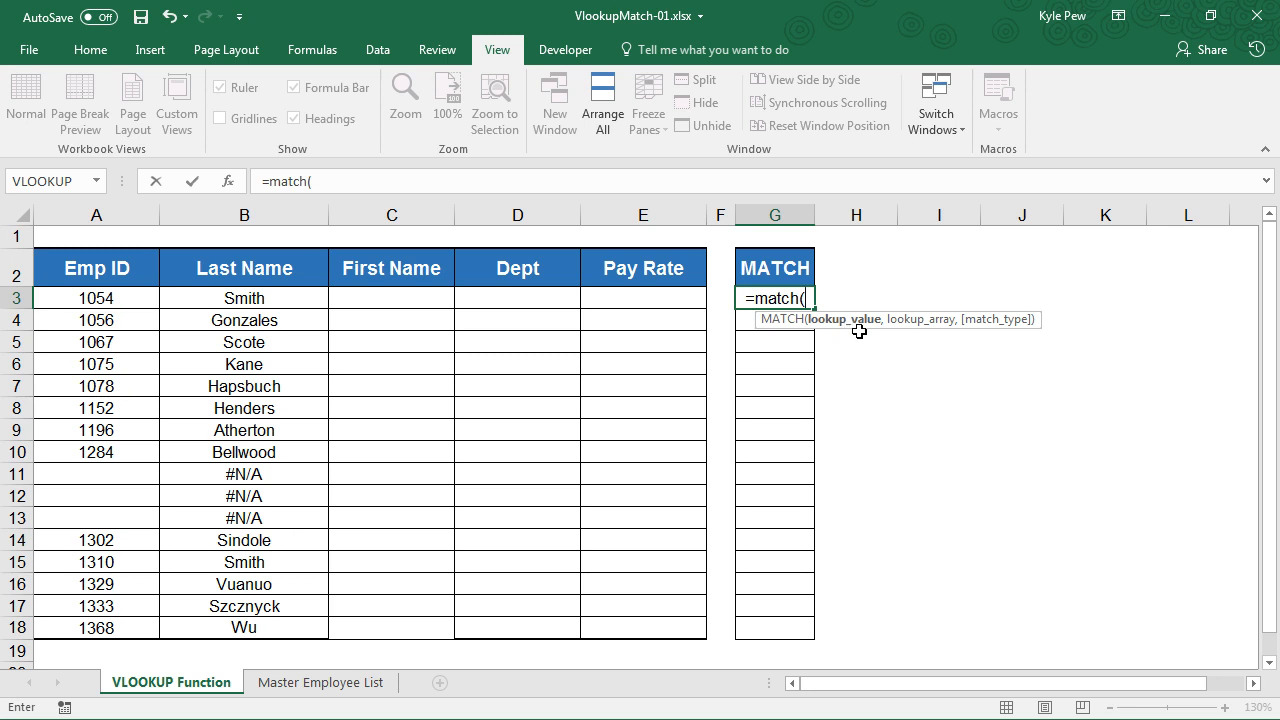
pyautogui.moveTo(928, 336)
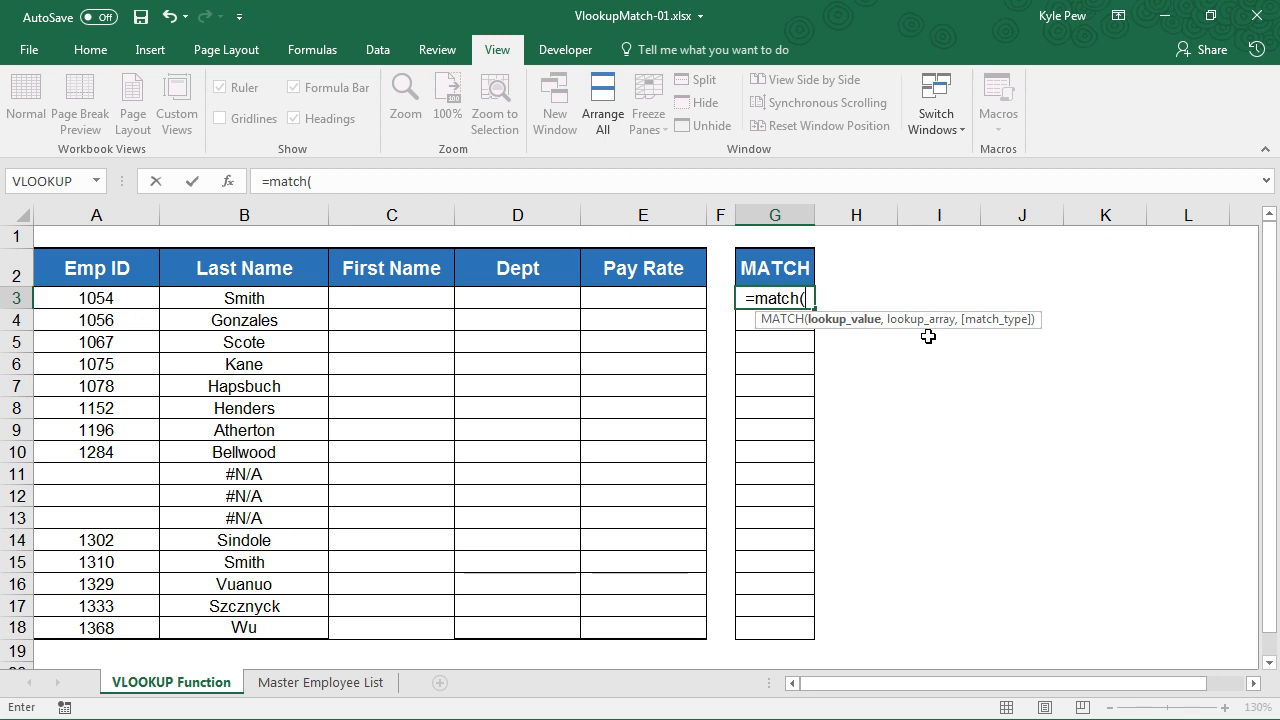
pyautogui.moveTo(992, 332)
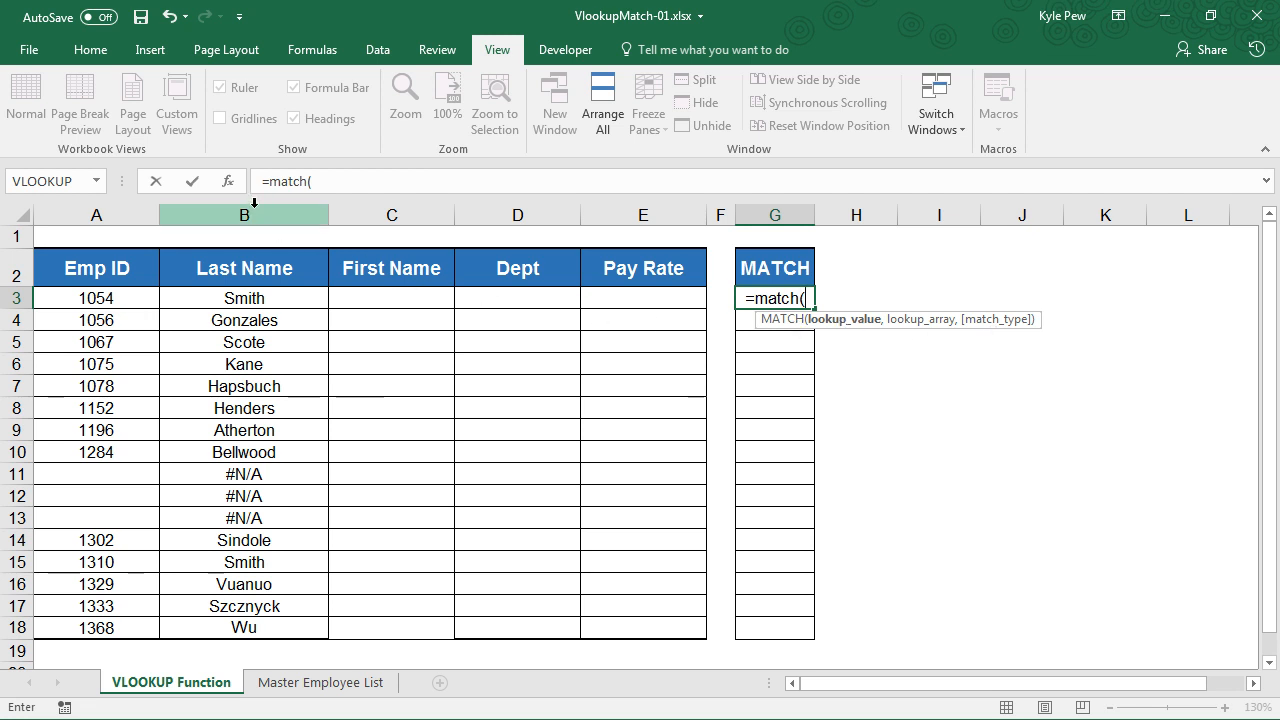
# - Review the Match_type argument in Function Arguments, then cancel the MATCH formula
pyautogui.click(228, 180)
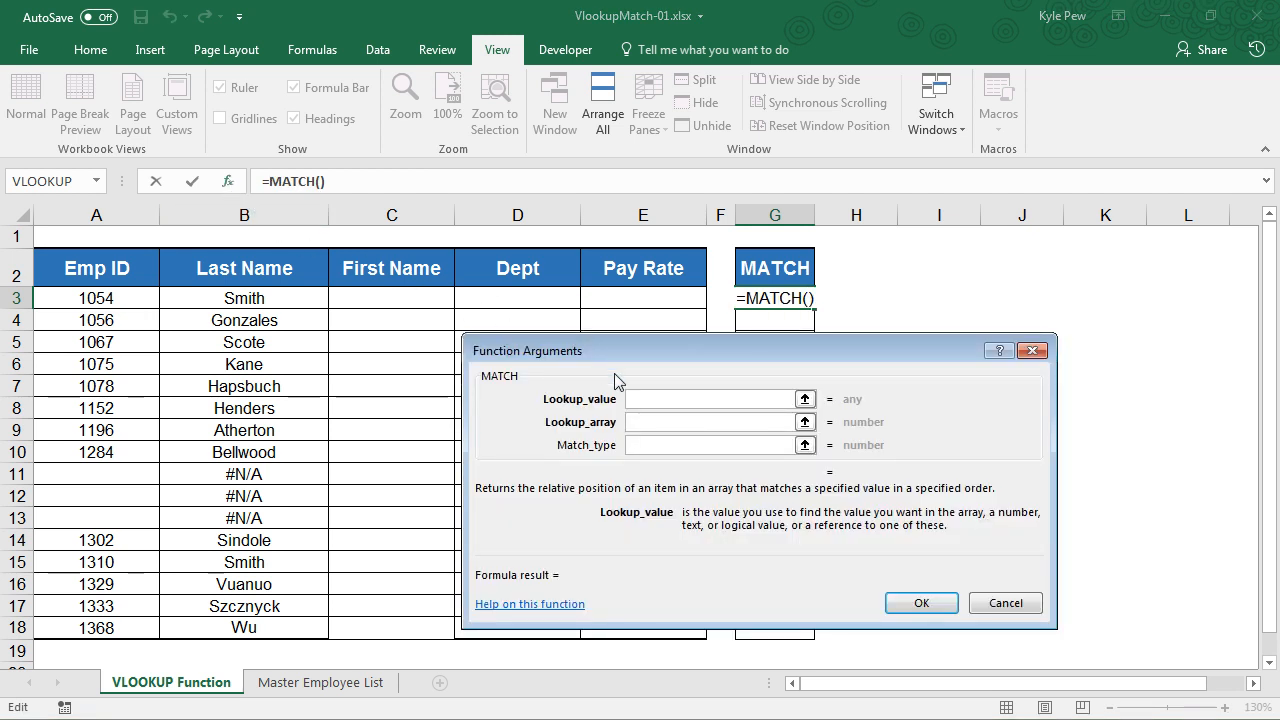
pyautogui.click(710, 444)
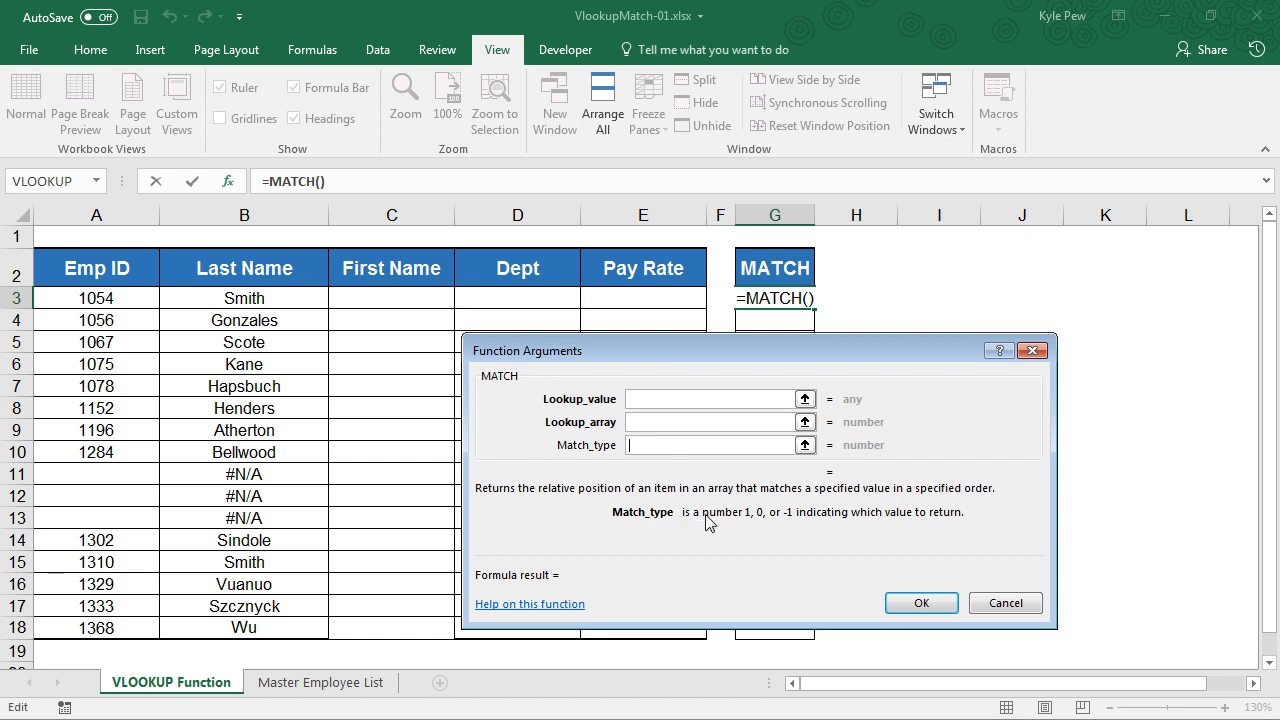
pyautogui.moveTo(788, 524)
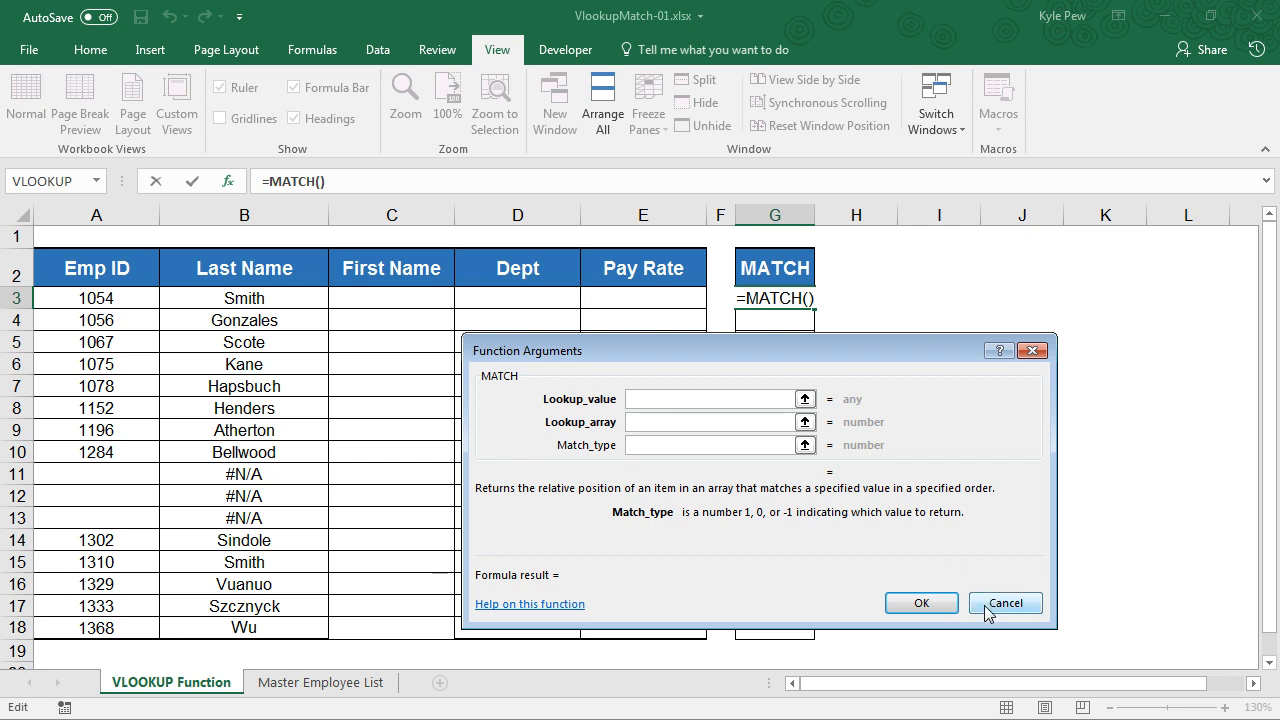
pyautogui.click(1006, 604)
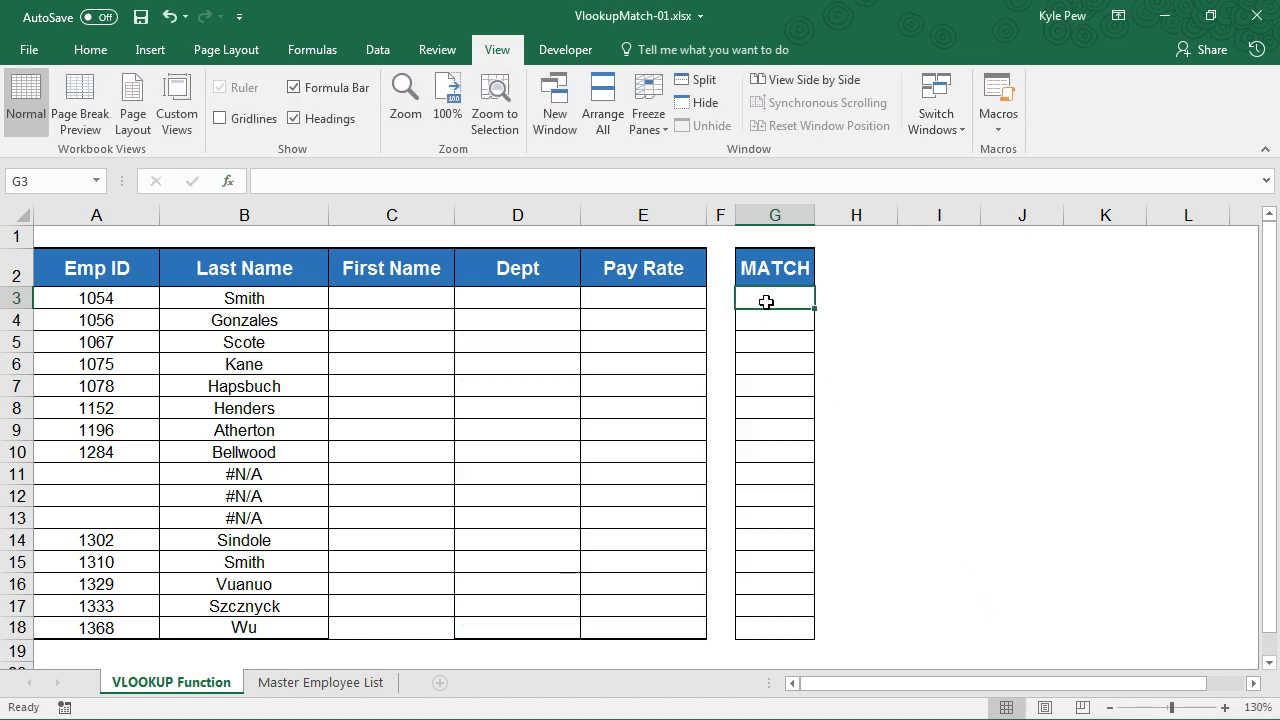
# - Build a MATCH in G3 using the First Name heading C2 against the master list header row, exact match
pyautogui.write('=match(')
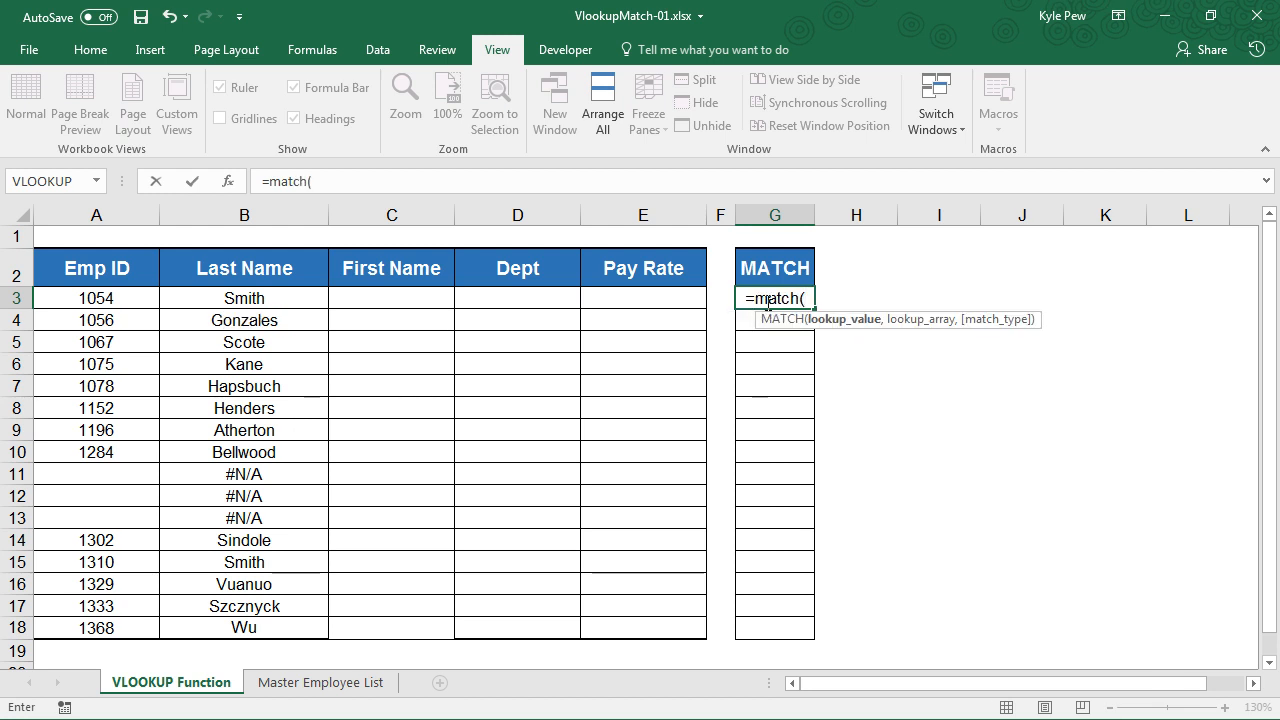
pyautogui.moveTo(380, 268)
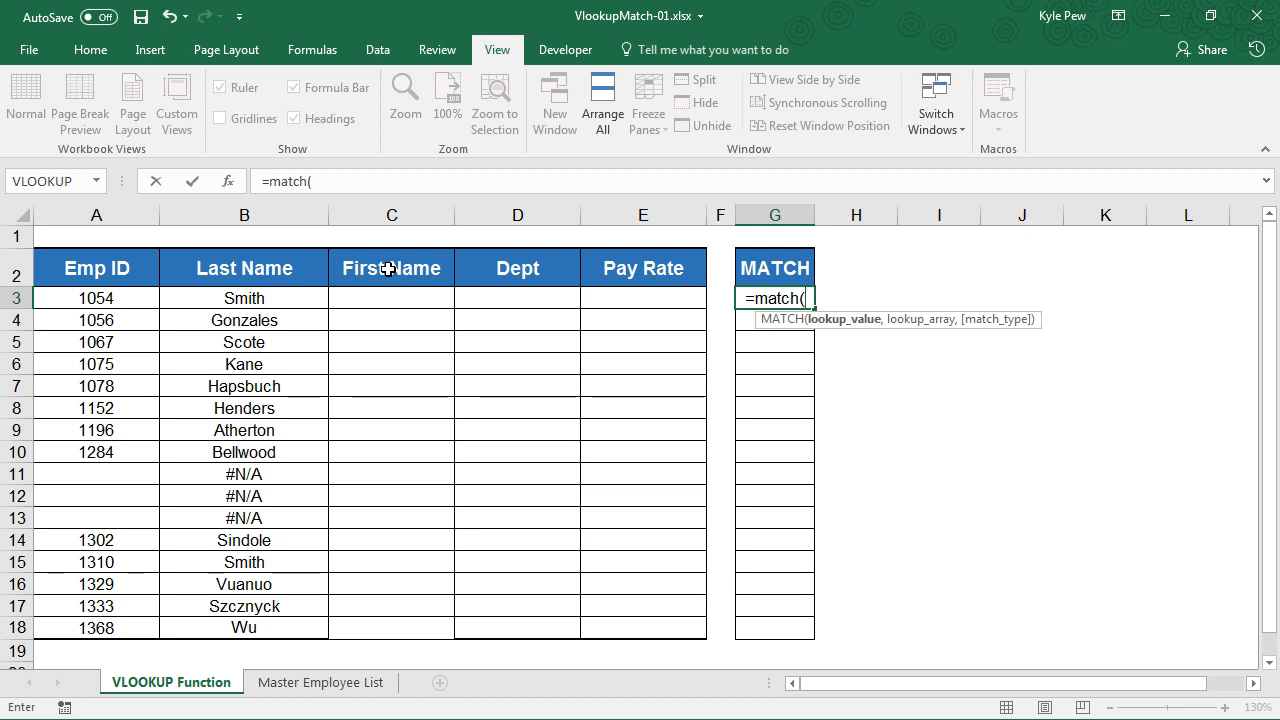
pyautogui.click(390, 268)
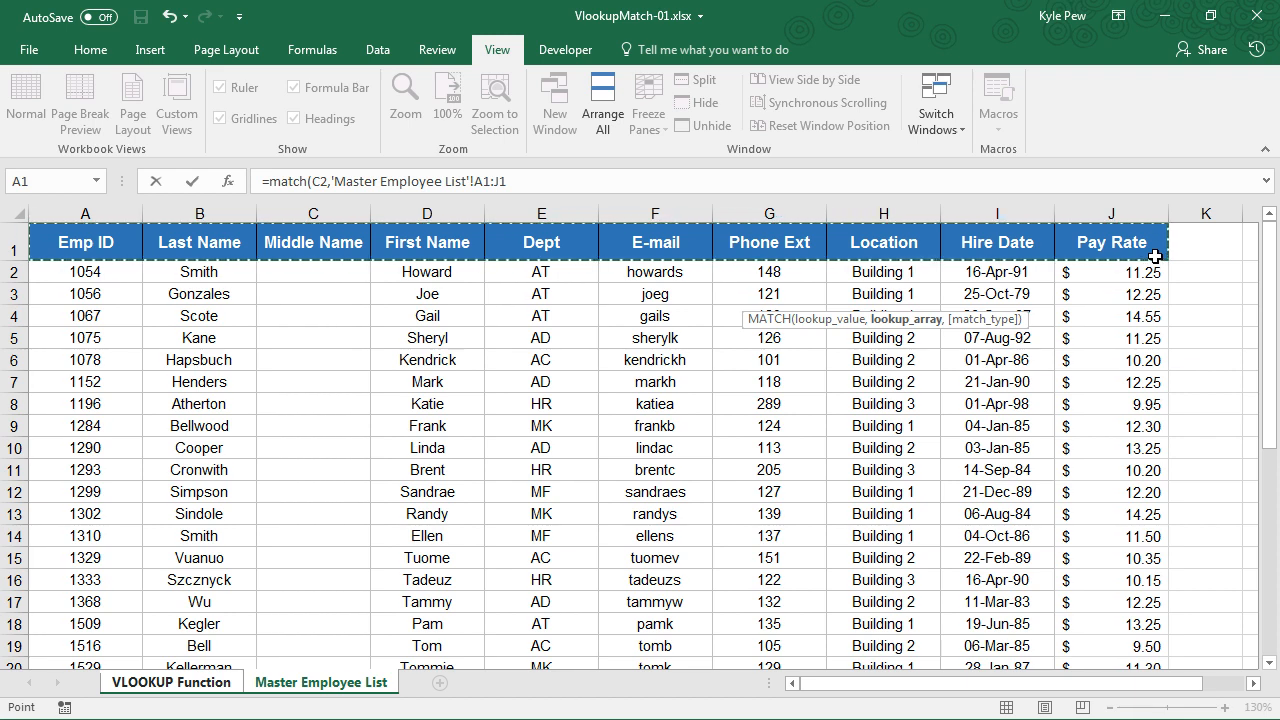
pyautogui.moveTo(152, 242)
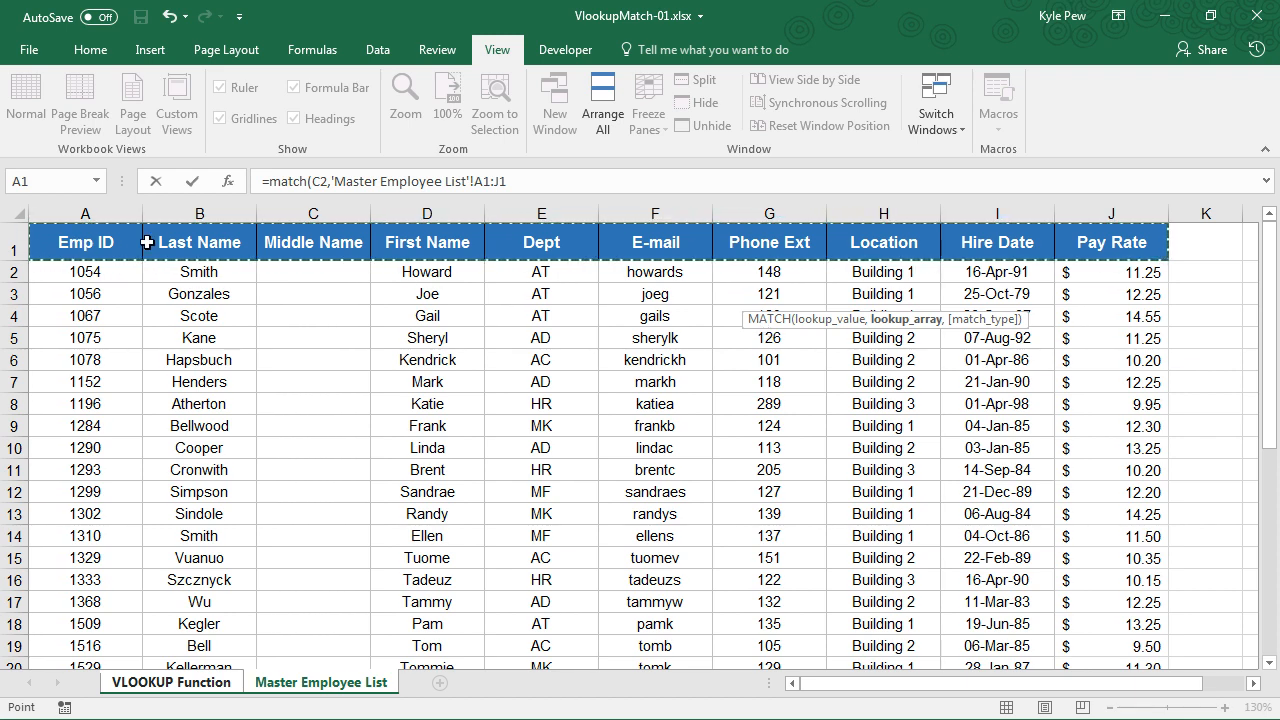
pyautogui.moveTo(1130, 242)
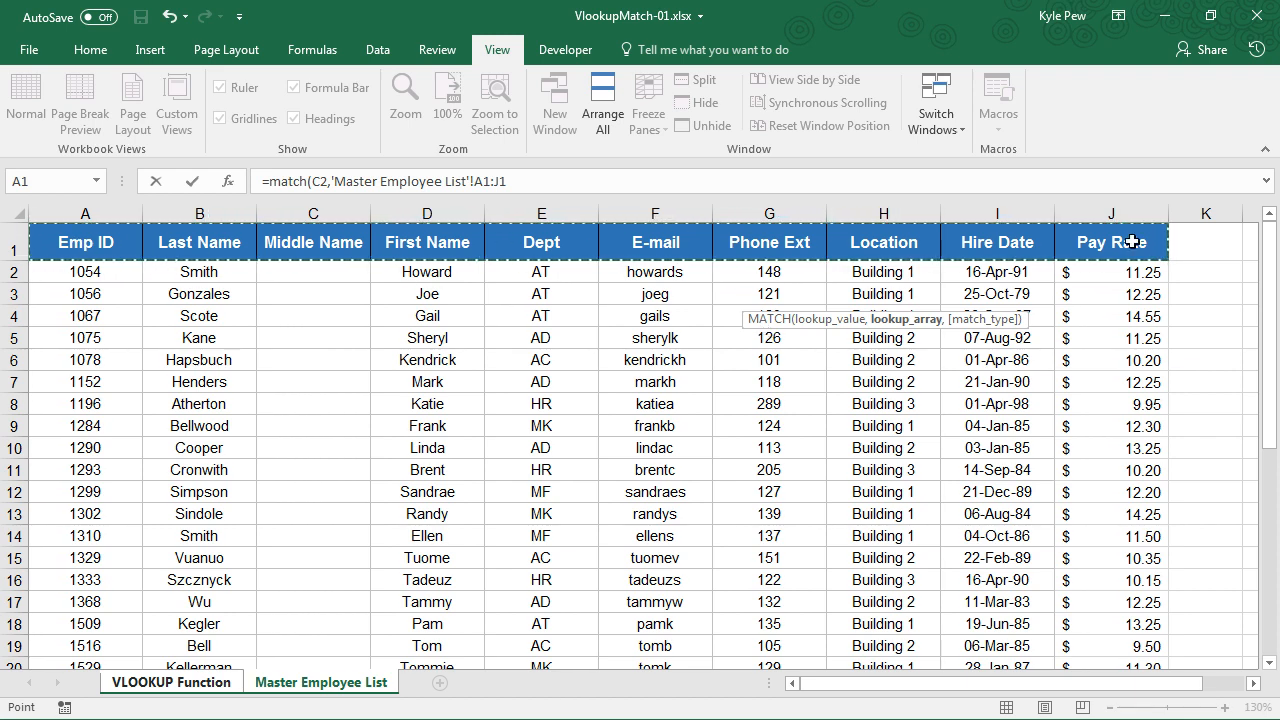
pyautogui.write(',')
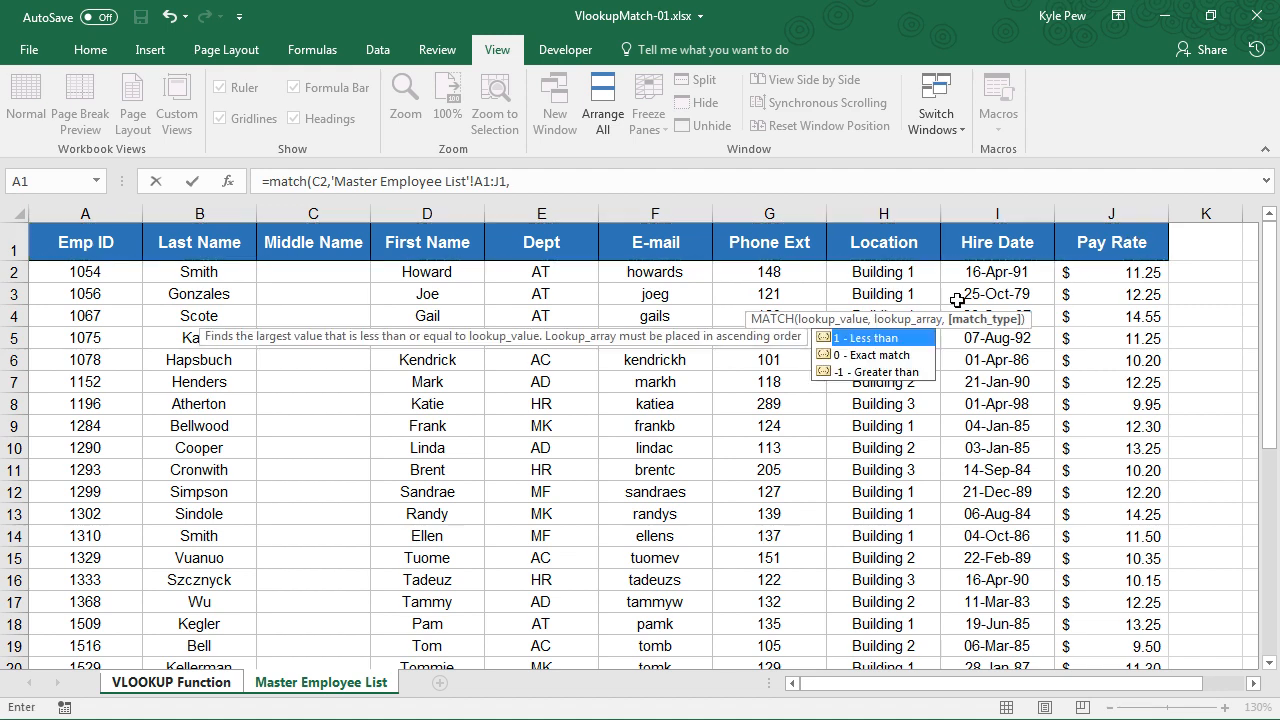
pyautogui.moveTo(890, 372)
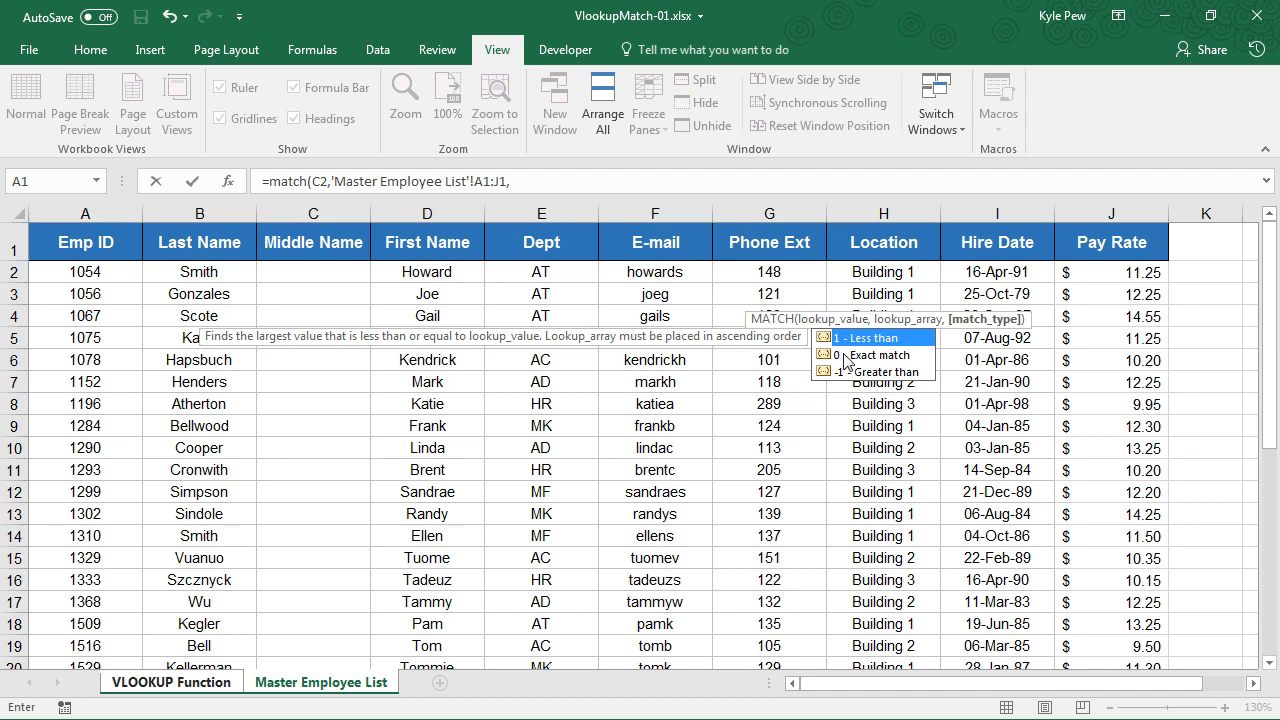
pyautogui.moveTo(884, 356)
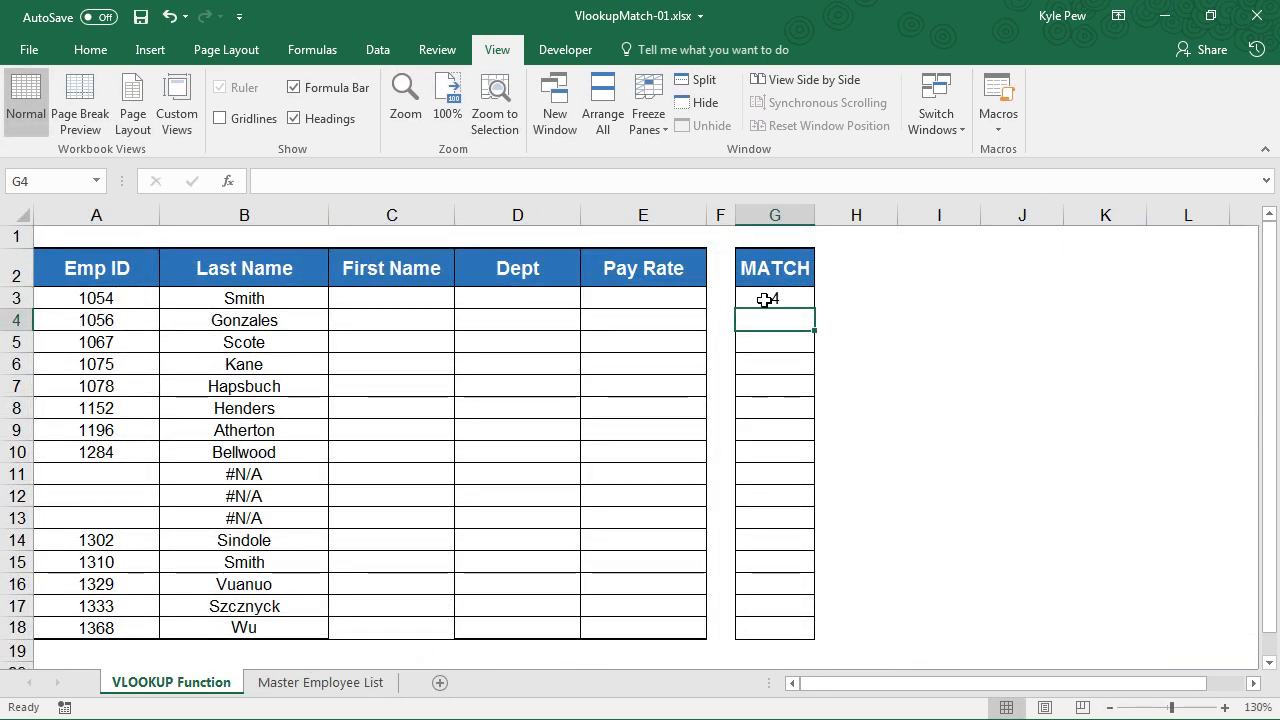
pyautogui.click(774, 298)
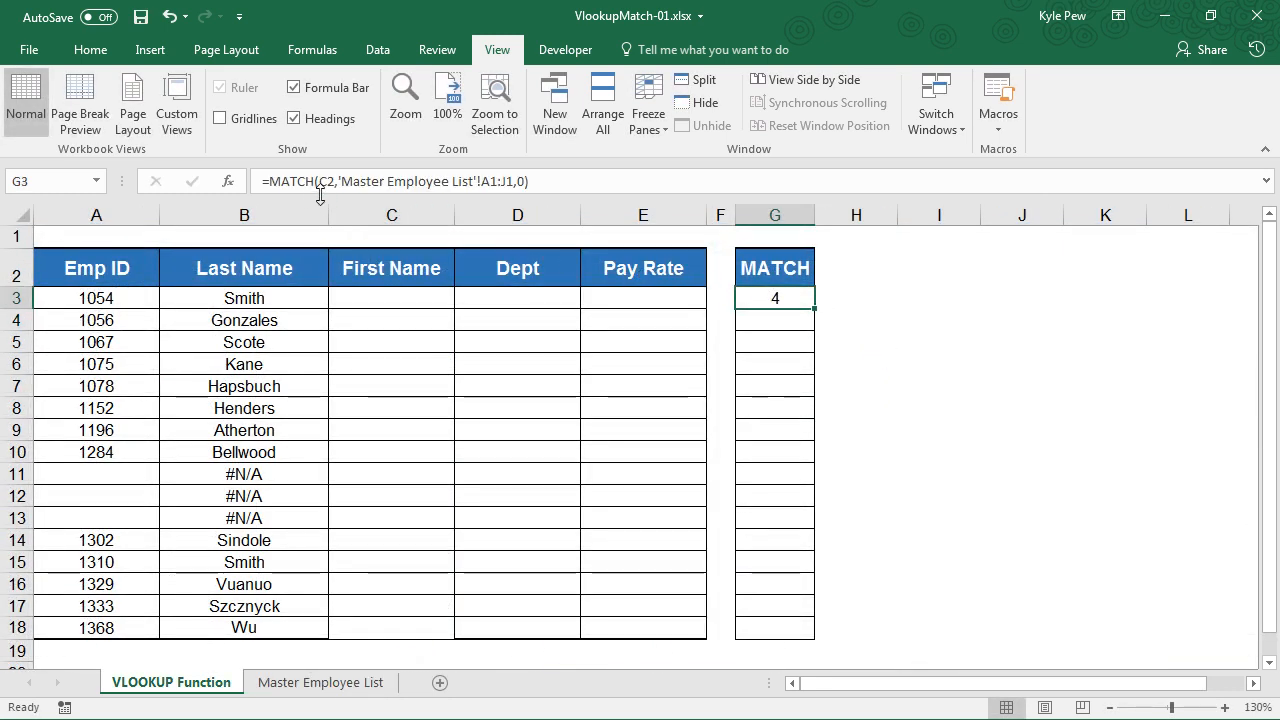
pyautogui.moveTo(408, 268)
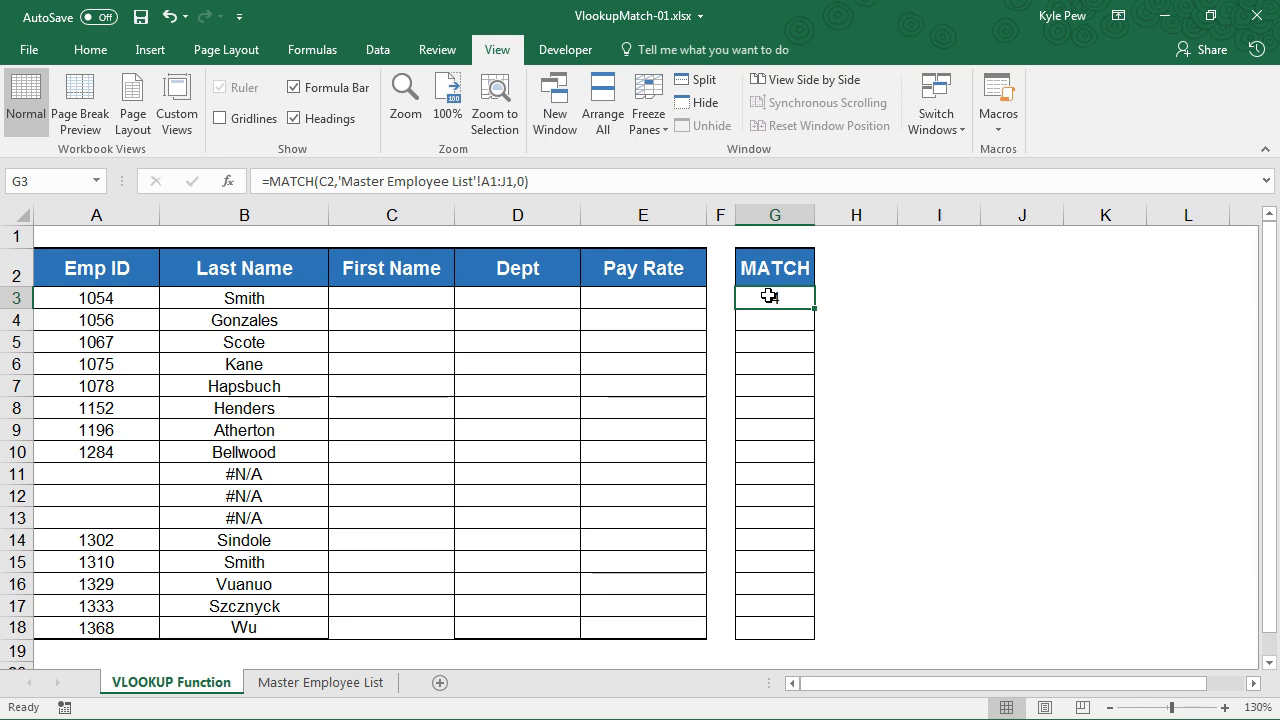
pyautogui.press('Enter')
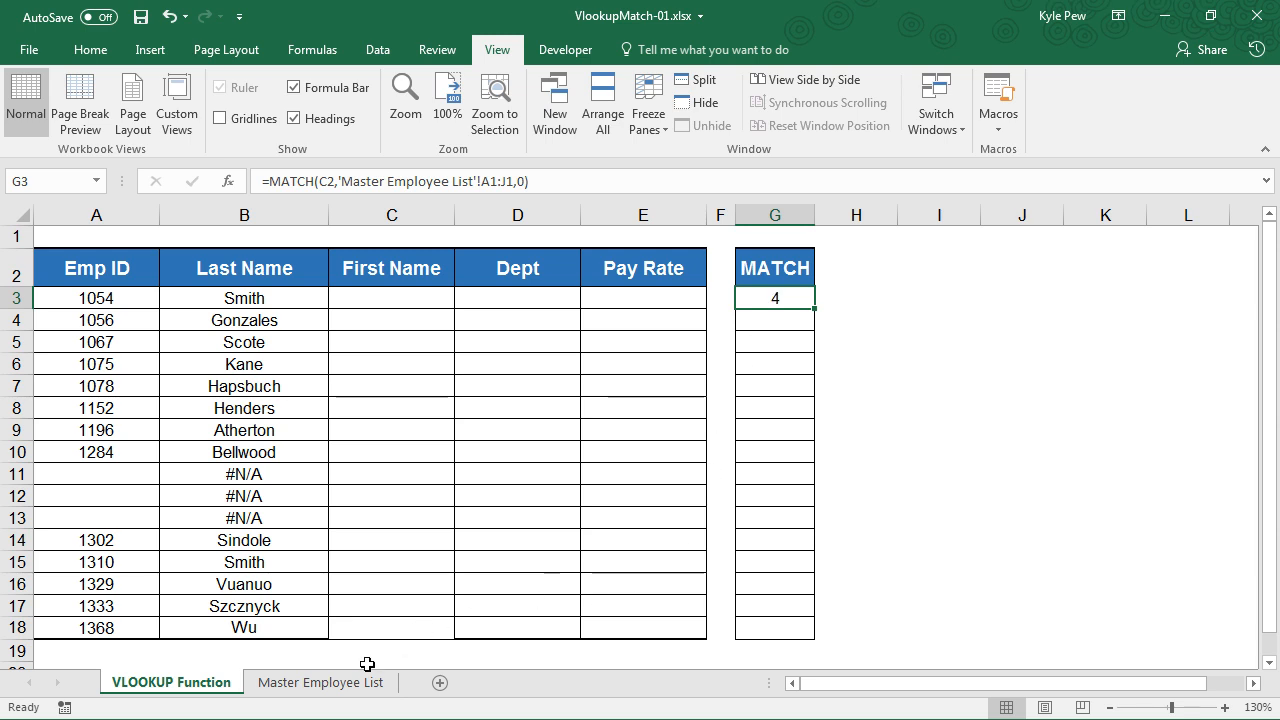
# - Insert a blank column before Middle Name on the master list so the MATCH returns 5
pyautogui.click(320, 682)
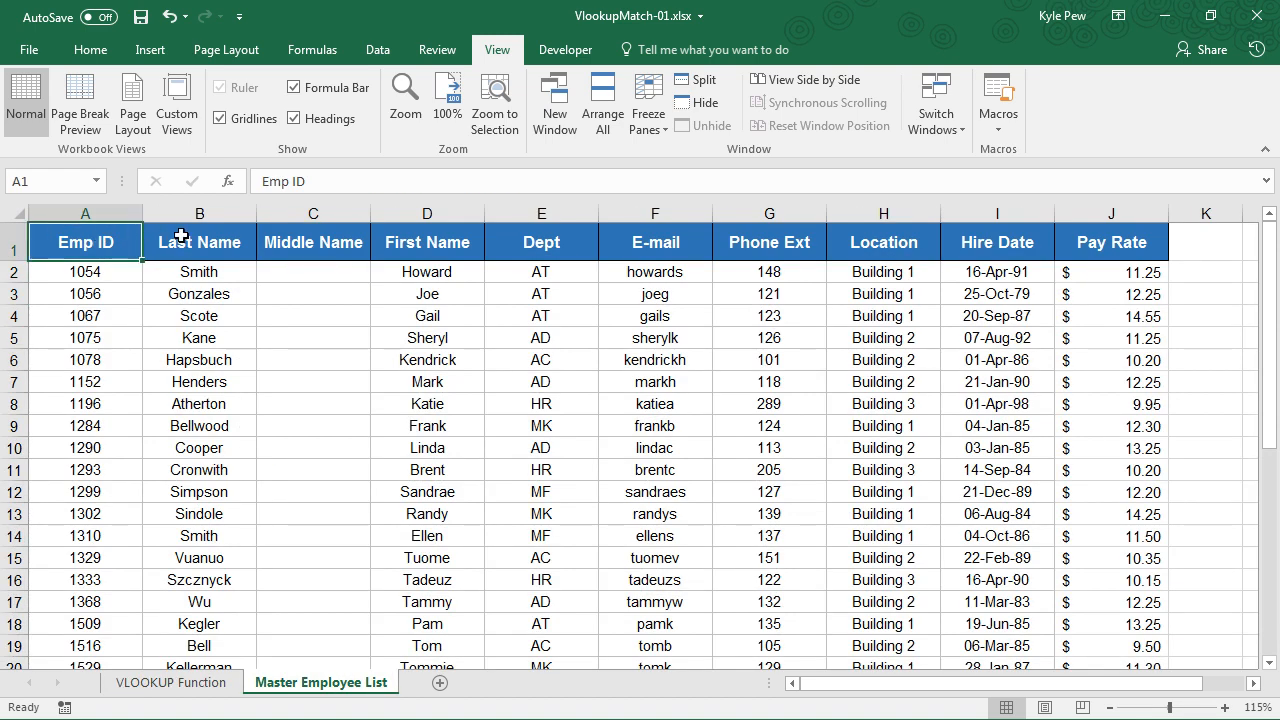
pyautogui.click(428, 242)
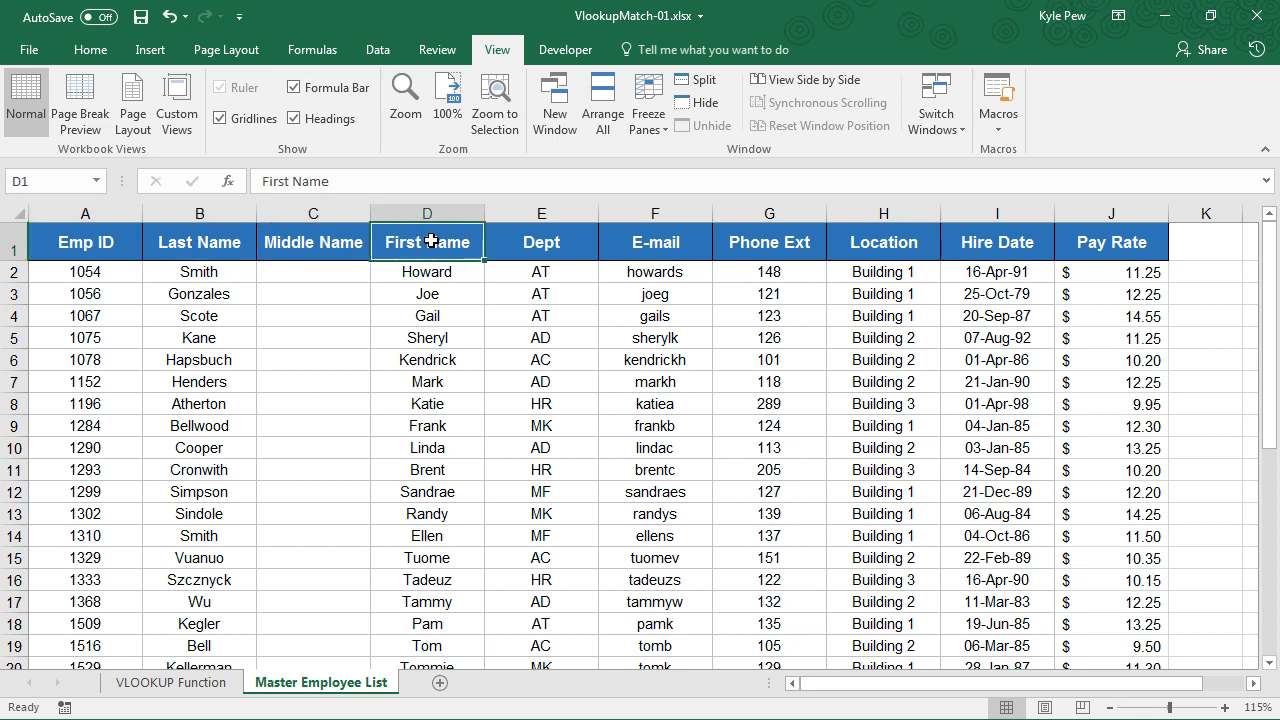
pyautogui.click(312, 212)
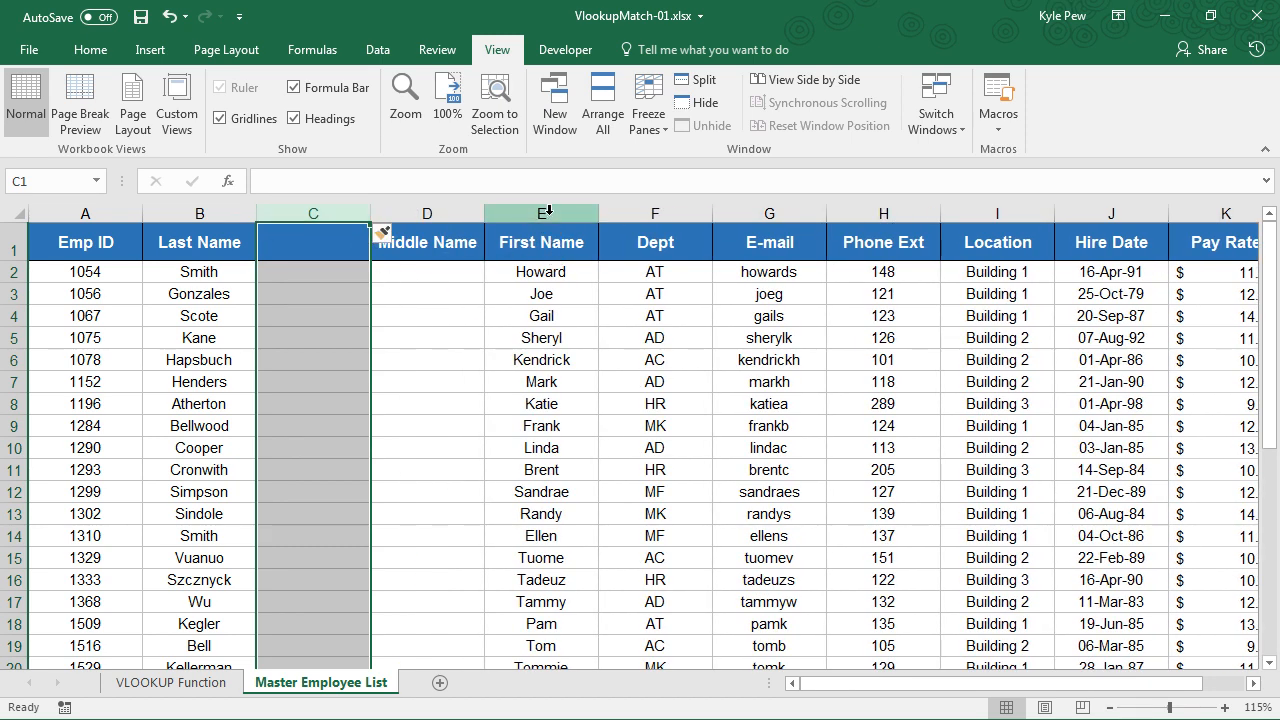
pyautogui.click(172, 682)
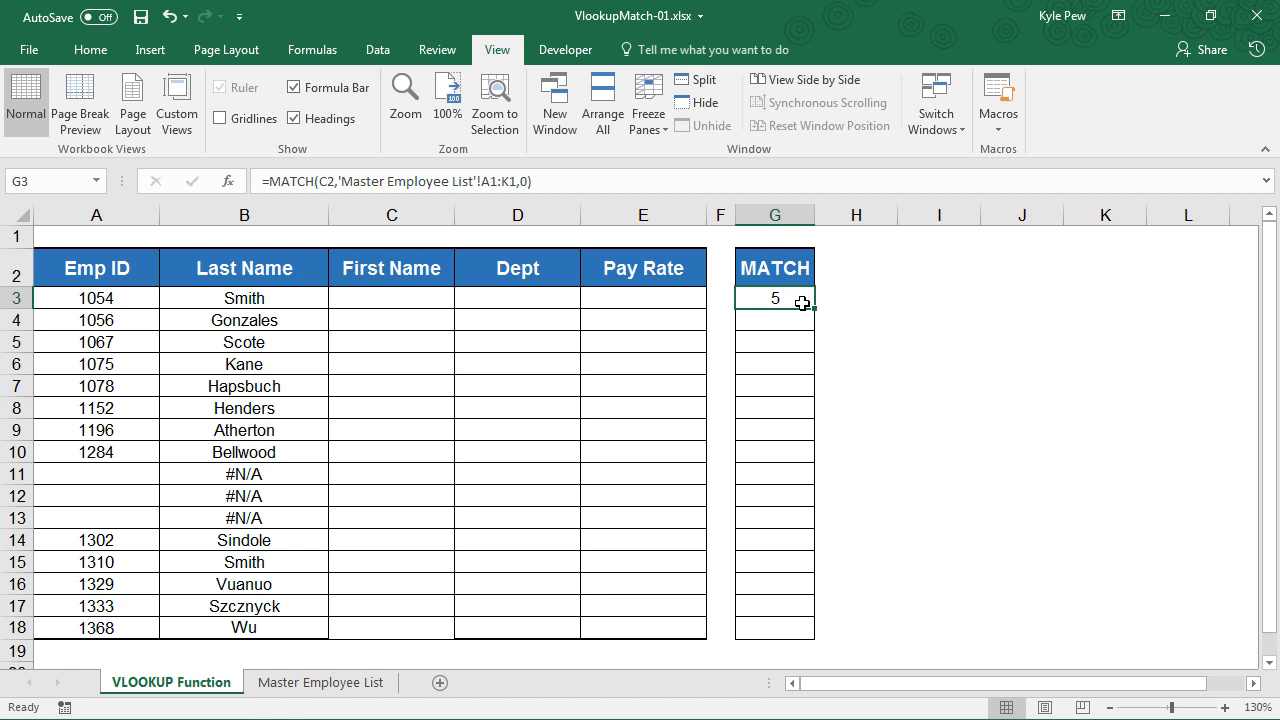
# - Enter a VLOOKUP in C3 using Emp ID A3 and the Master Employee List range A2:K38
pyautogui.click(392, 296)
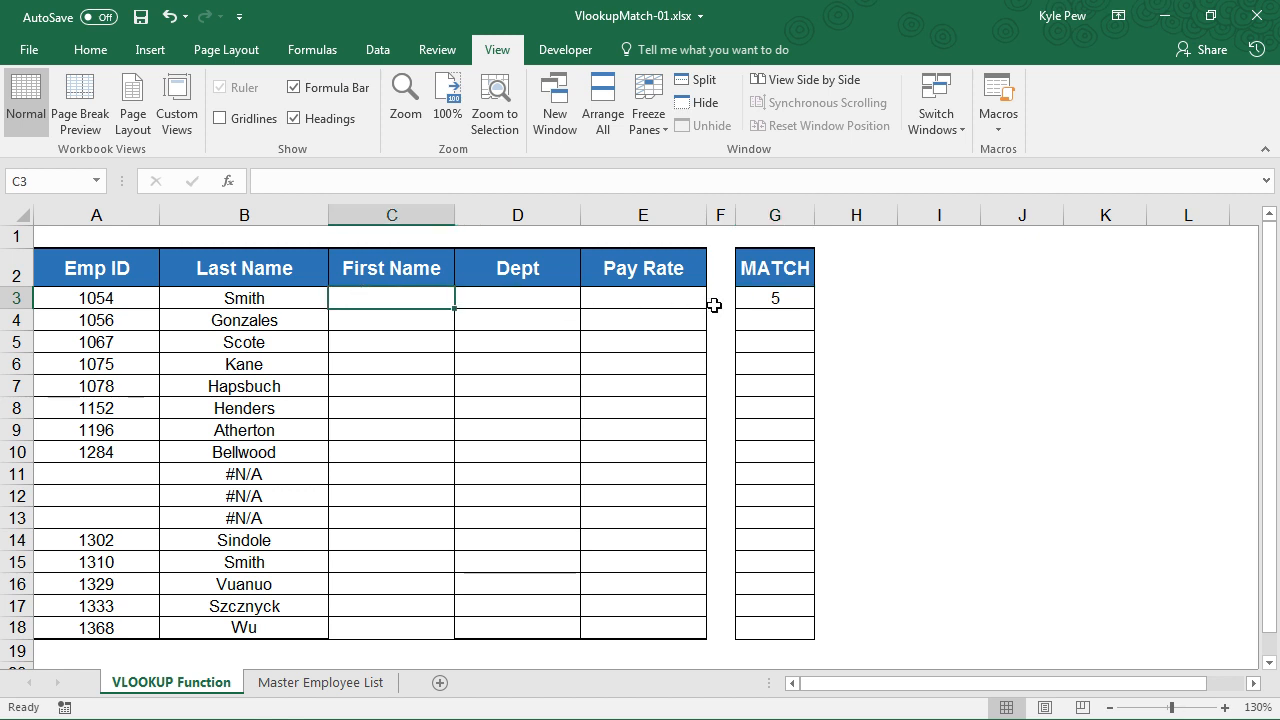
pyautogui.write('=vl')
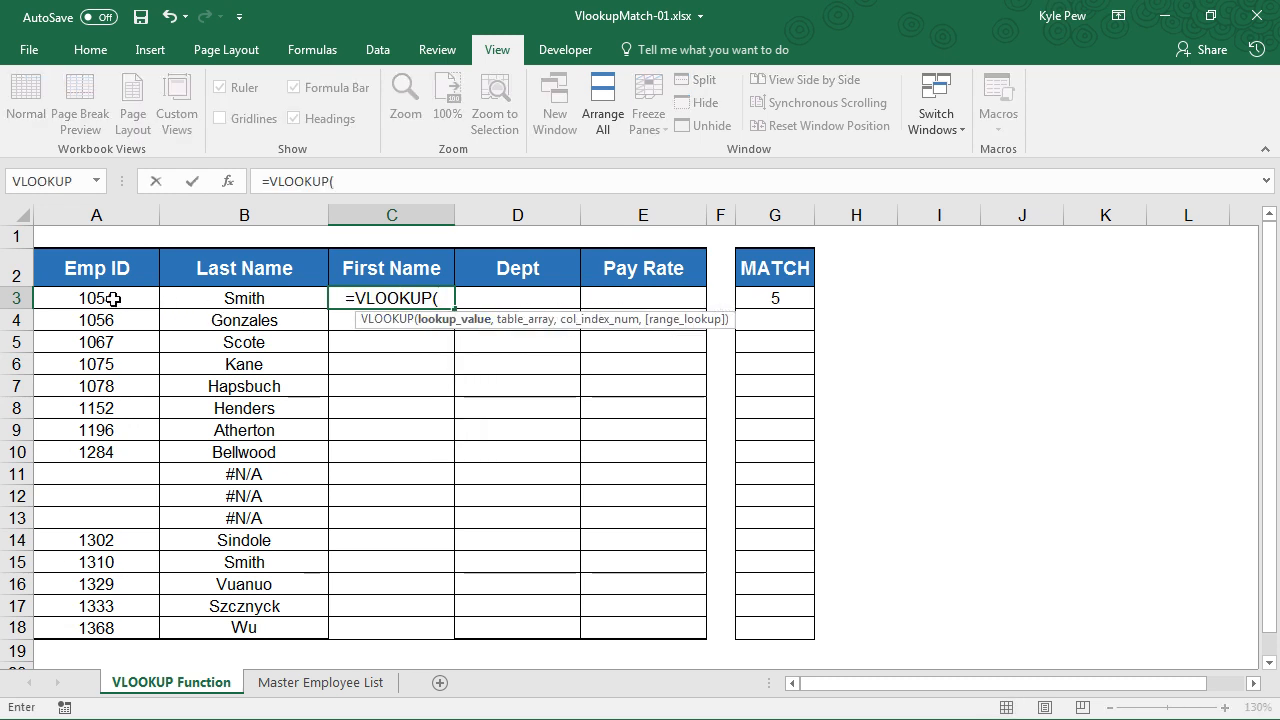
pyautogui.click(96, 298)
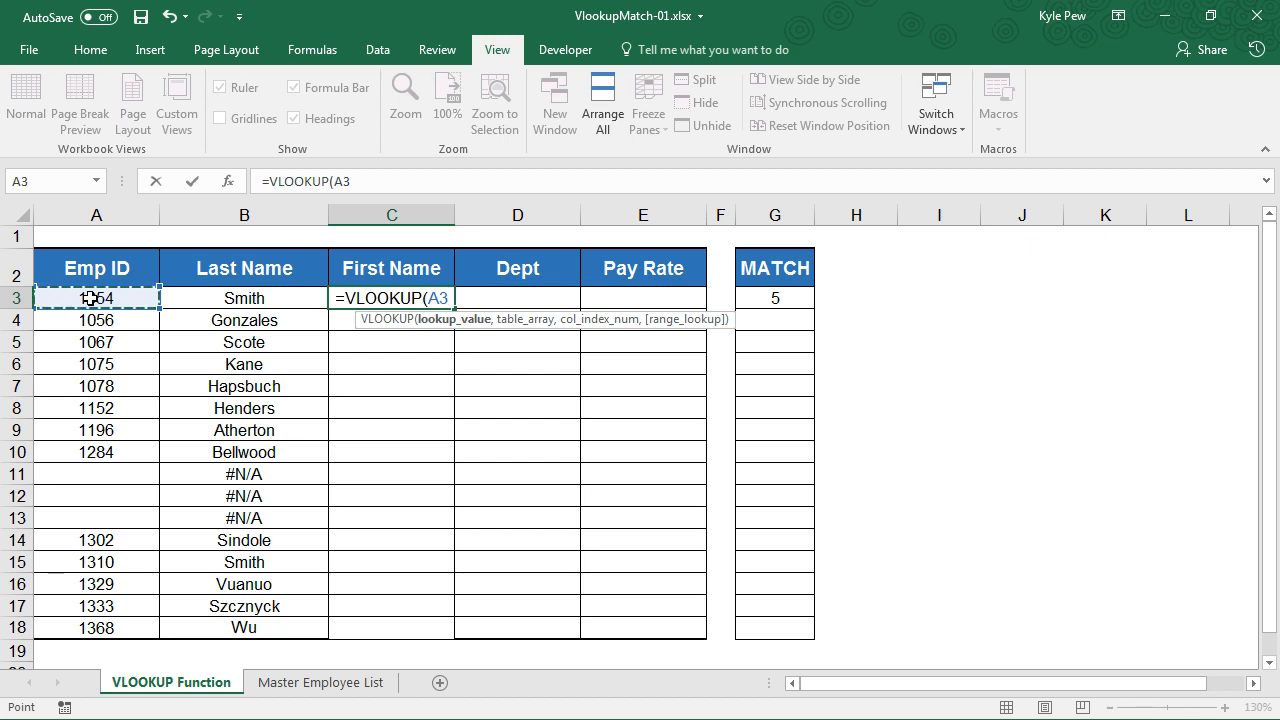
pyautogui.write(',')
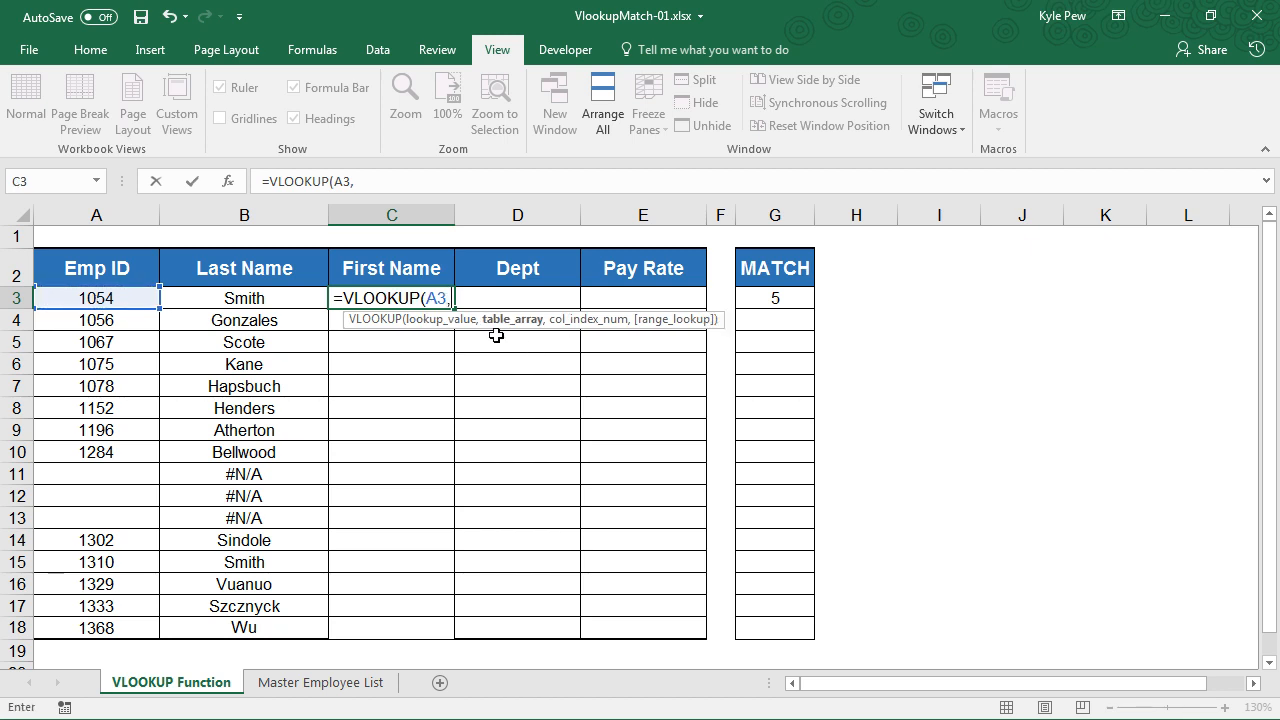
pyautogui.click(320, 682)
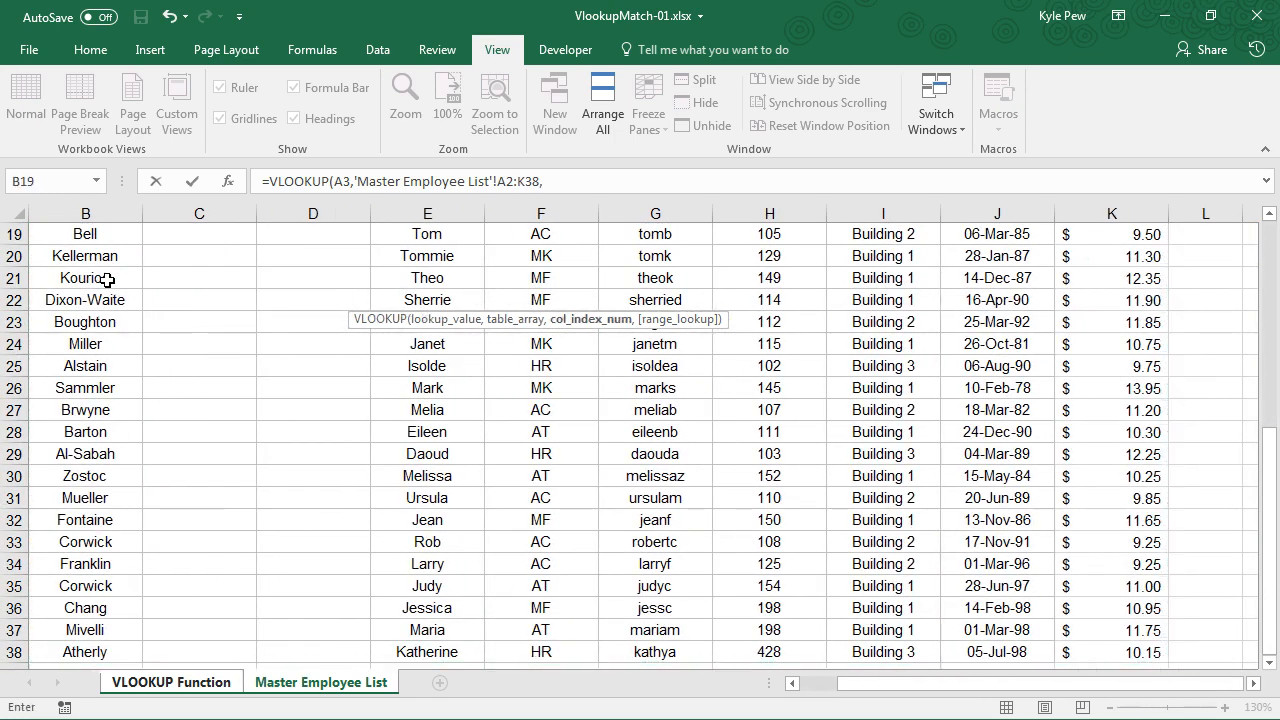
pyautogui.moveTo(588, 328)
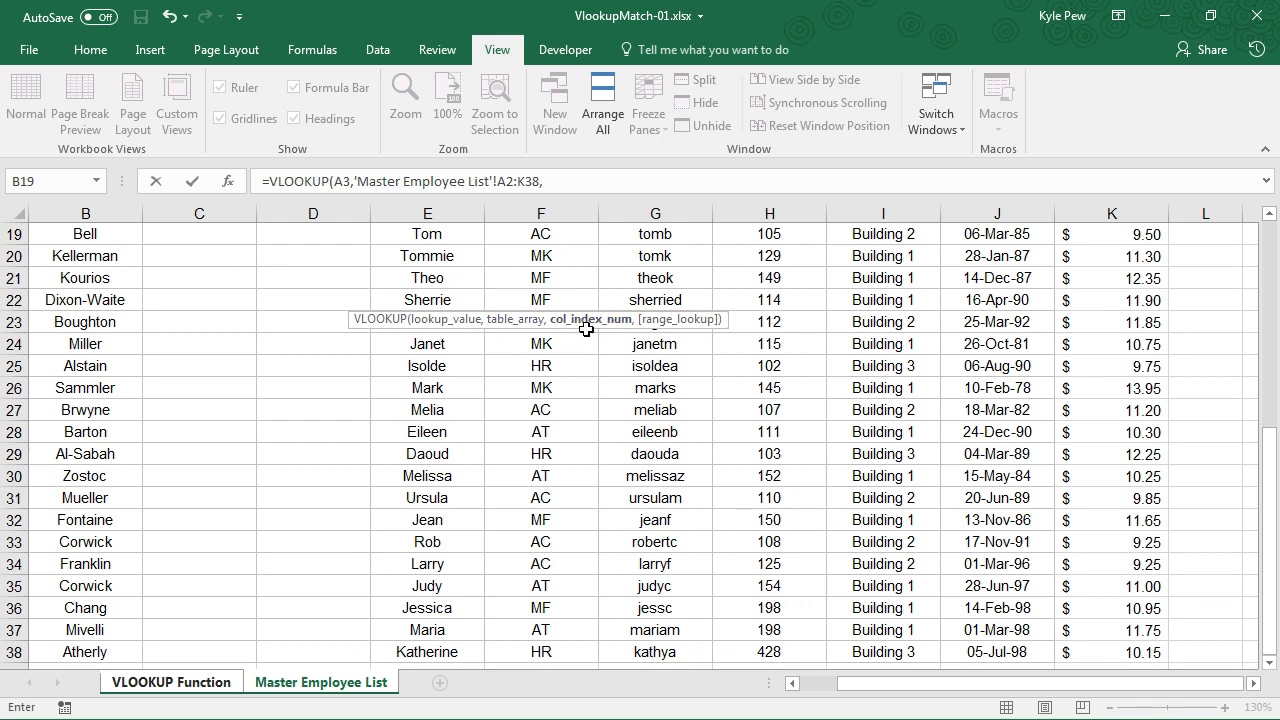
pyautogui.moveTo(586, 328)
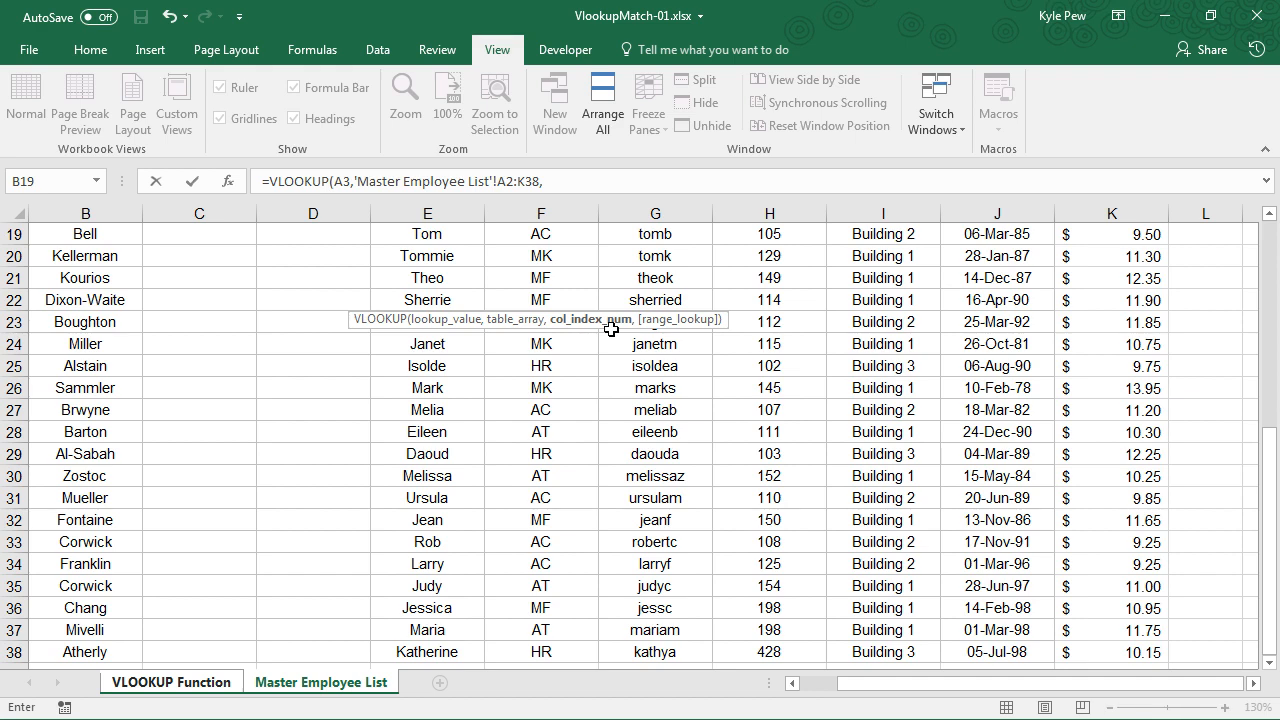
pyautogui.moveTo(466, 480)
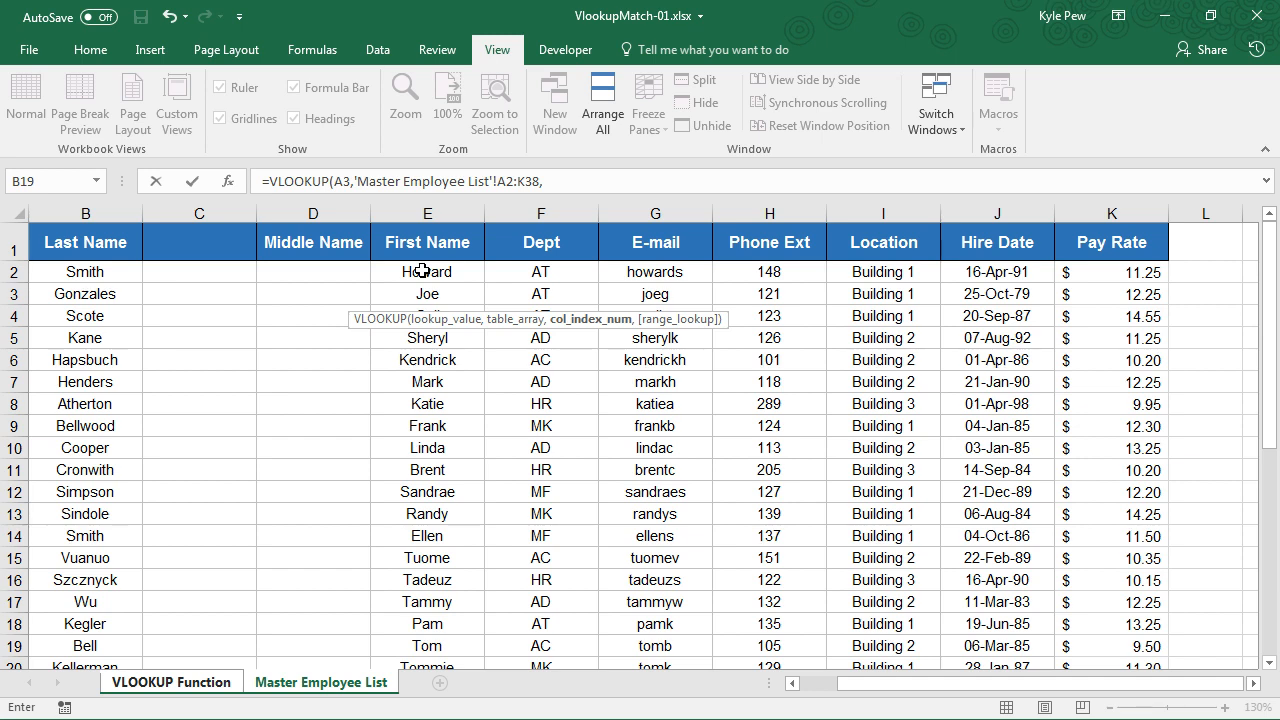
# - Nest MATCH(C2, Master Employee List A1:K1, 0) as VLOOKUP's column, exact match FALSE, returning Howard
pyautogui.write('matc')
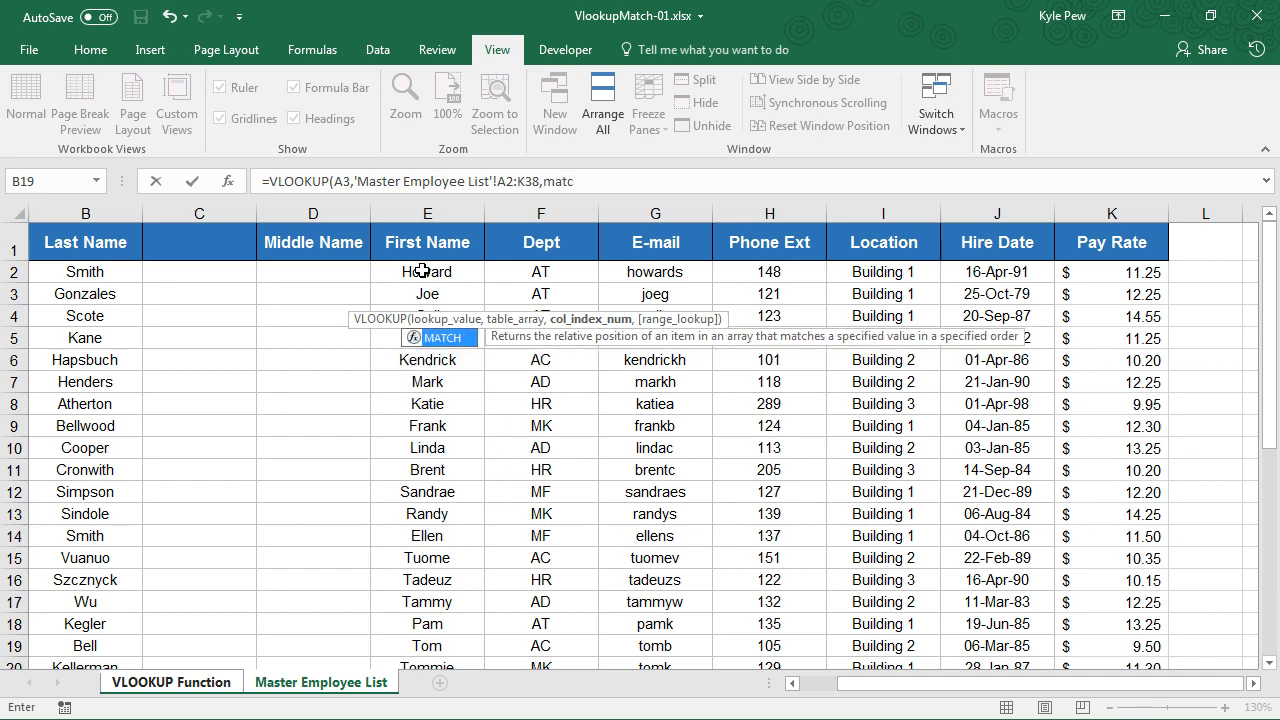
pyautogui.write('MATCH(')
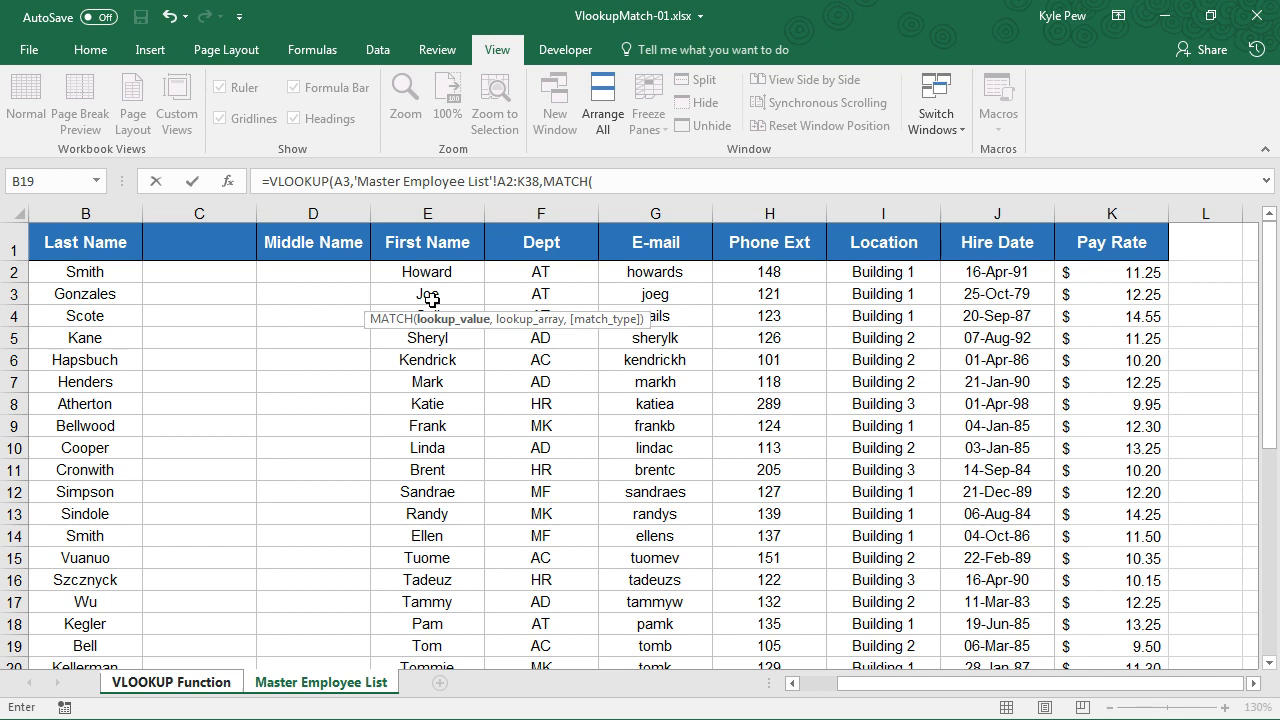
pyautogui.moveTo(464, 332)
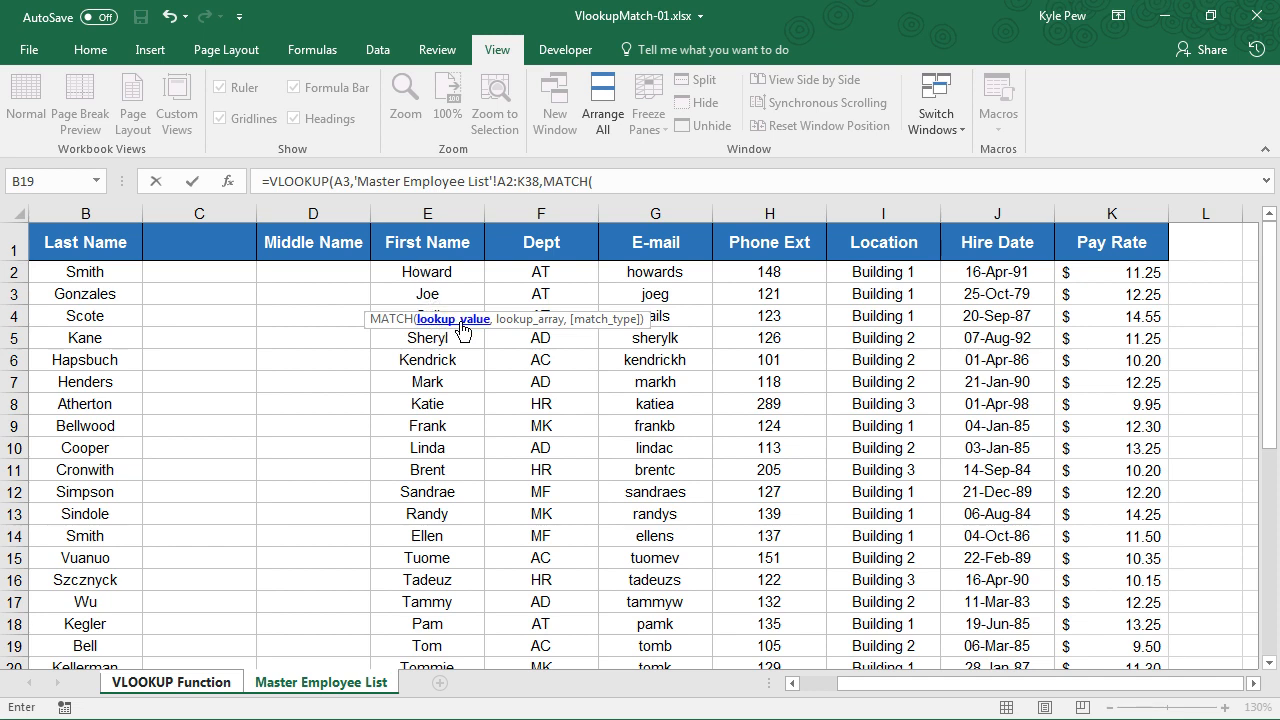
pyautogui.moveTo(164, 684)
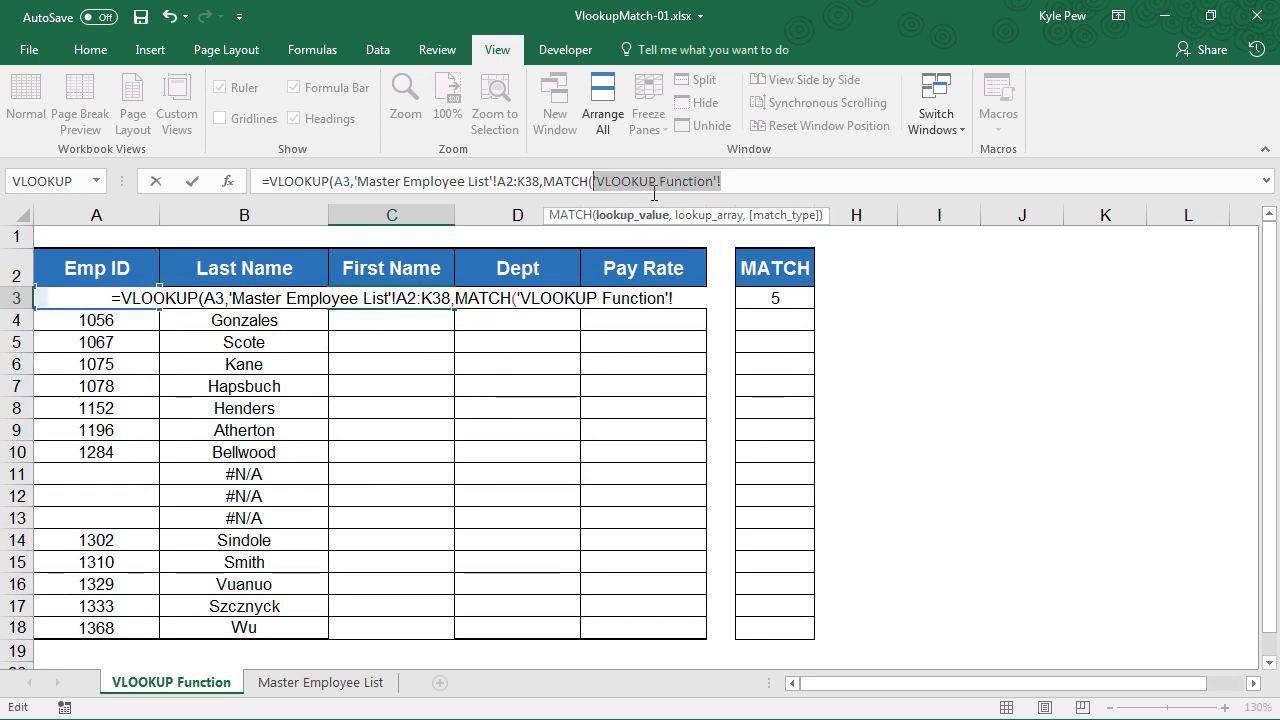
pyautogui.moveTo(458, 340)
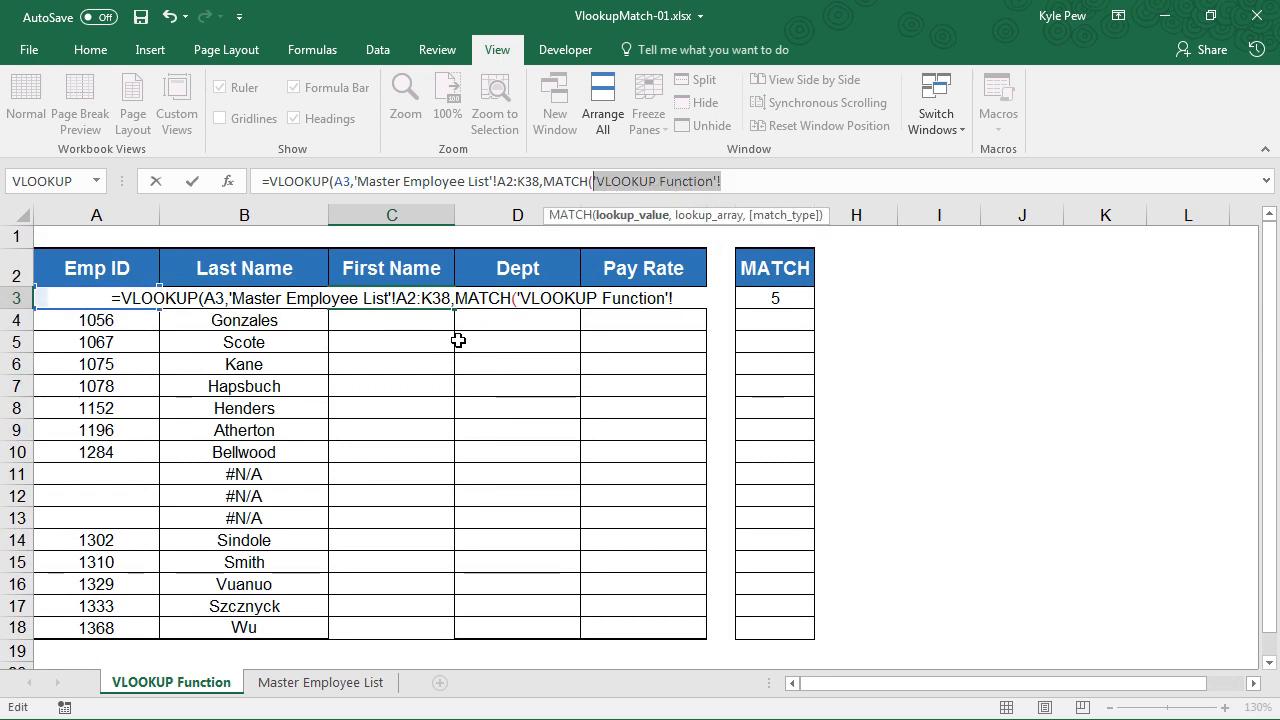
pyautogui.click(392, 268)
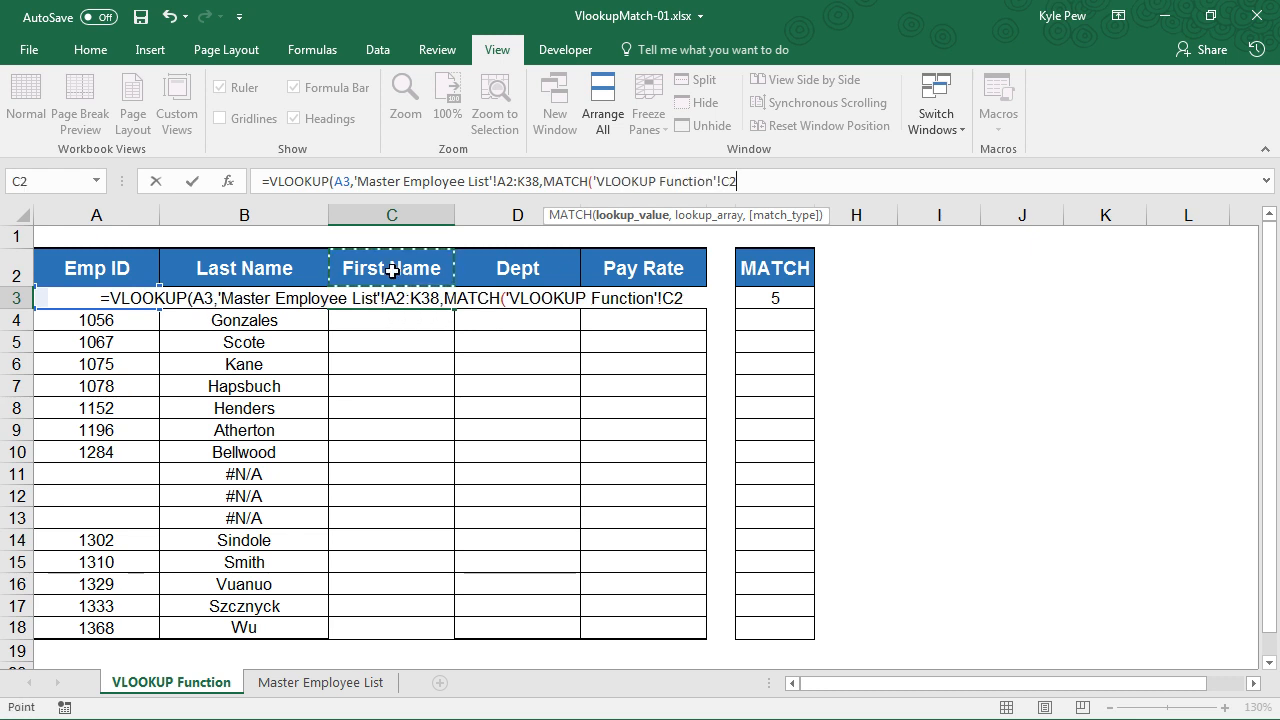
pyautogui.write(',')
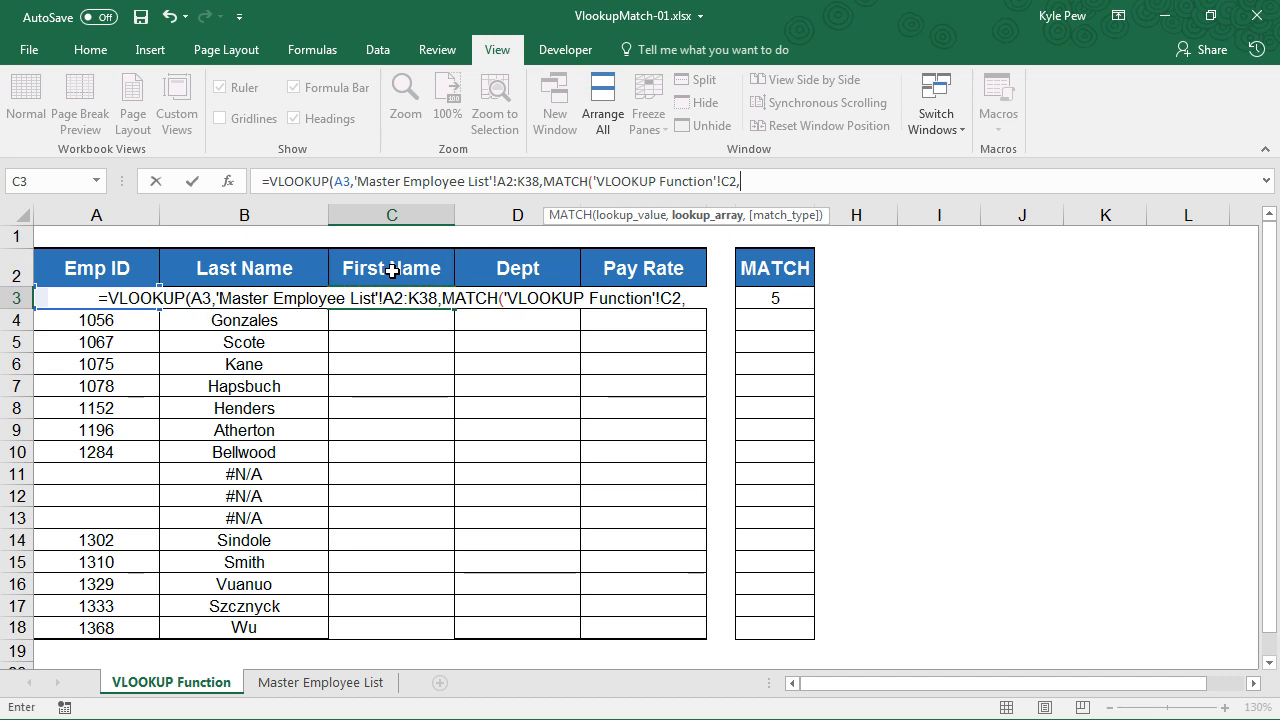
pyautogui.moveTo(284, 668)
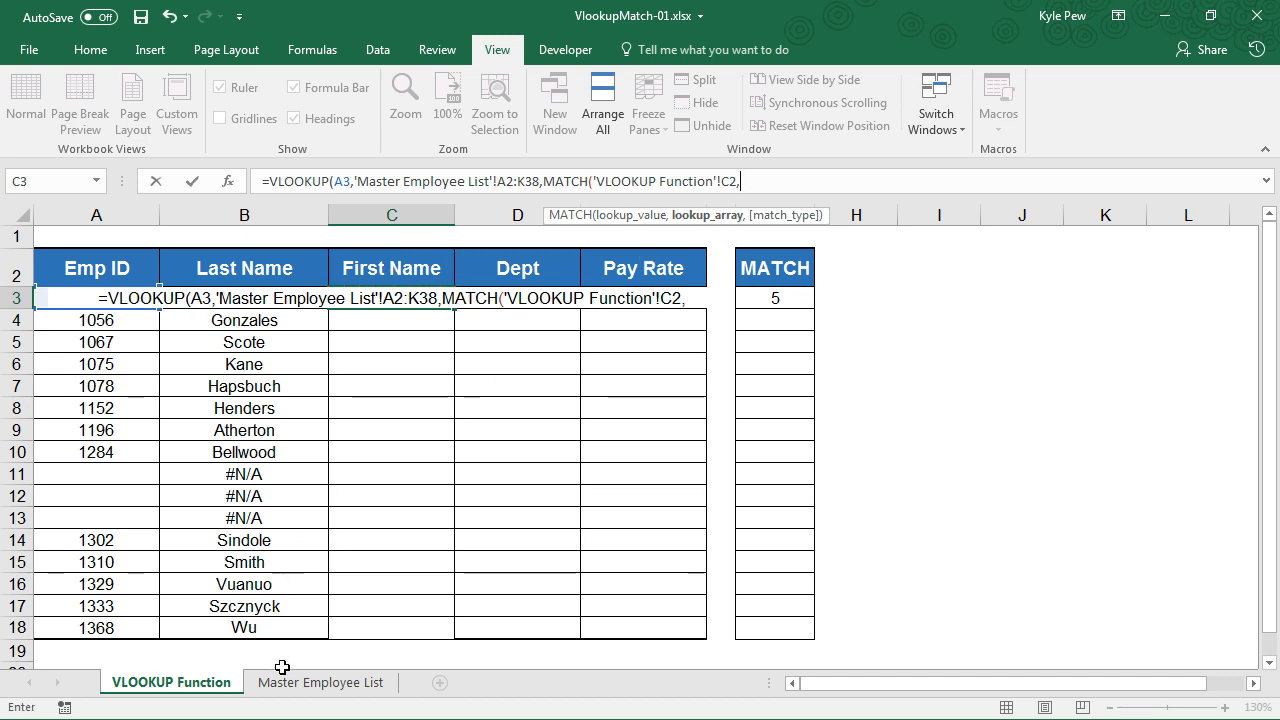
pyautogui.click(320, 682)
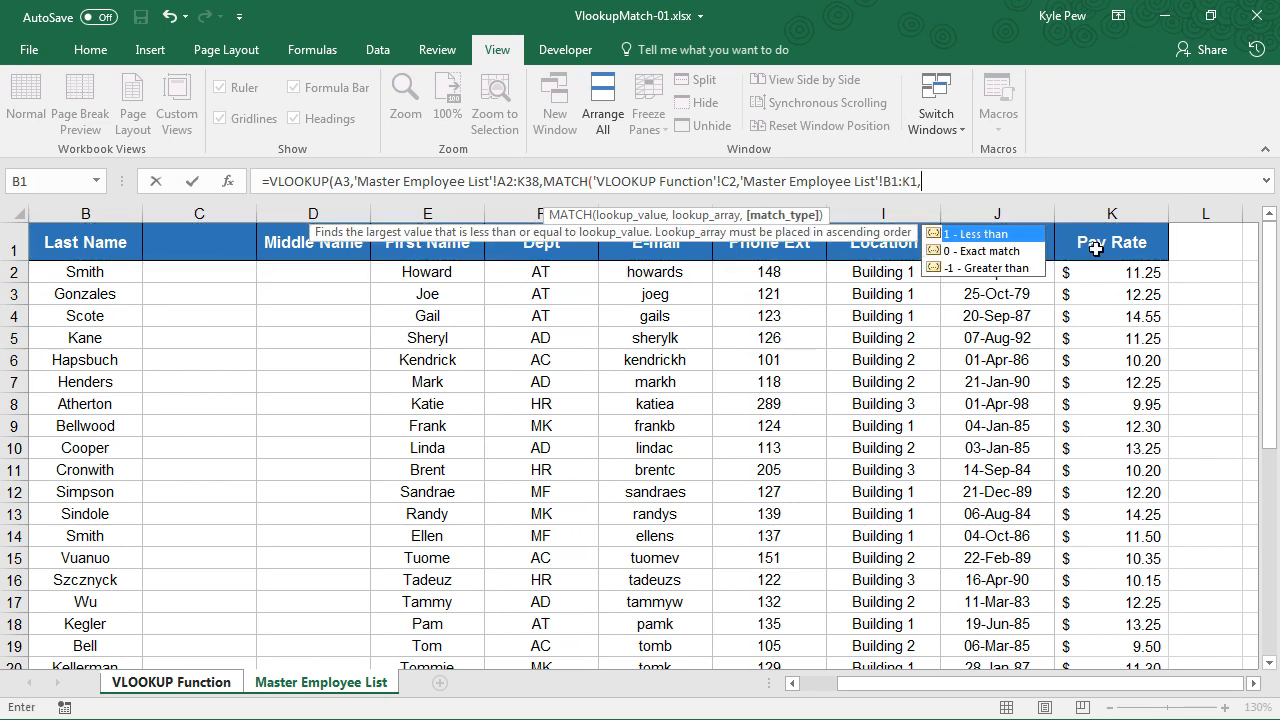
pyautogui.write('0)')
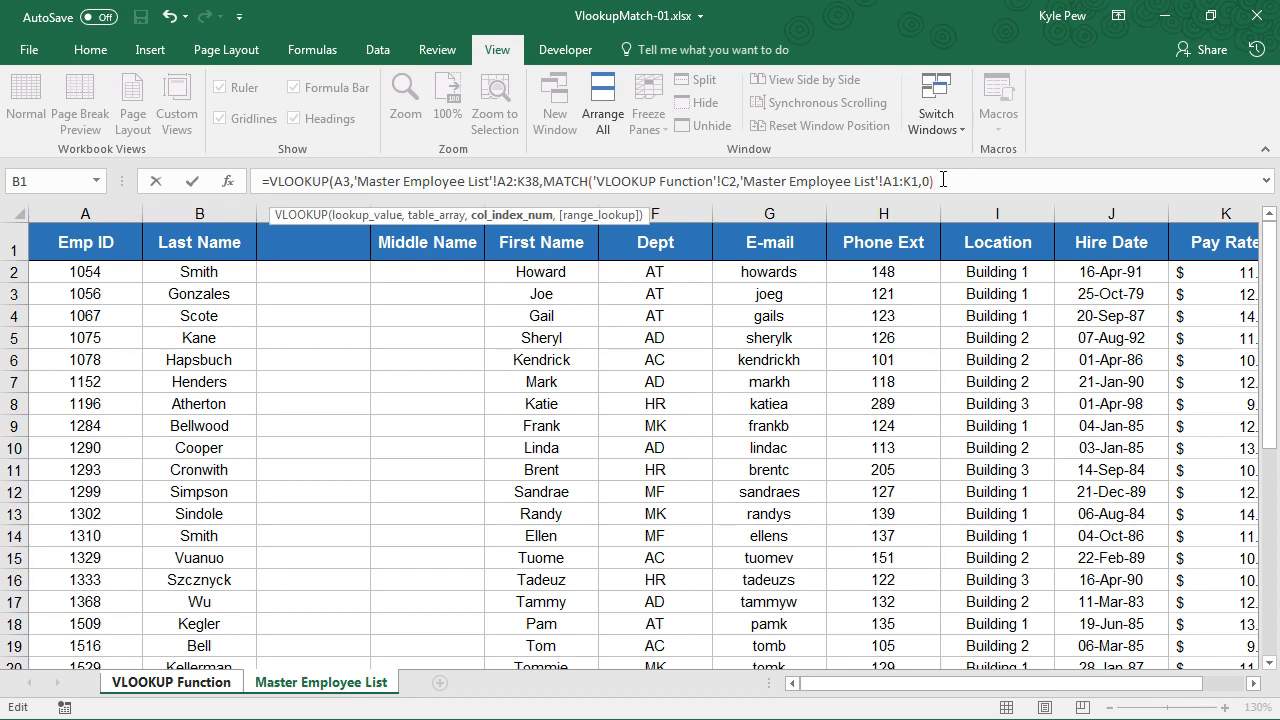
pyautogui.write(',')
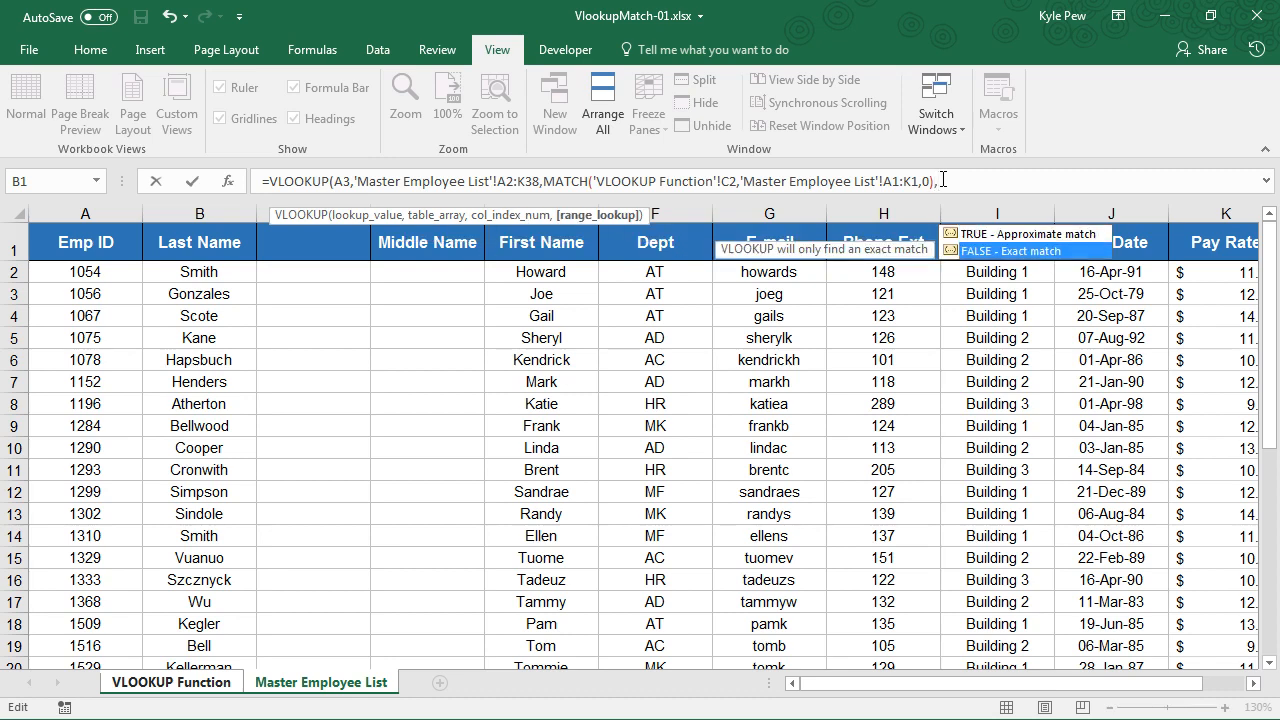
pyautogui.write('FALSE')
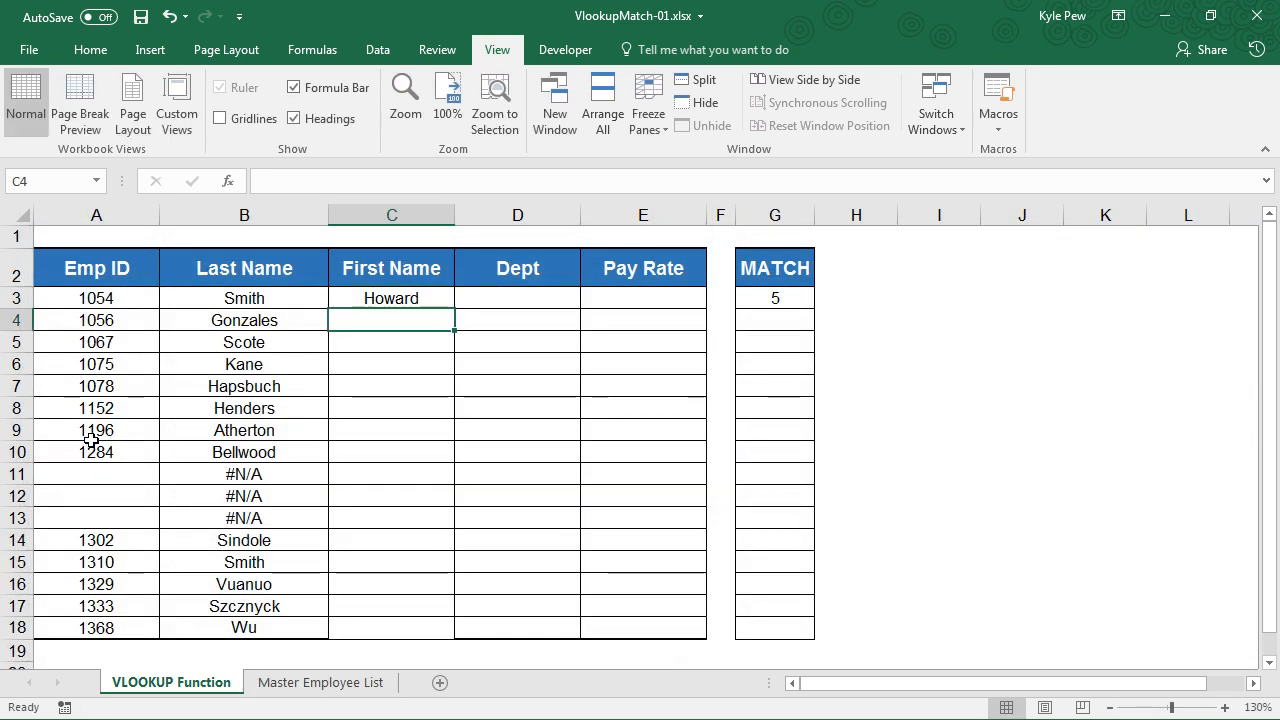
# - Fill the C3 First Name formula down to C18, giving names with #N/A on the last rows
pyautogui.click(392, 298)
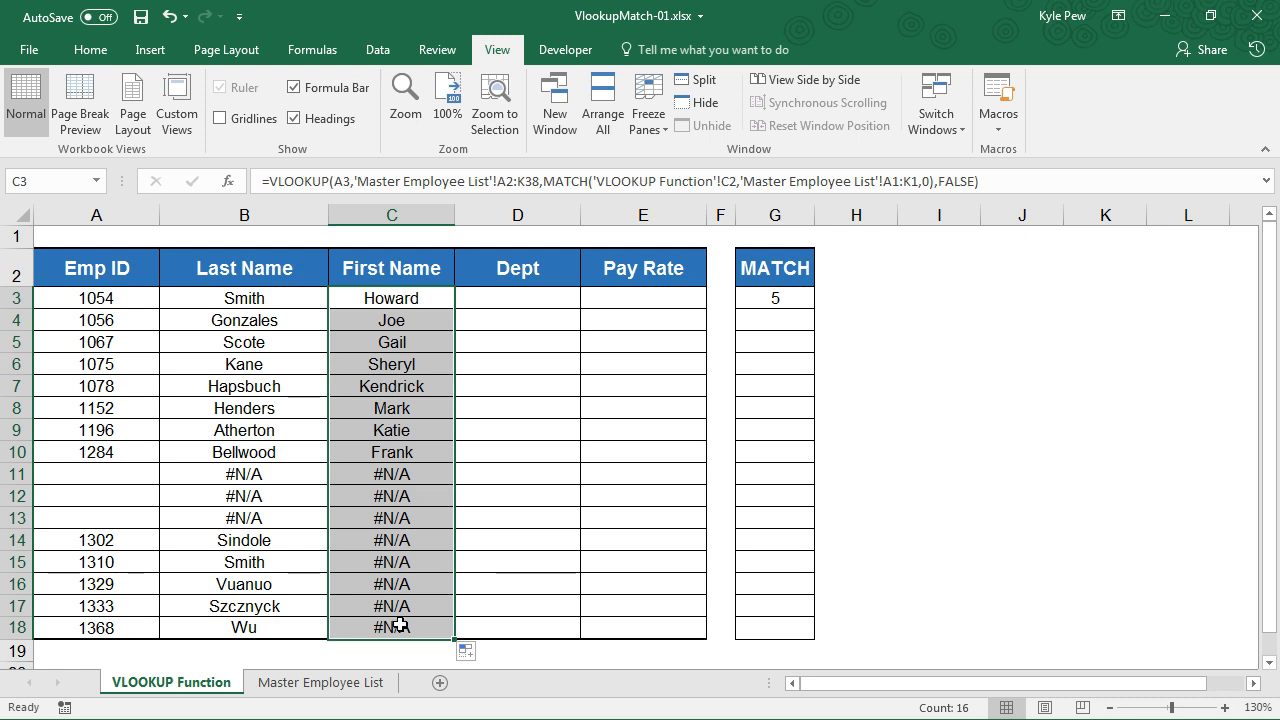
pyautogui.moveTo(384, 552)
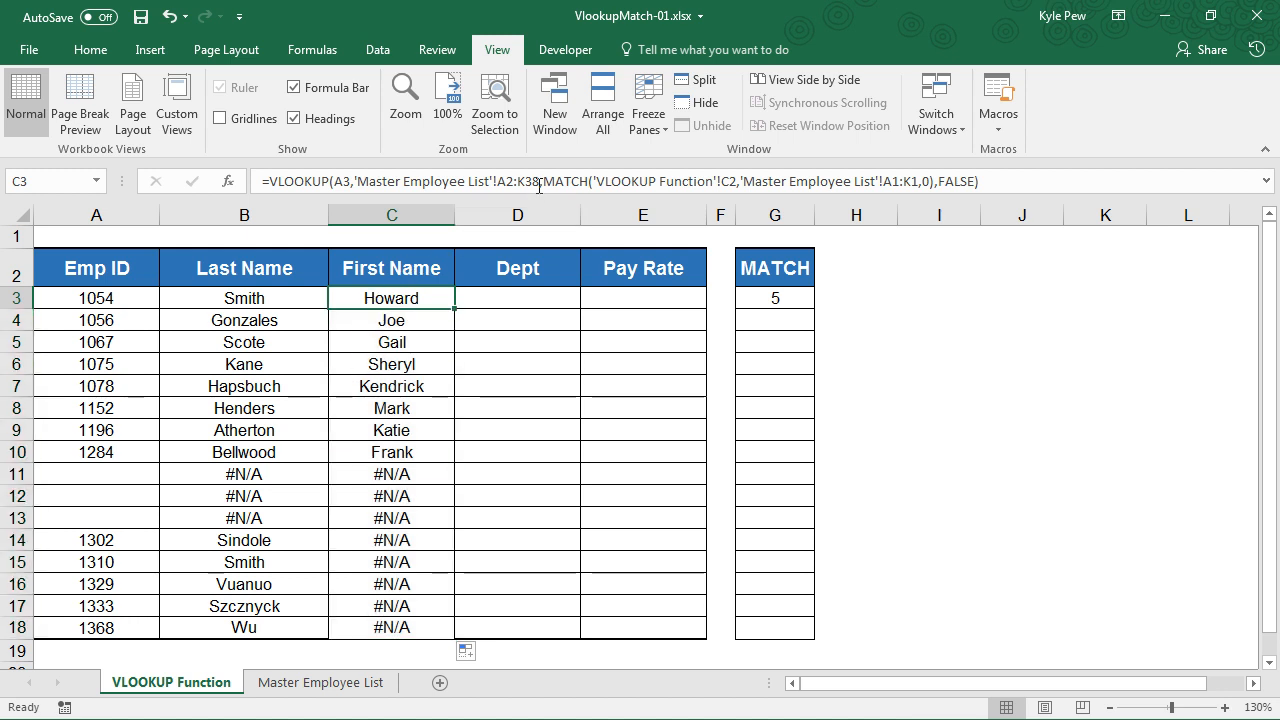
# - Make the C3 ranges absolute with F4 and refill to C18 so rows 14–18 show Randy through Tammy
pyautogui.doubleClick(392, 296)
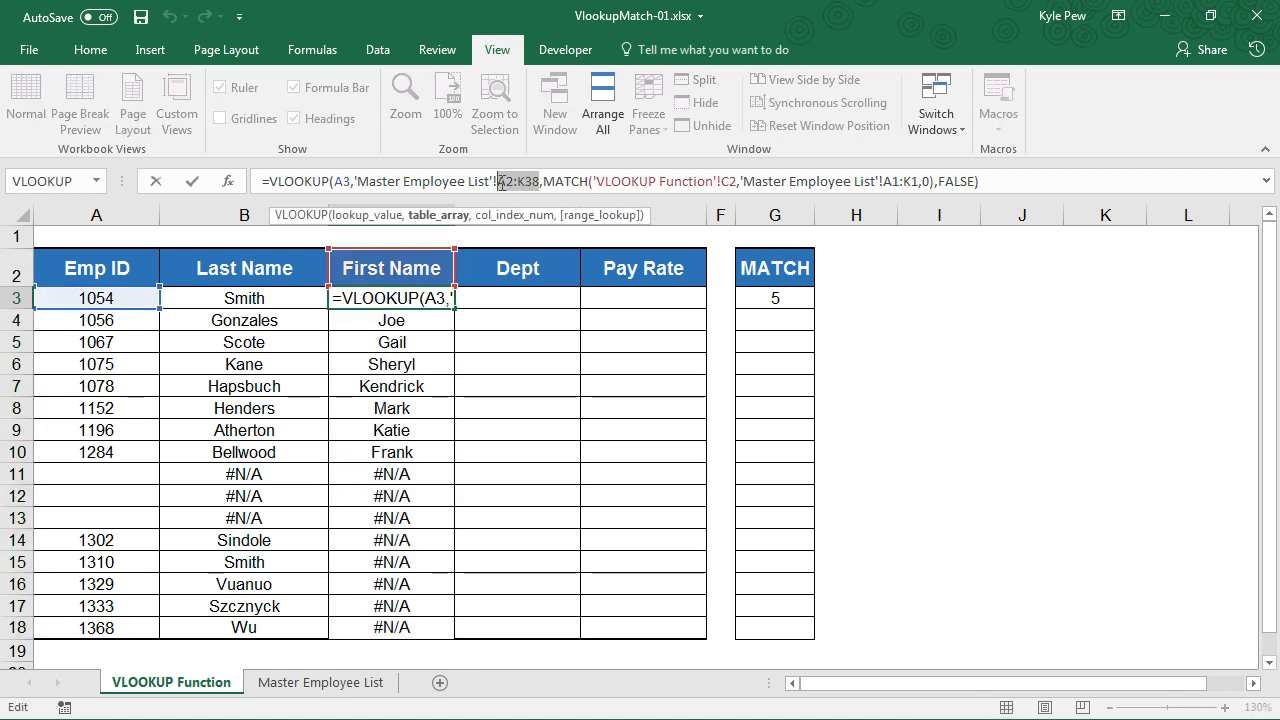
pyautogui.press('F4')
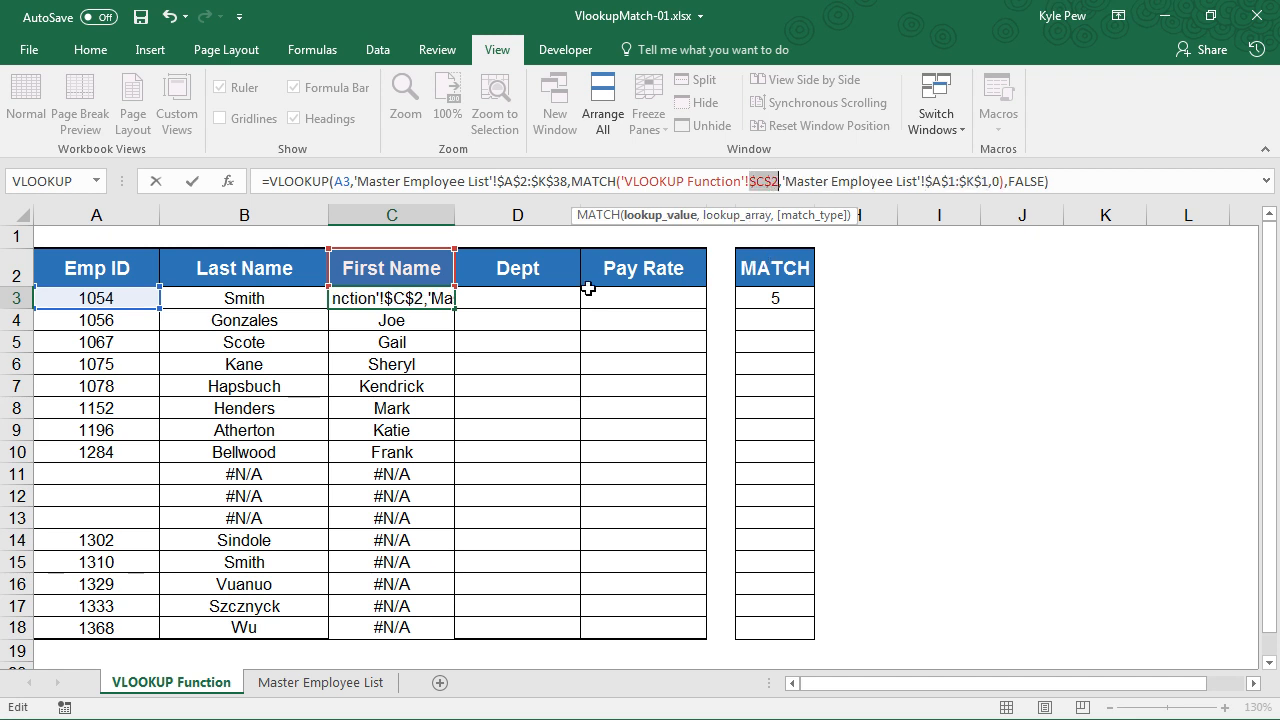
pyautogui.press('Enter')
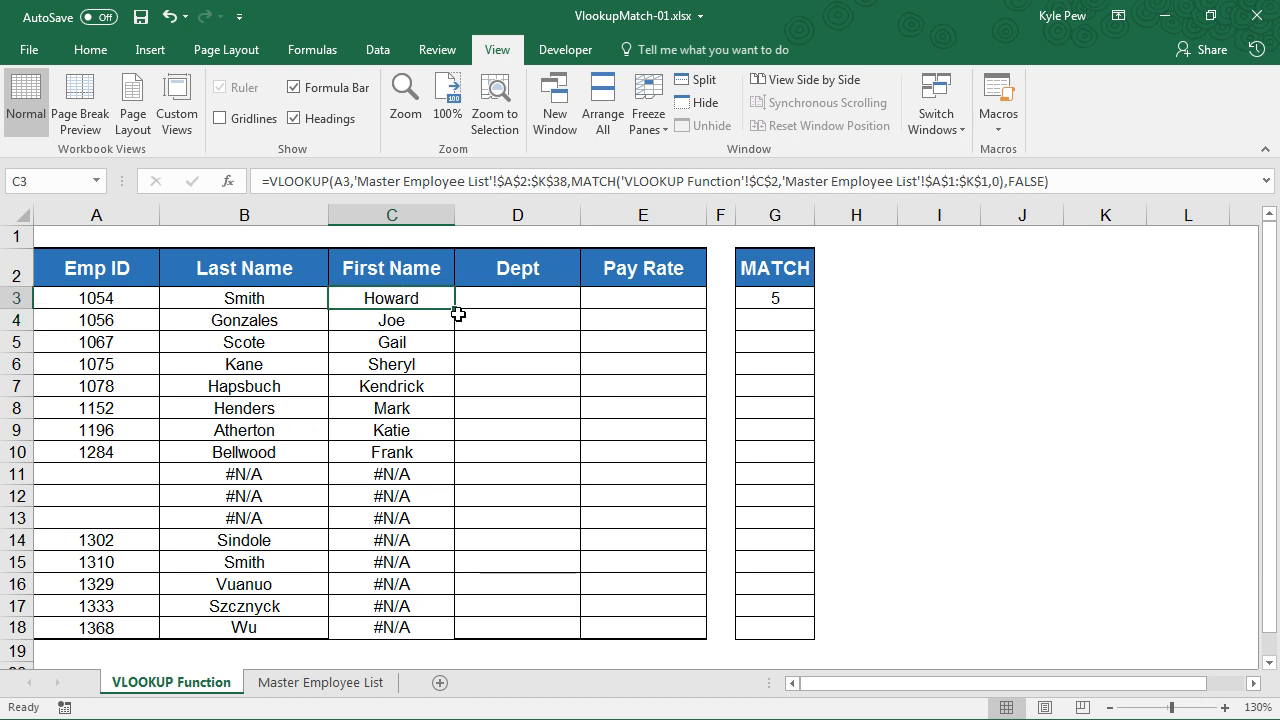
pyautogui.moveTo(392, 296); pyautogui.dragTo(392, 628)
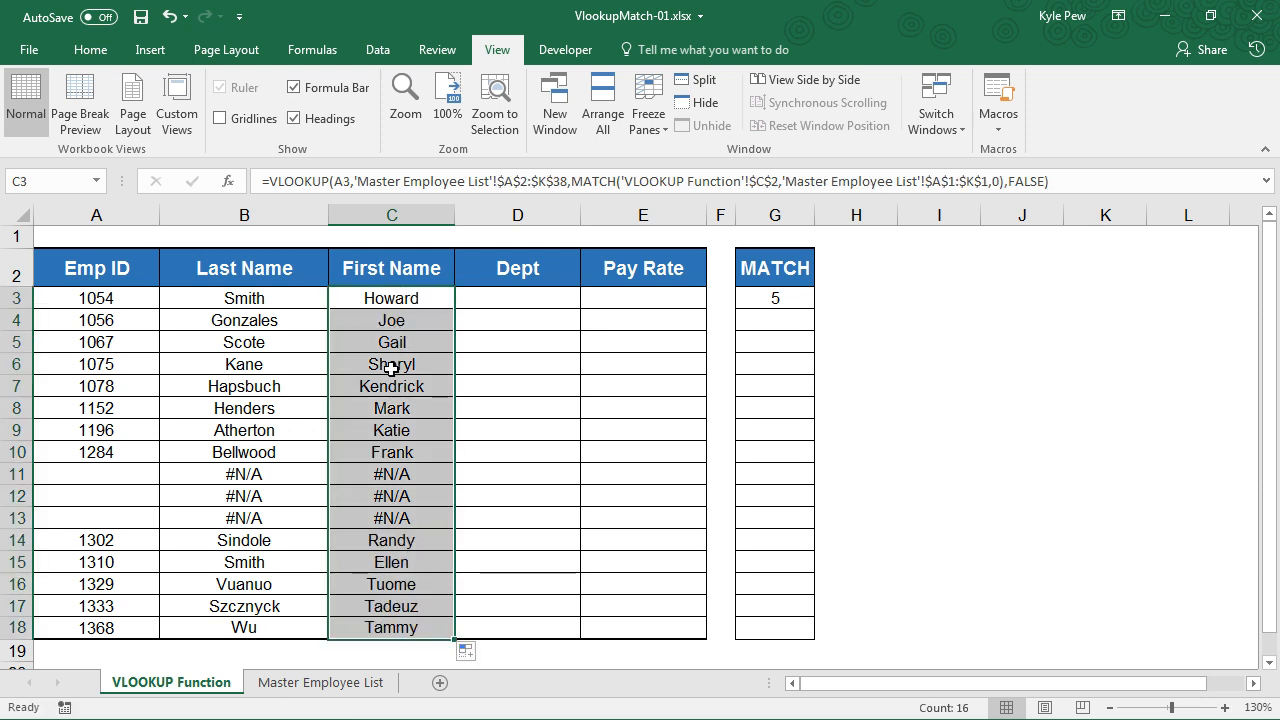
pyautogui.moveTo(390, 584)
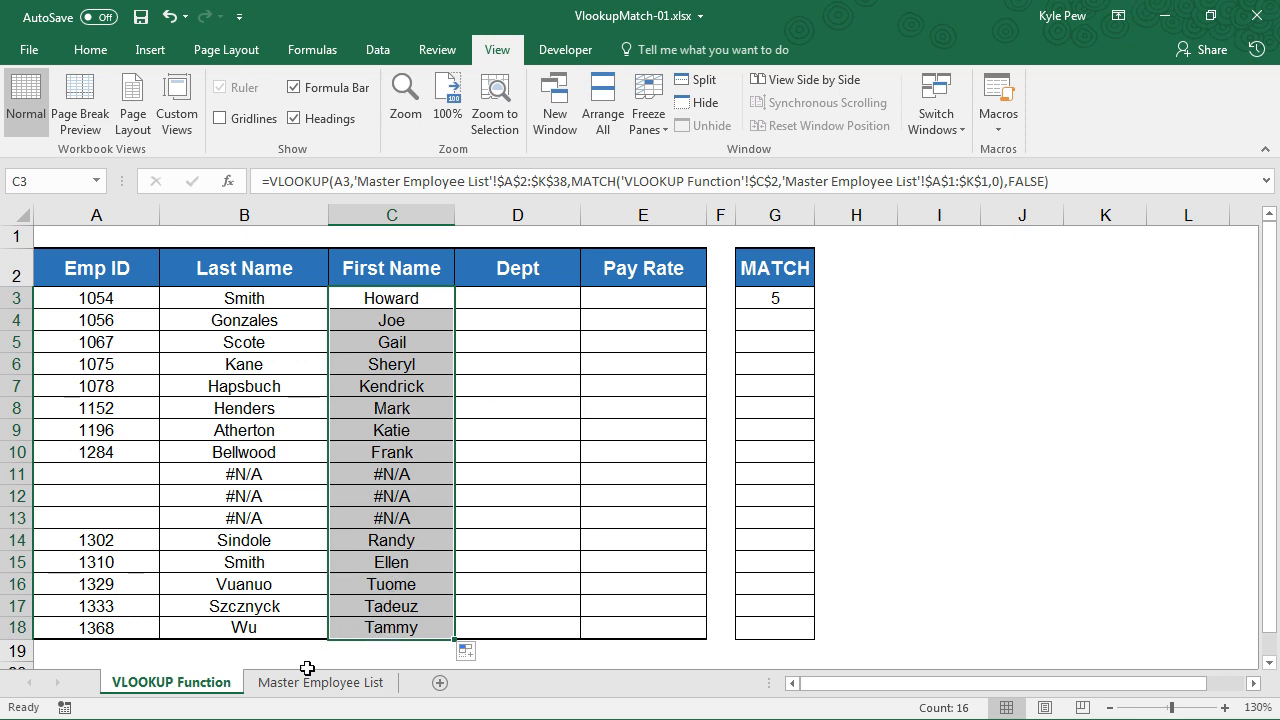
# - Delete the Middle Name column from the Master Employee List and check the lookup results
pyautogui.click(320, 682)
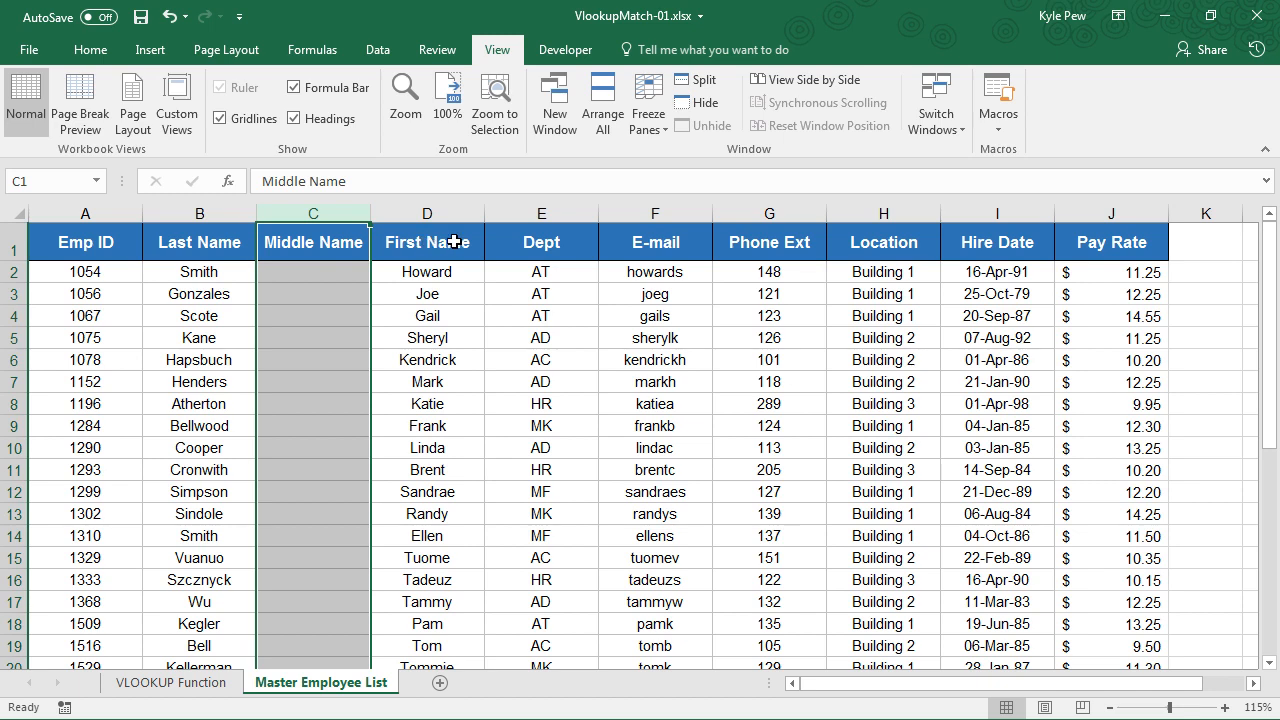
pyautogui.moveTo(344, 420)
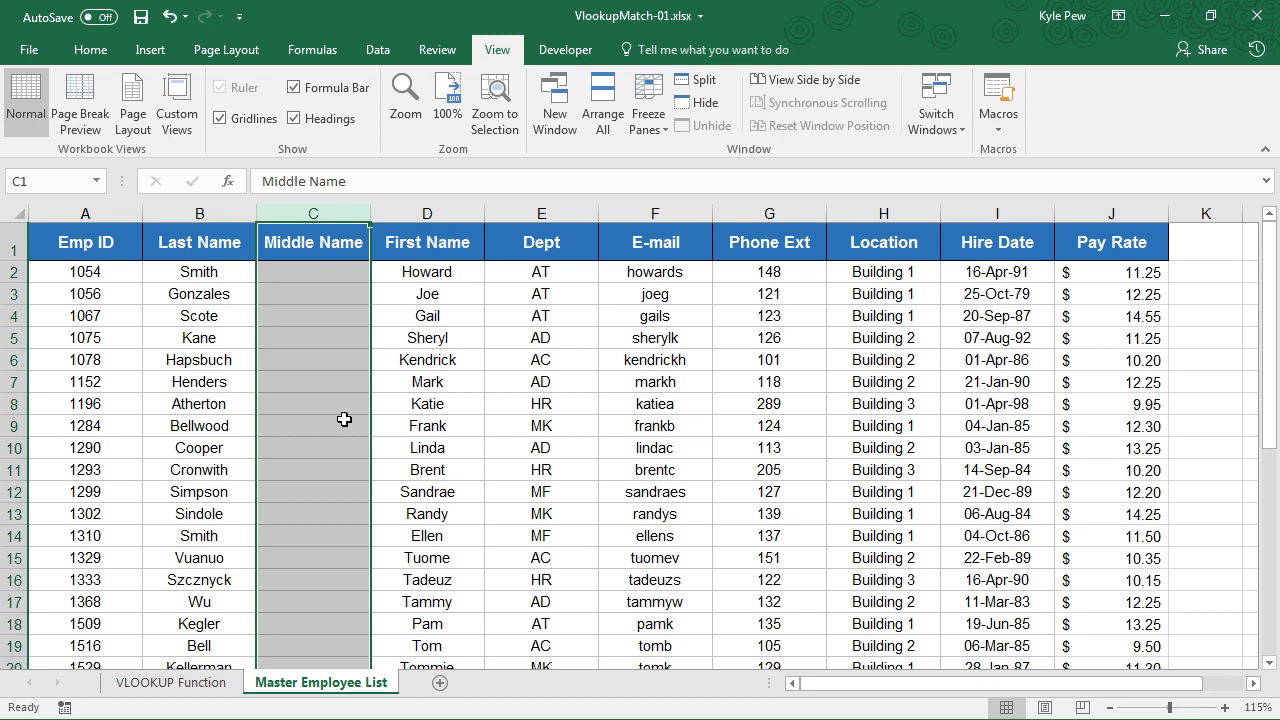
pyautogui.click(172, 682)
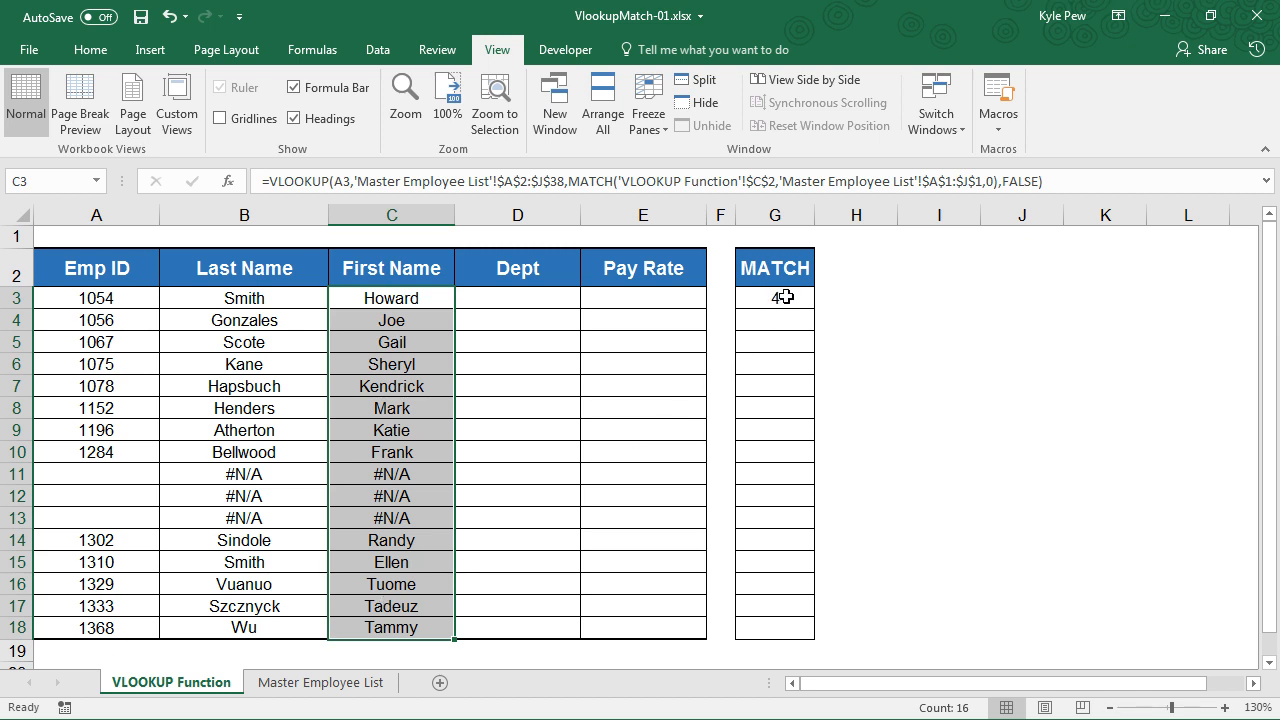
pyautogui.click(320, 682)
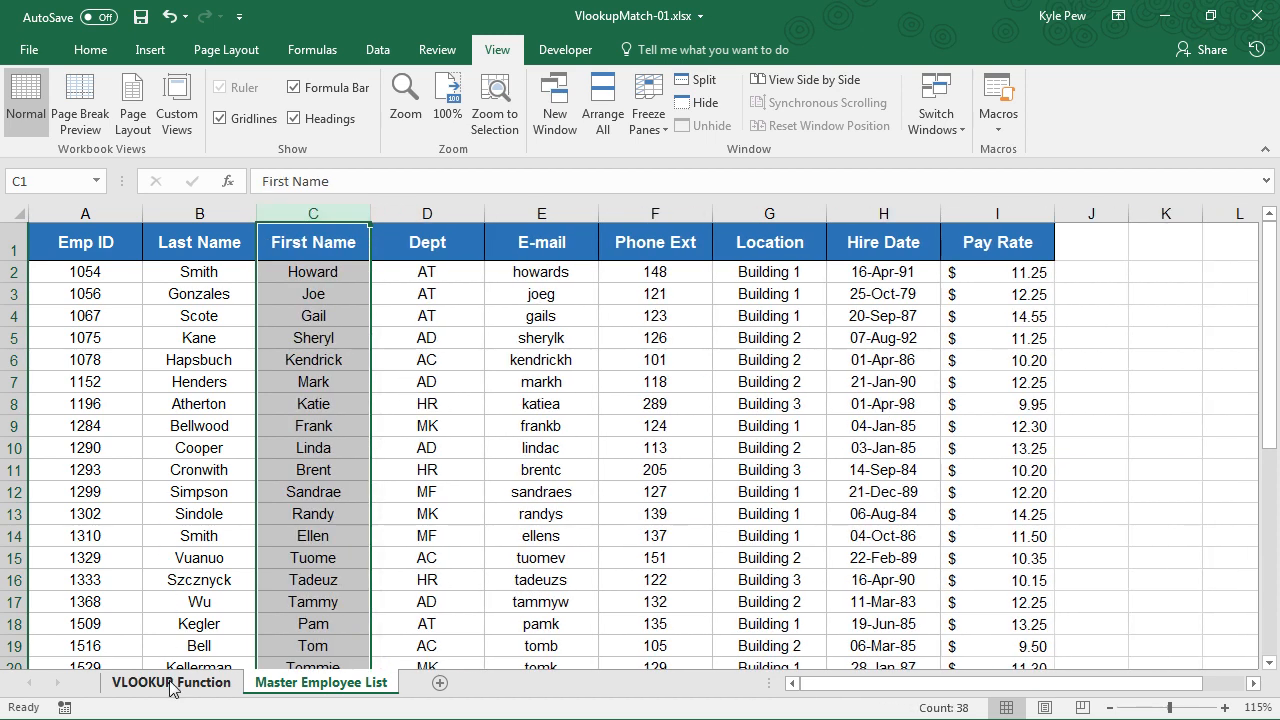
# - Compare the sheets to confirm MATCH returns 3 and First Names remain correct
pyautogui.click(158, 680)
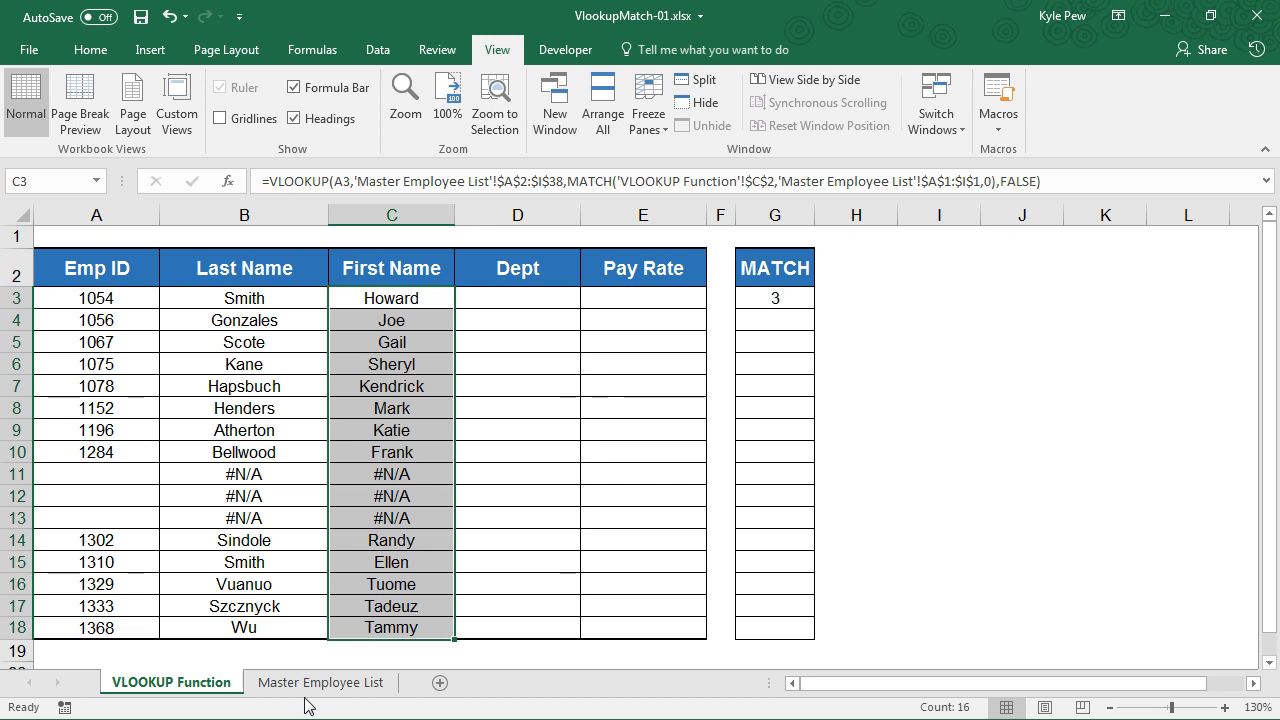
pyautogui.click(320, 682)
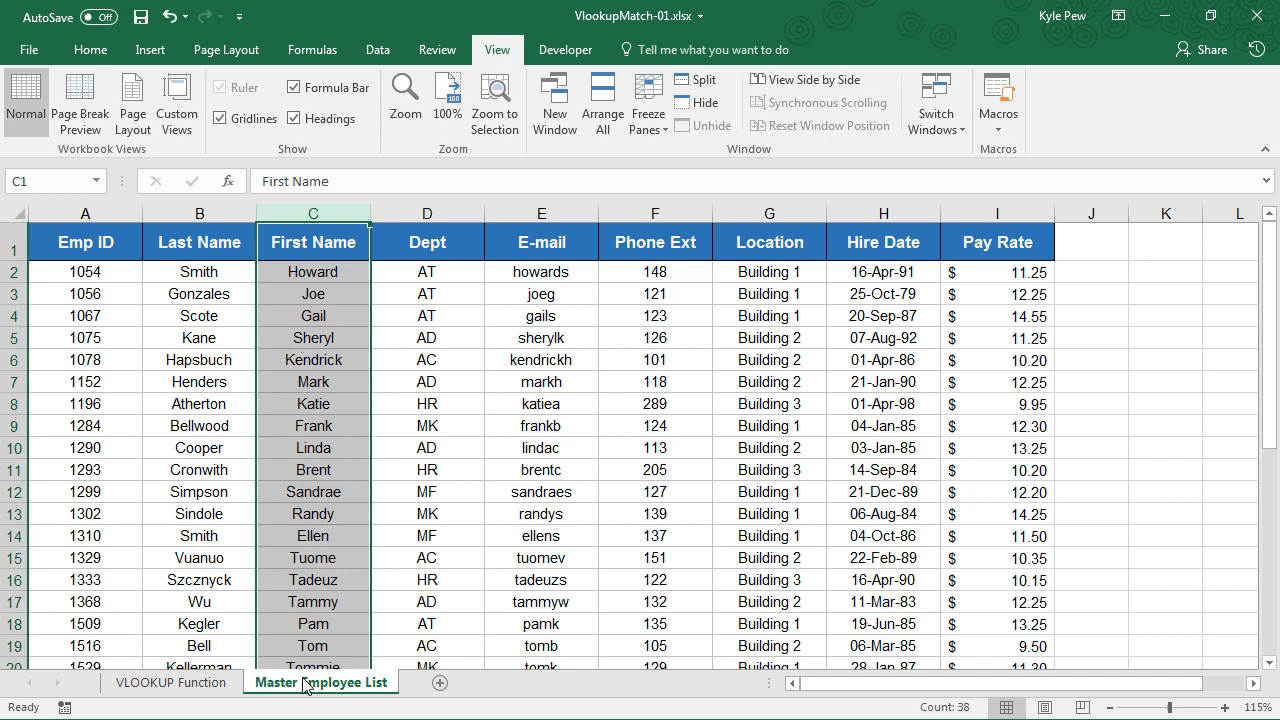
pyautogui.click(164, 682)
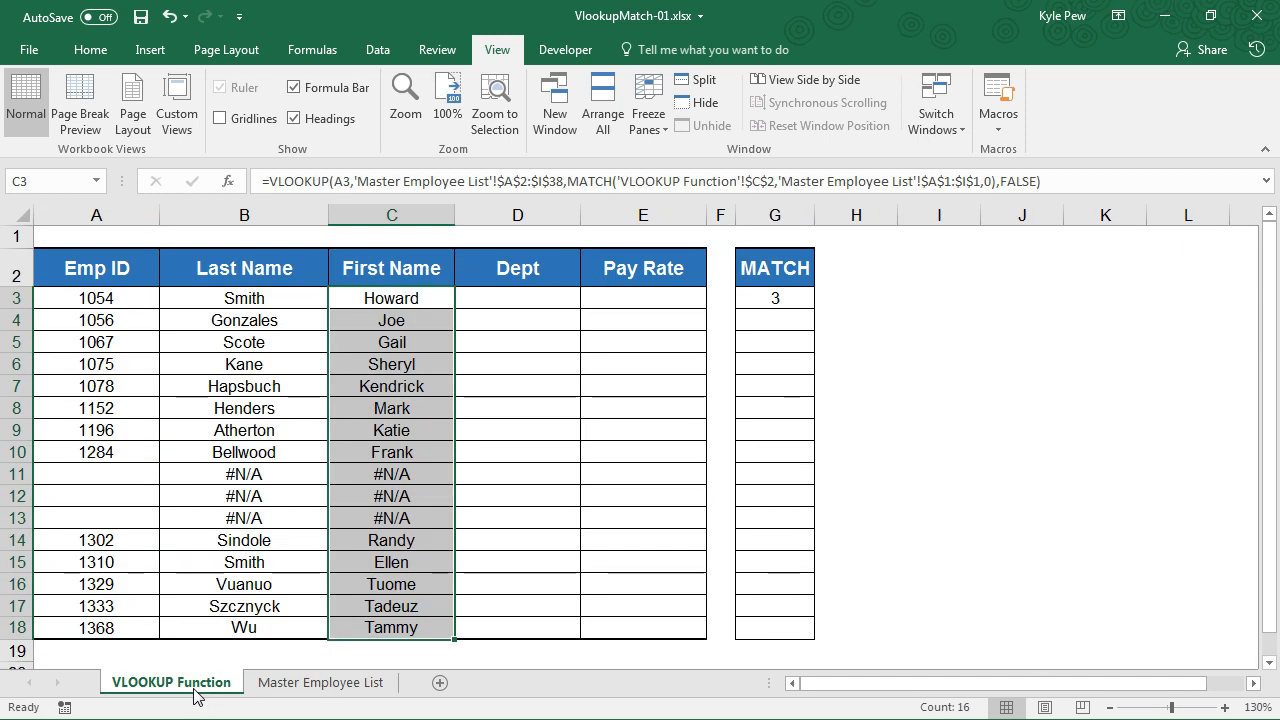